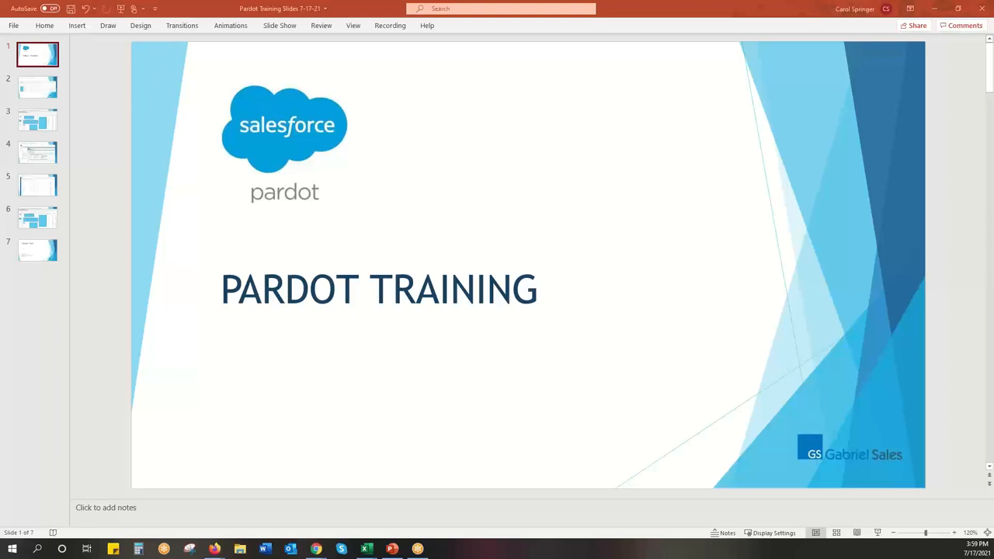
pyautogui.moveTo(671, 293)
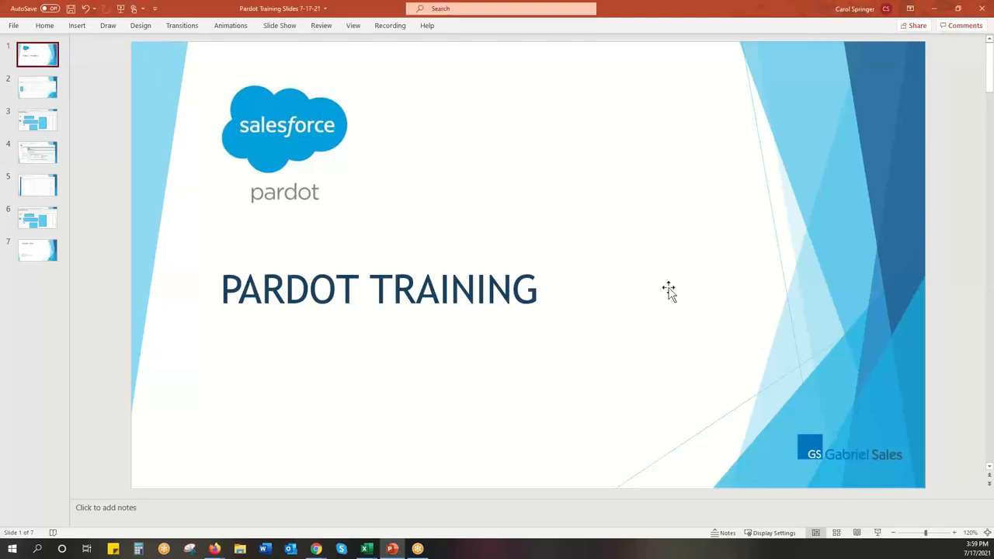
pyautogui.moveTo(671, 294)
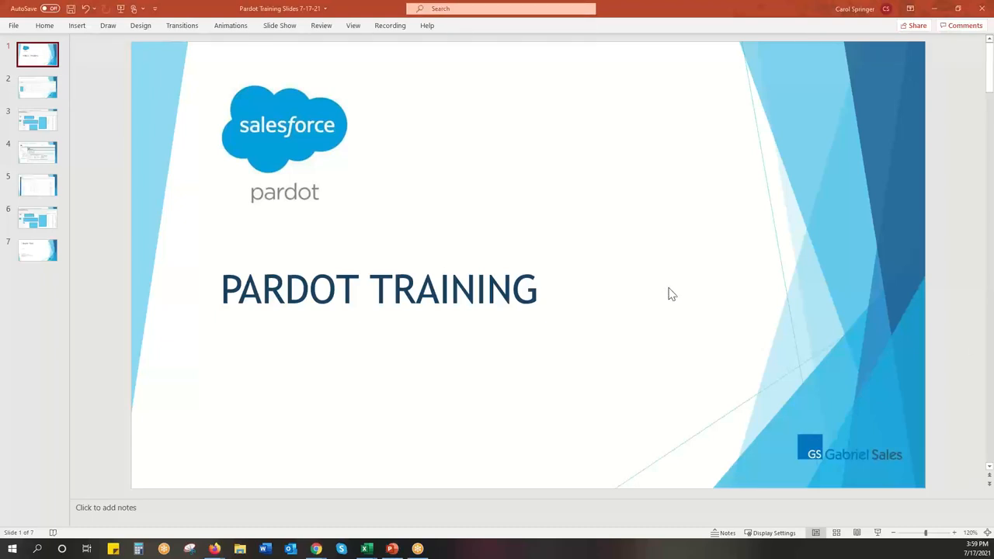
# View slide 2 on list email stats and slide 3's example campaign email report.
pyautogui.click(315, 549)
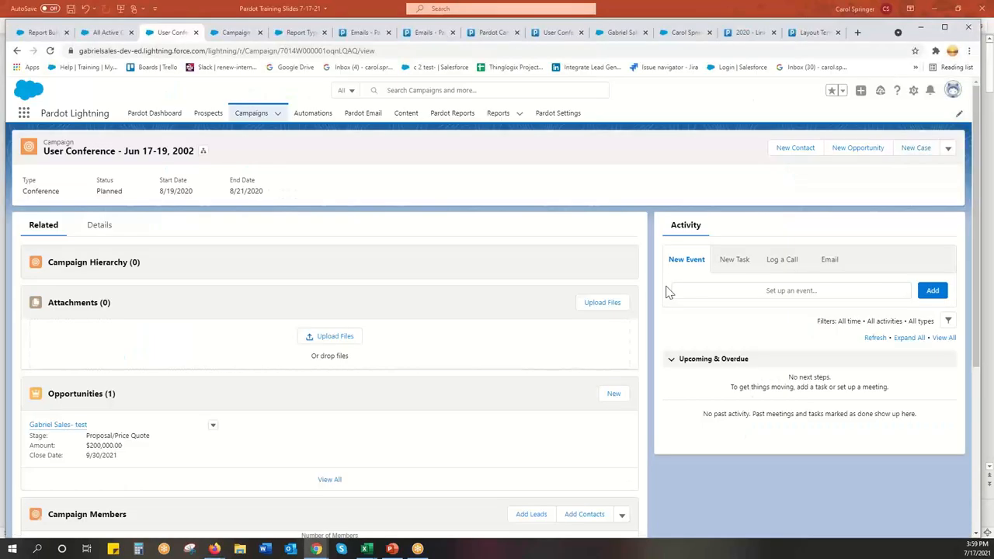
pyautogui.moveTo(555, 287)
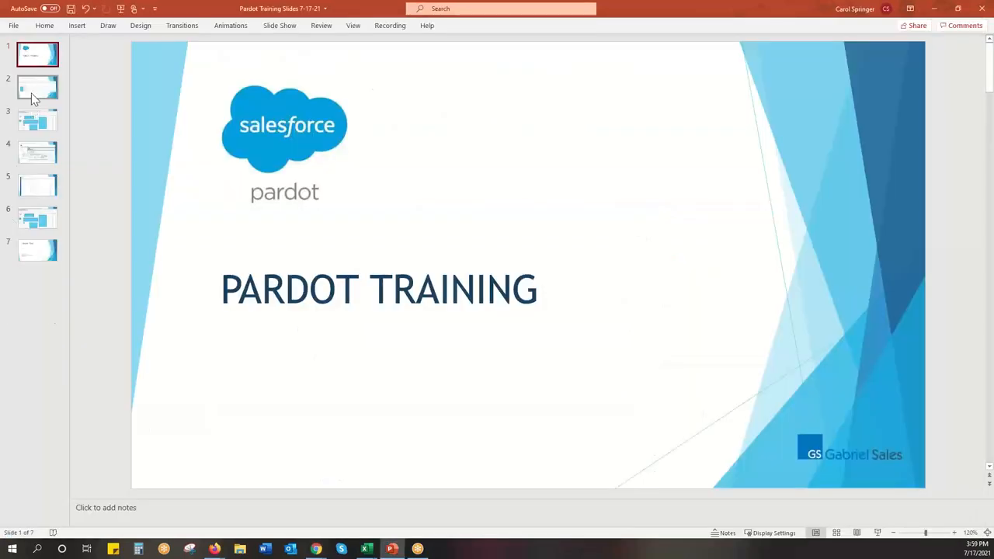
pyautogui.click(37, 87)
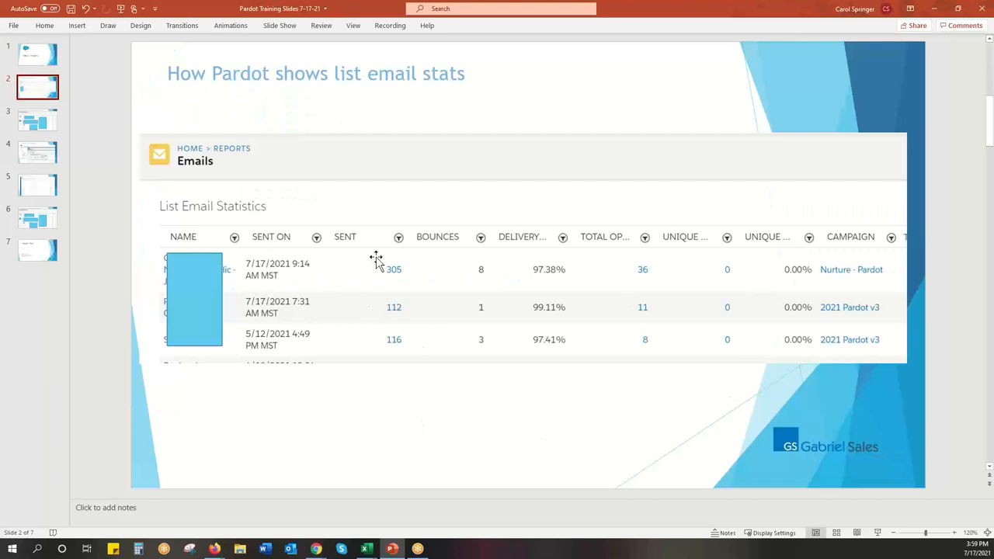
pyautogui.moveTo(417, 391)
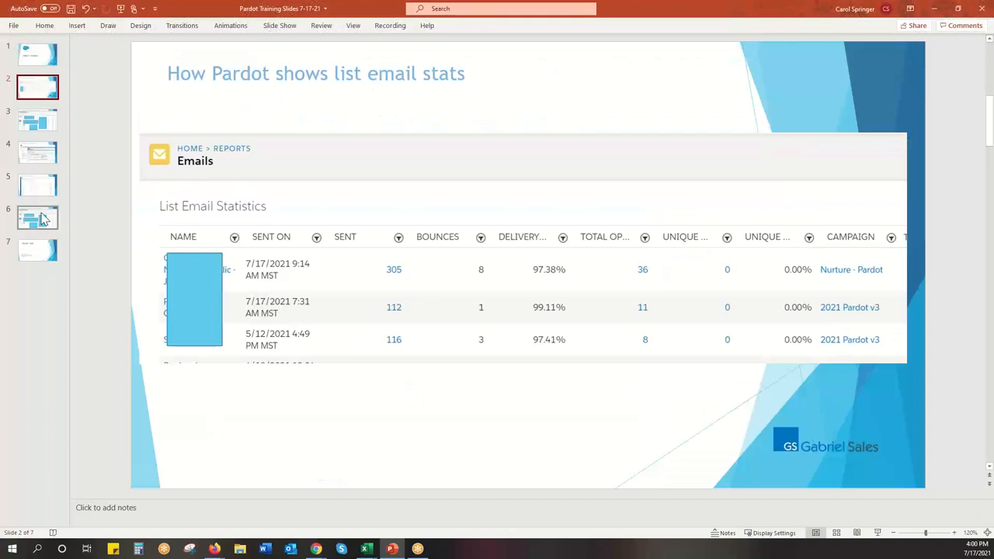
pyautogui.click(37, 120)
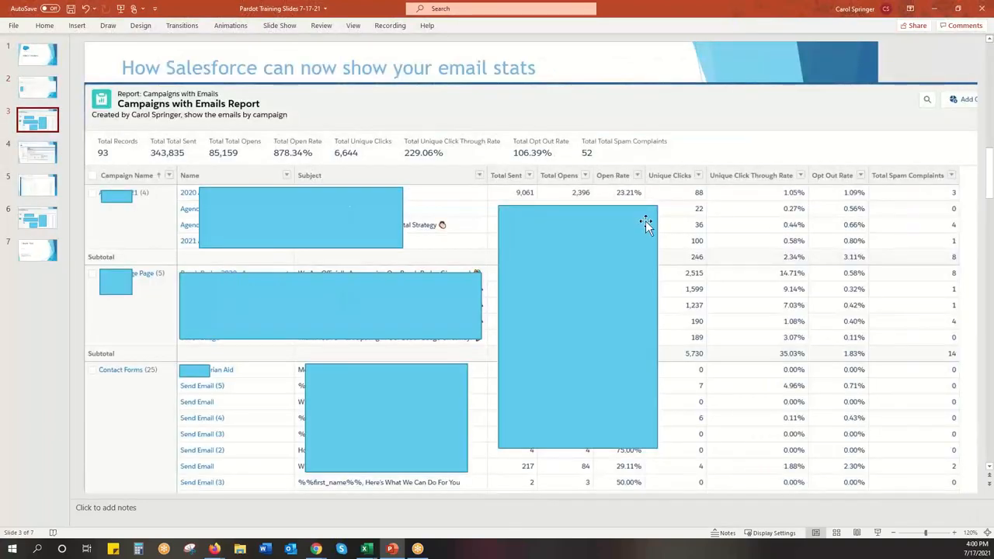
pyautogui.moveTo(351, 113)
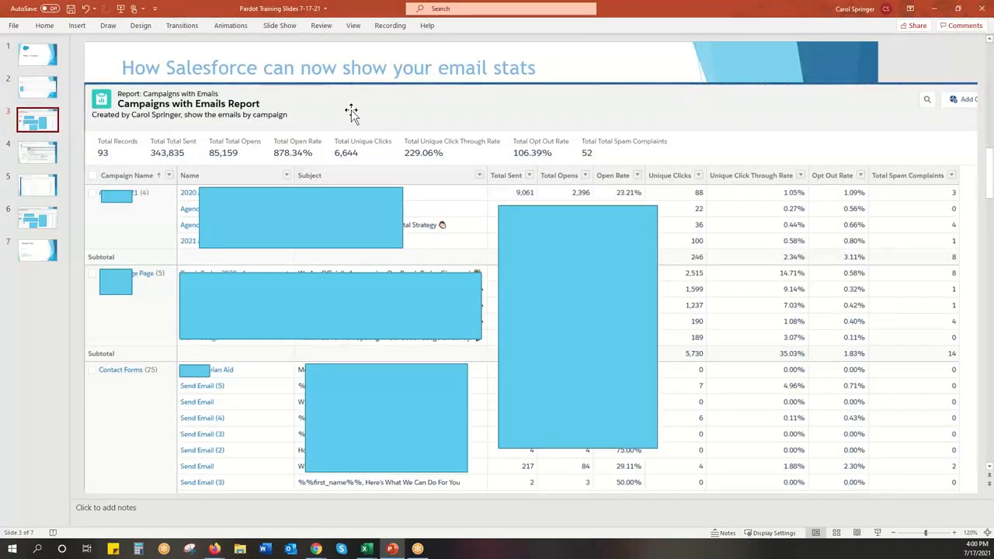
pyautogui.moveTo(532, 132)
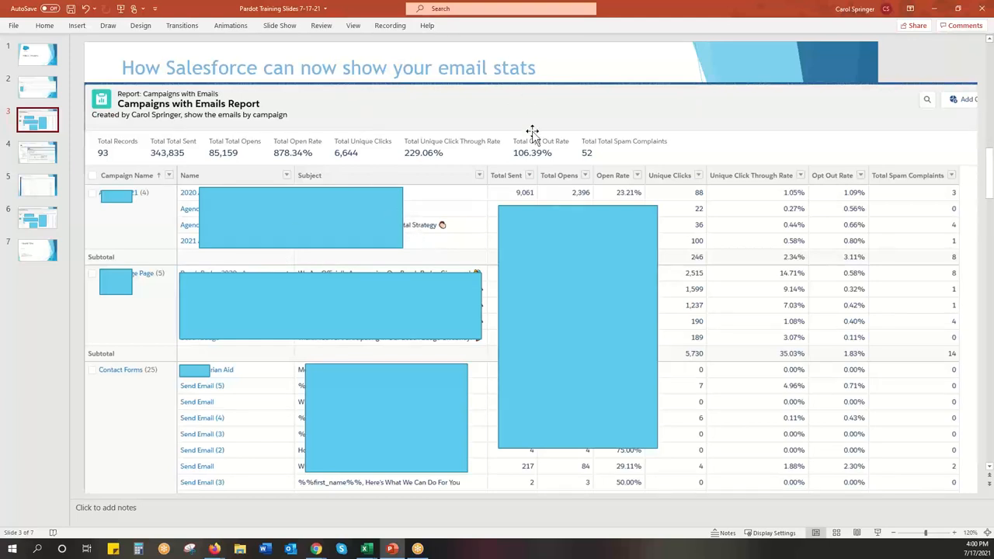
pyautogui.moveTo(779, 248)
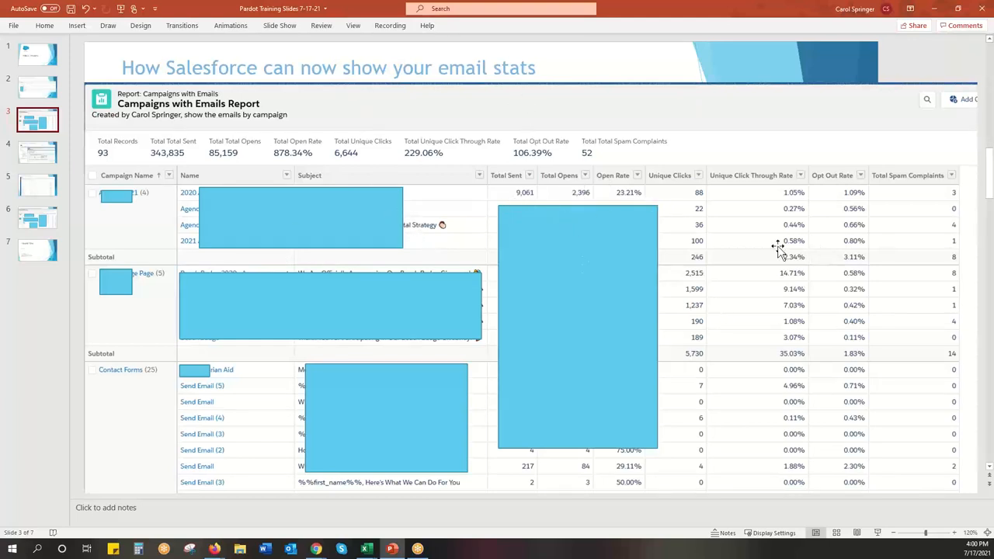
pyautogui.moveTo(754, 295)
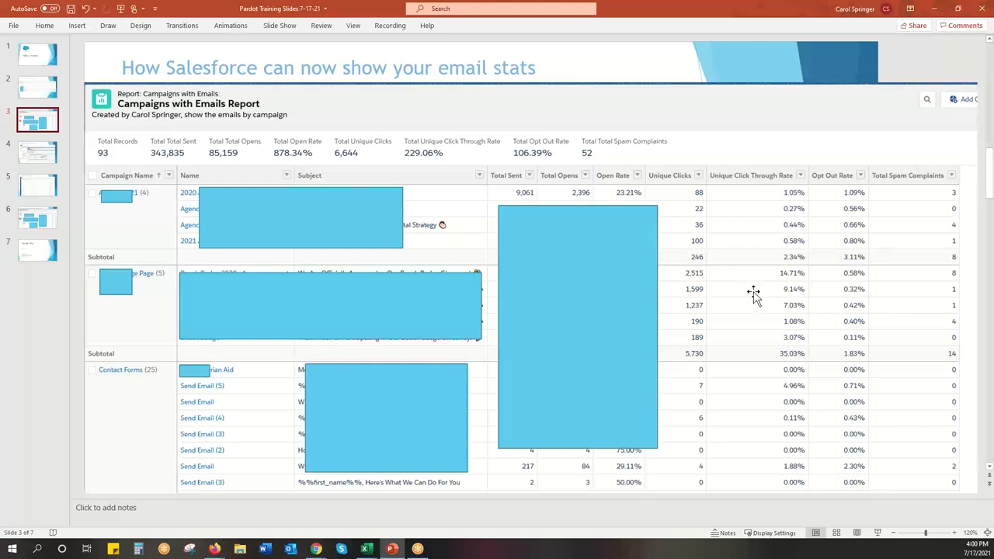
pyautogui.moveTo(881, 191)
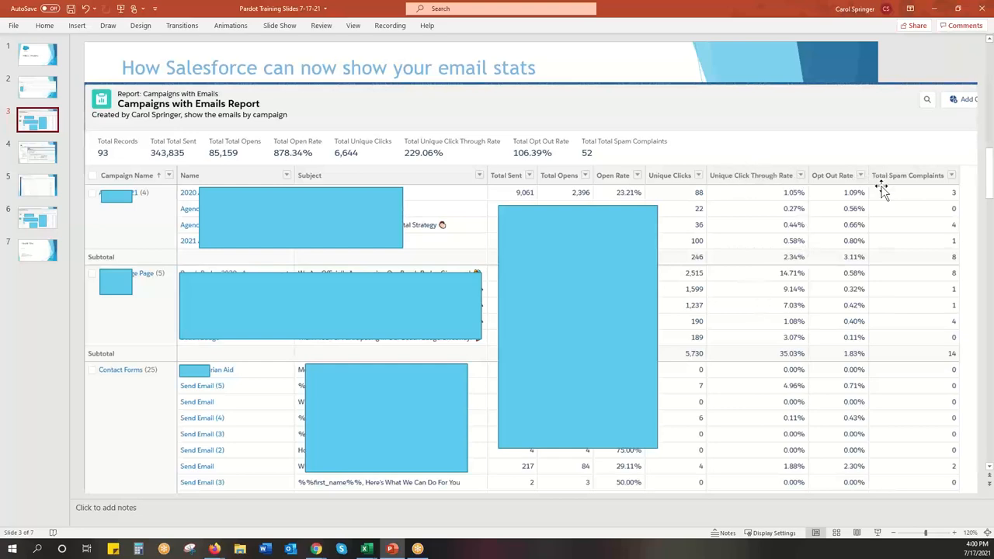
pyautogui.moveTo(757, 359)
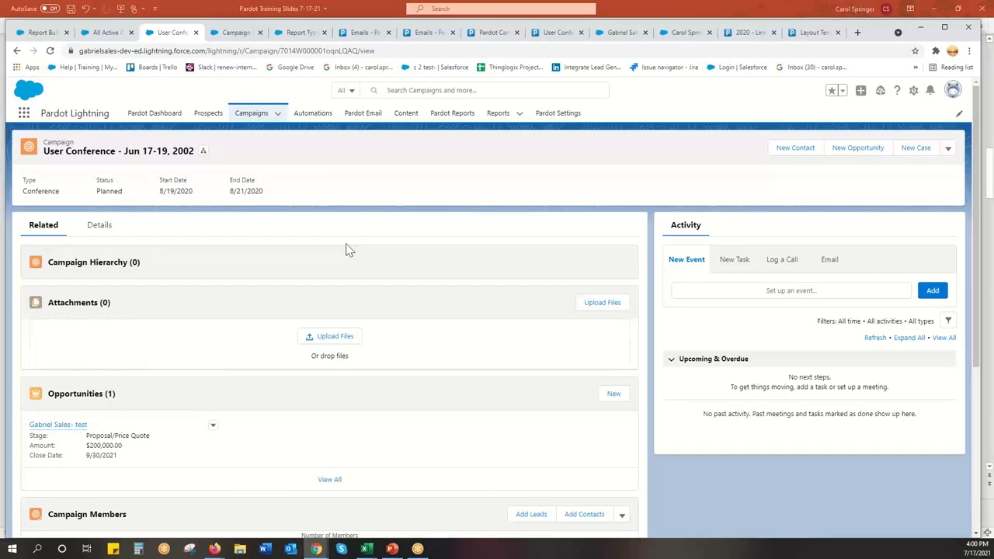
pyautogui.moveTo(120, 66)
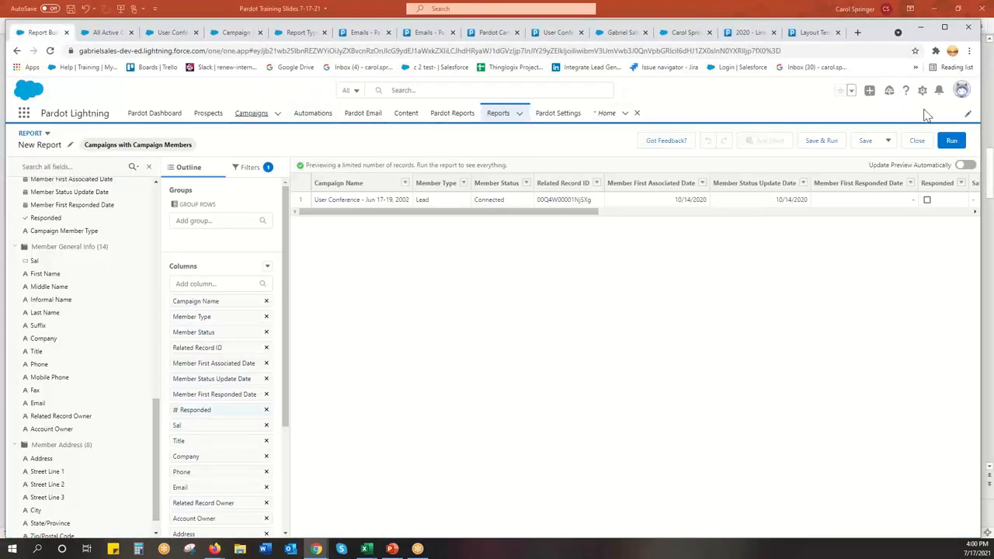
# Open Salesforce Setup, search 'report', and open the Report Types settings.
pyautogui.click(921, 90)
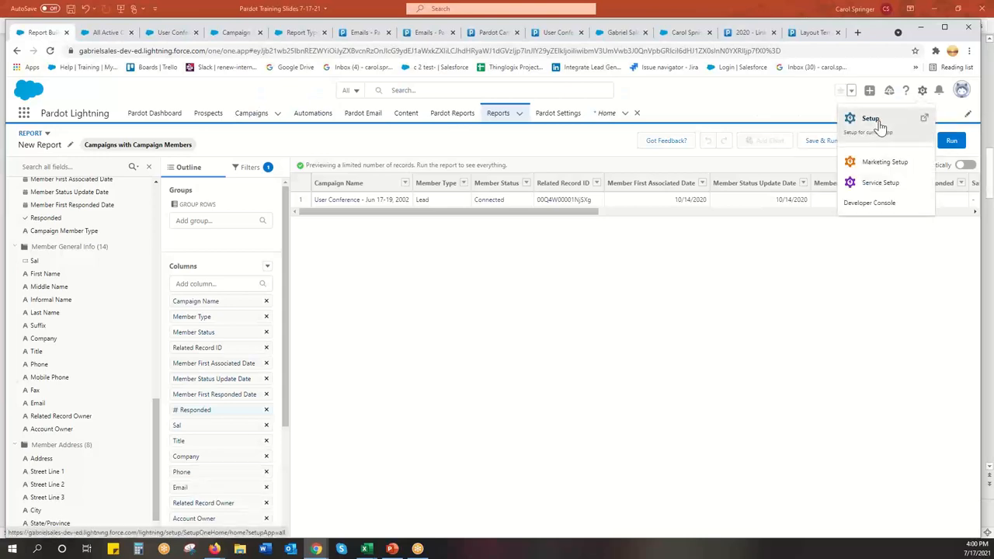
pyautogui.click(870, 118)
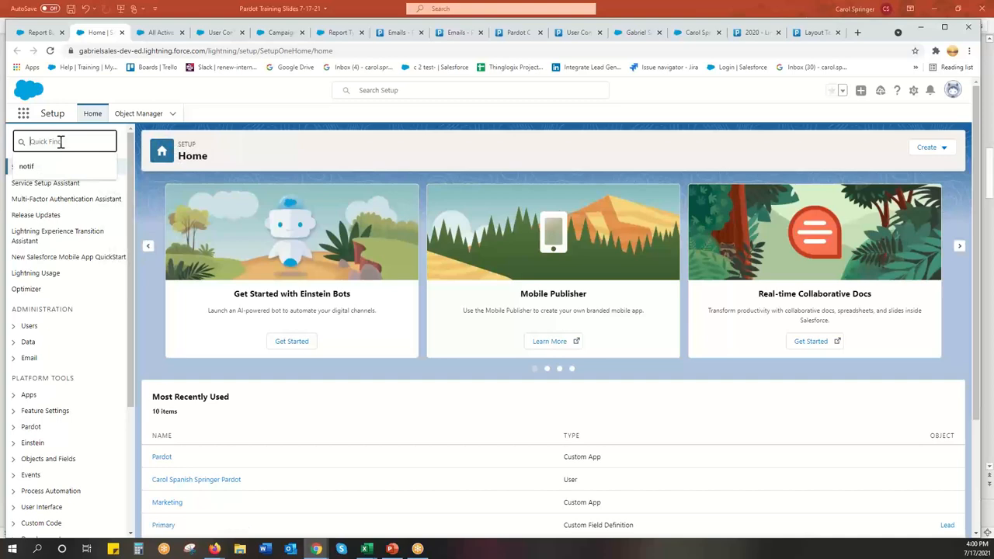
pyautogui.write('report')
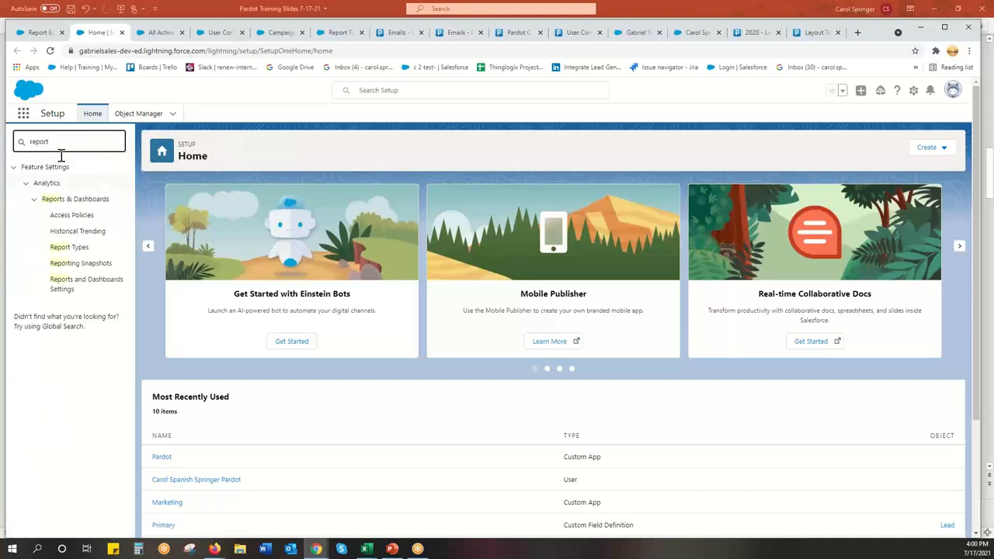
pyautogui.moveTo(68, 247)
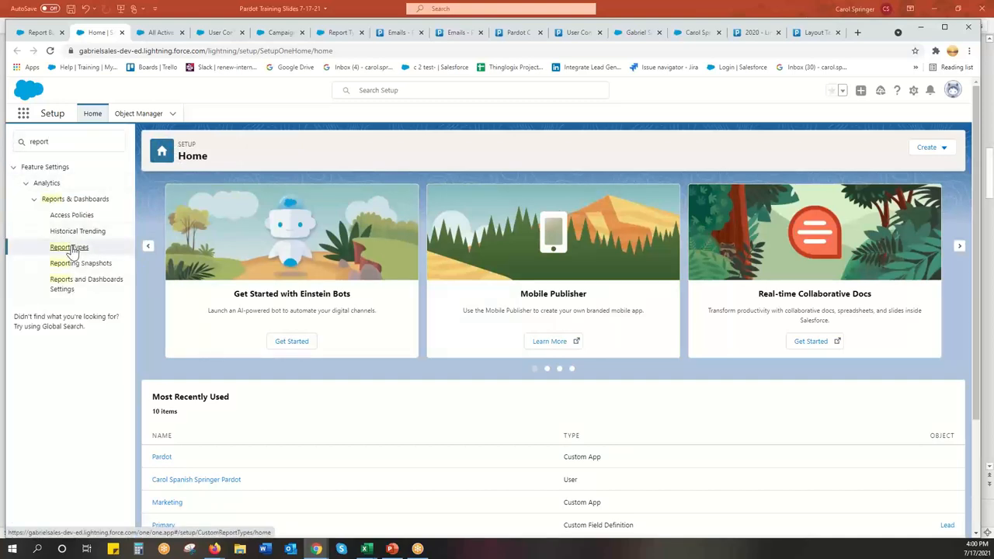
pyautogui.click(68, 247)
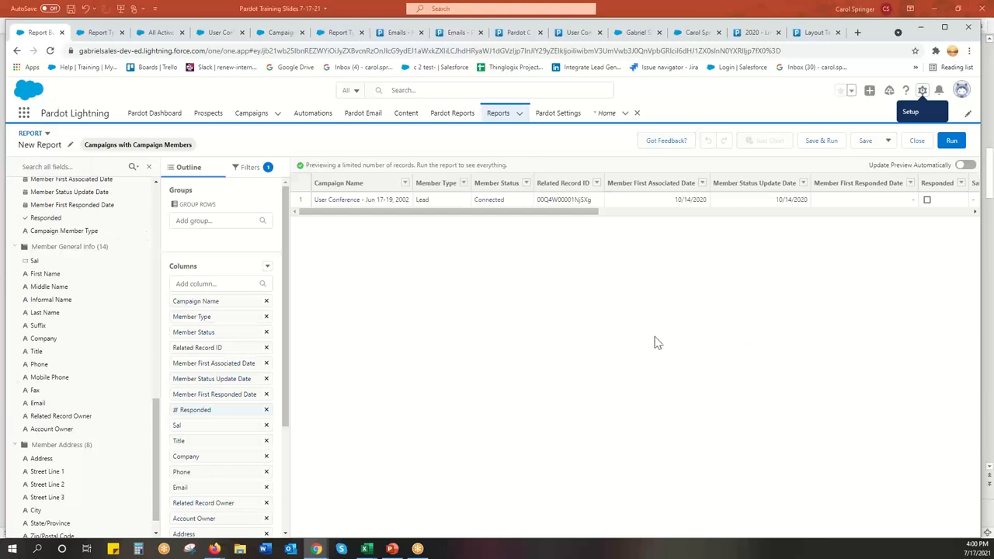
pyautogui.moveTo(563, 340)
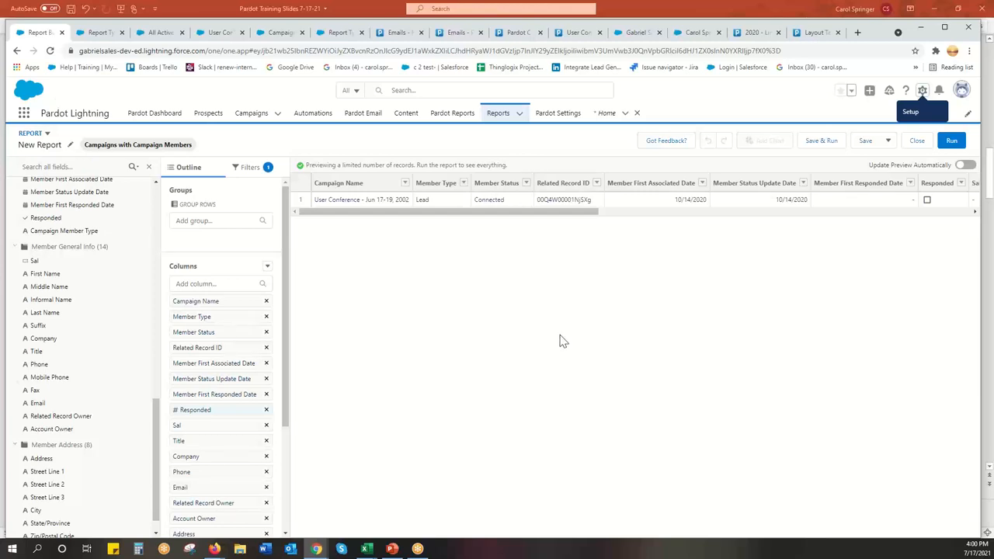
pyautogui.moveTo(129, 153)
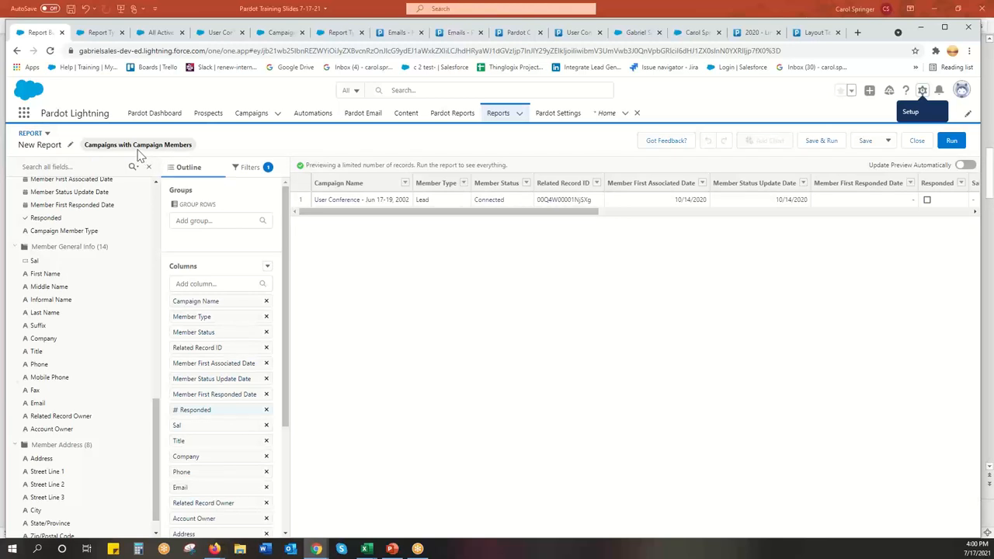
pyautogui.moveTo(212, 155)
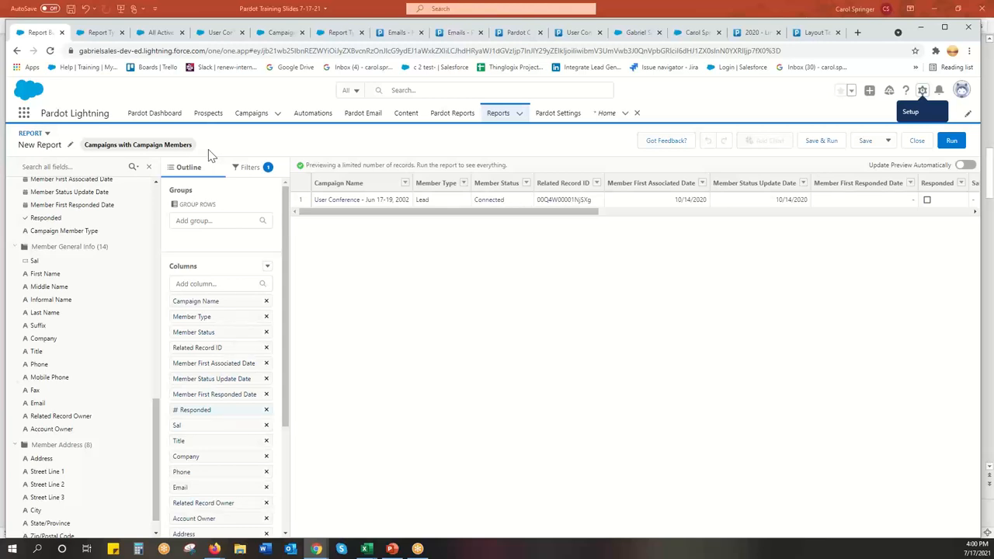
pyautogui.moveTo(314, 279)
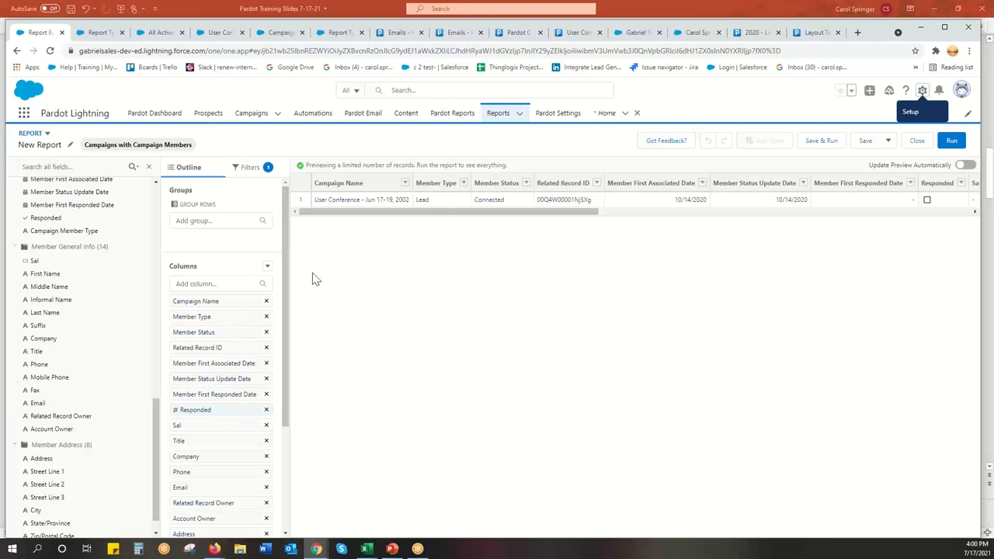
pyautogui.moveTo(351, 297)
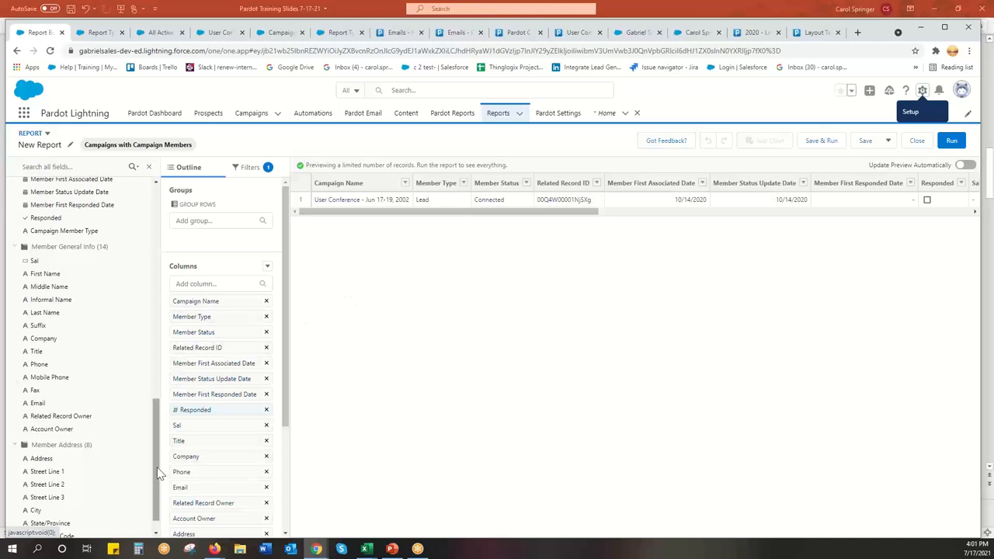
pyautogui.scroll(-3)
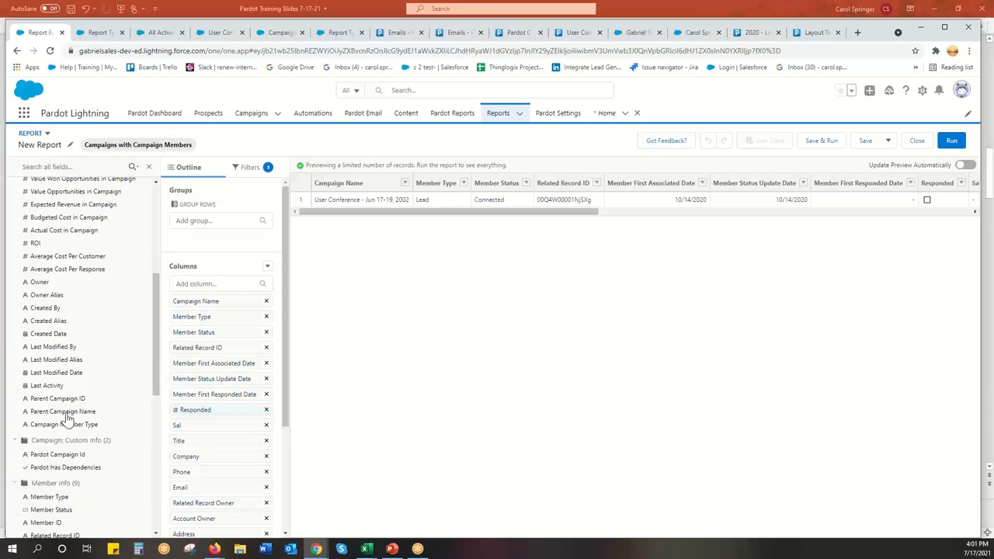
pyautogui.scroll(3)
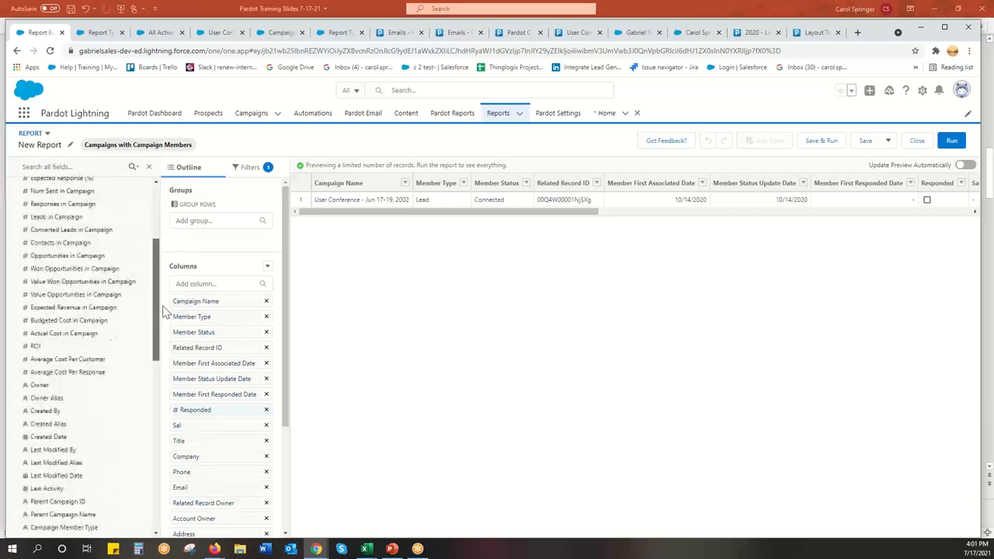
pyautogui.scroll(-3)
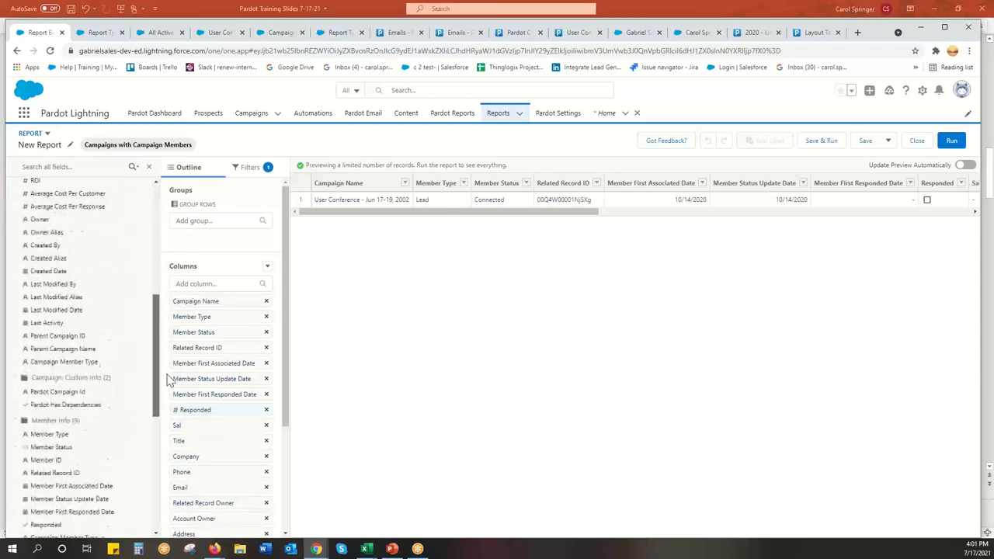
pyautogui.scroll(-3)
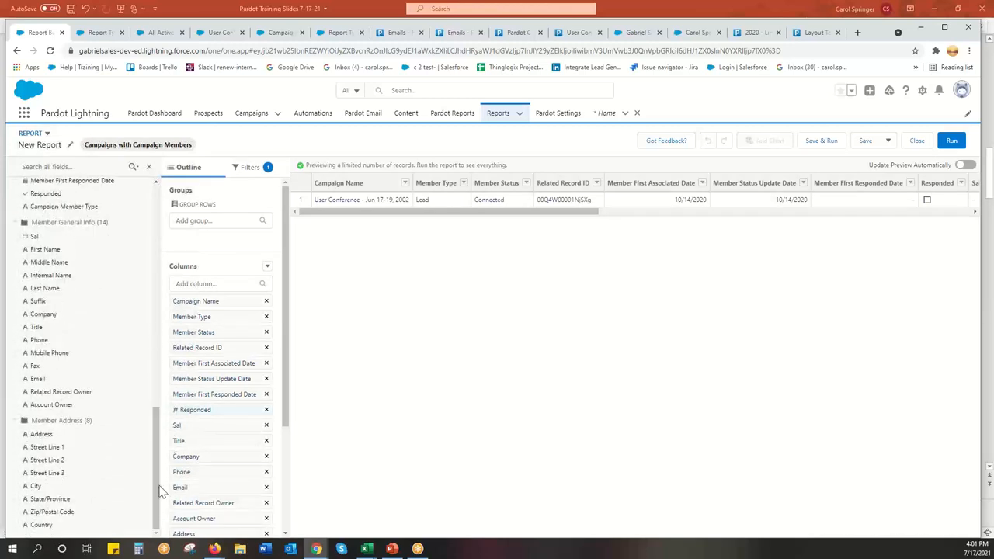
pyautogui.moveTo(376, 423)
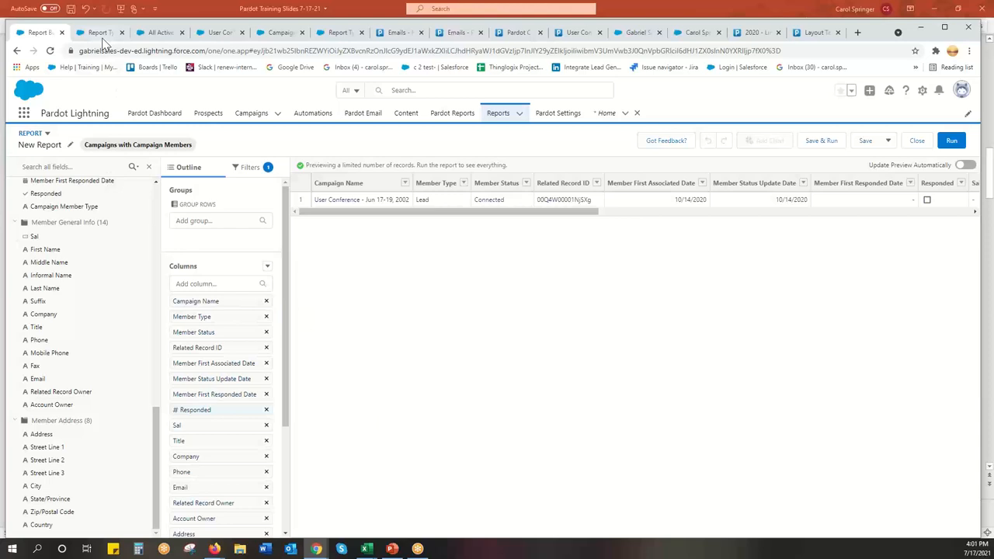
# Continue past the Custom Report Types introduction to the New Custom Report Type form.
pyautogui.click(97, 33)
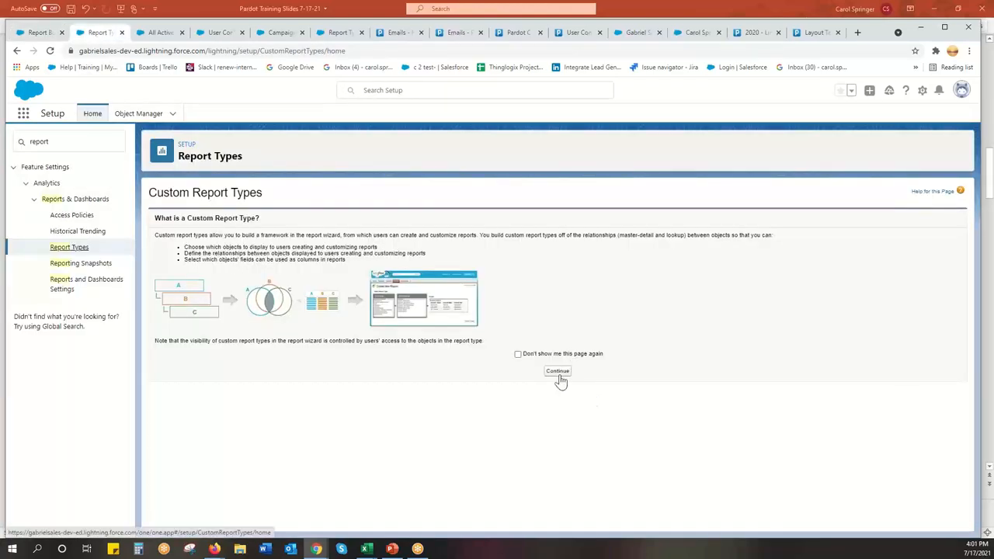
pyautogui.click(558, 370)
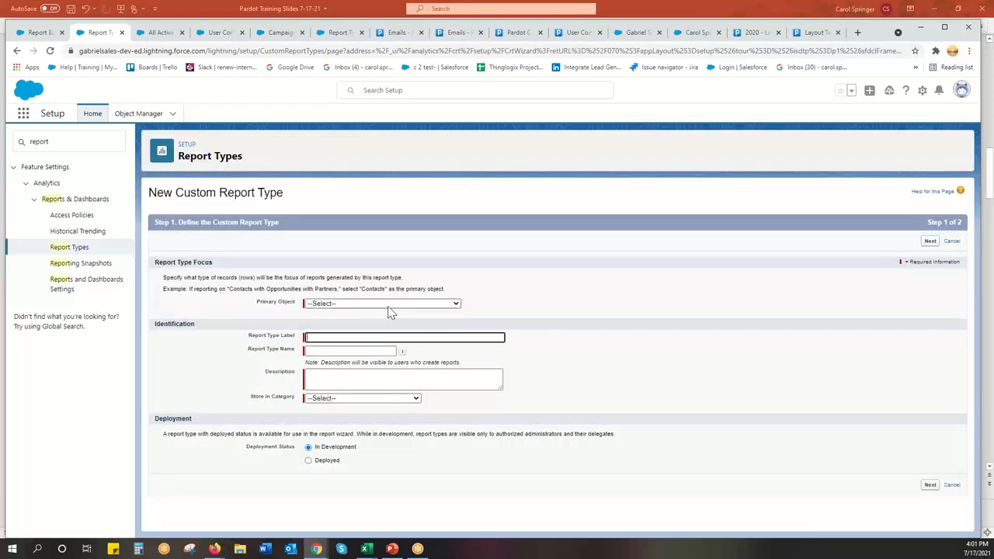
# Set primary object Campaigns, label and name 'Campaigns with Pardot Email Stats', plus a description.
pyautogui.click(381, 303)
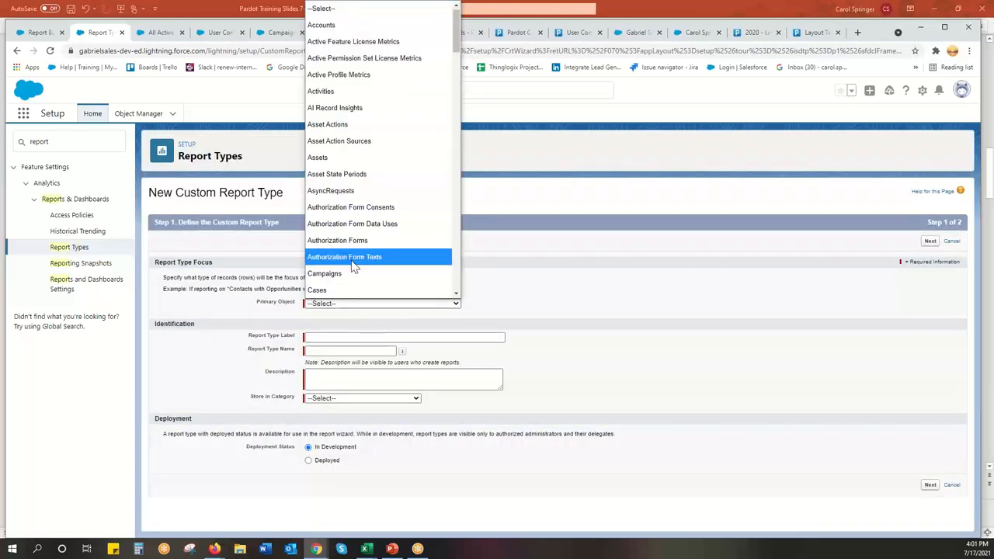
pyautogui.click(324, 273)
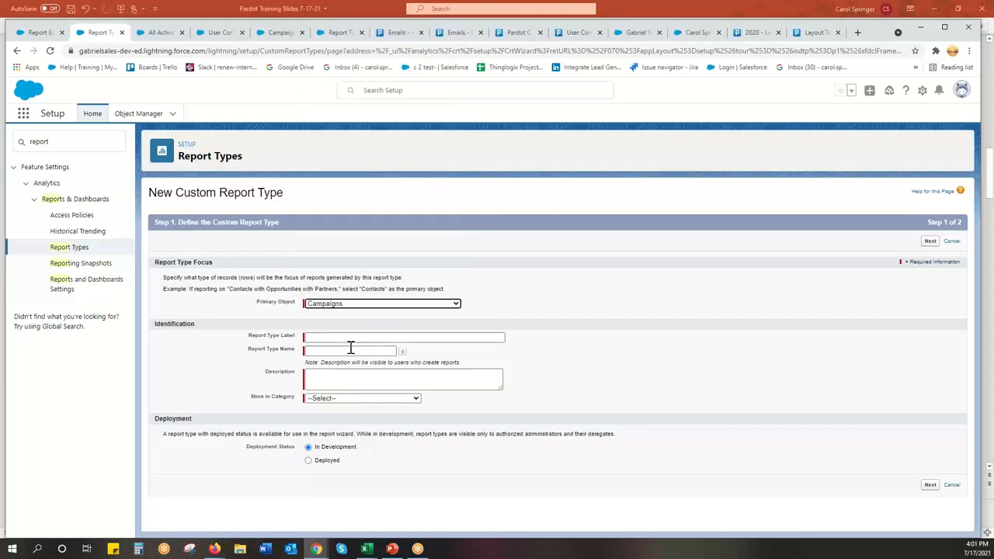
pyautogui.click(403, 336)
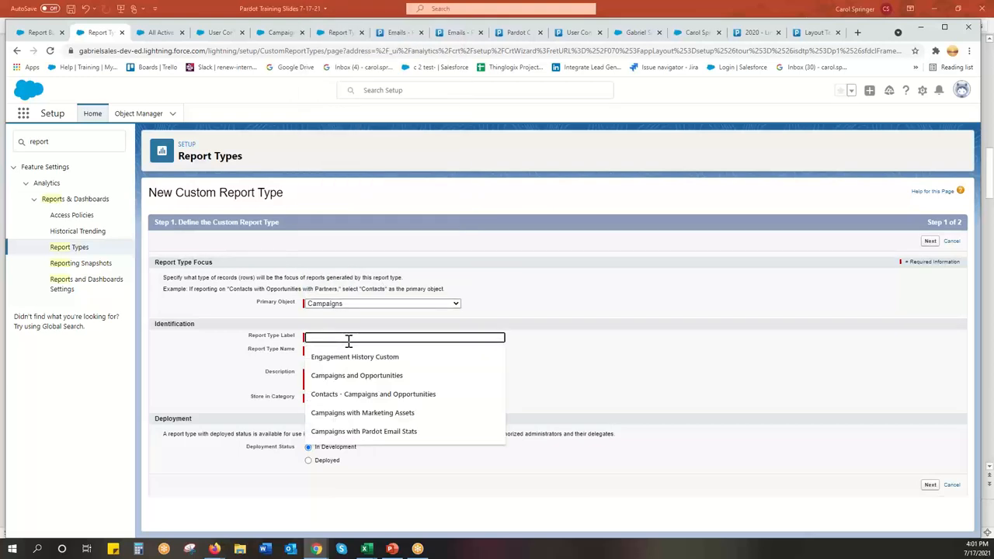
pyautogui.click(364, 431)
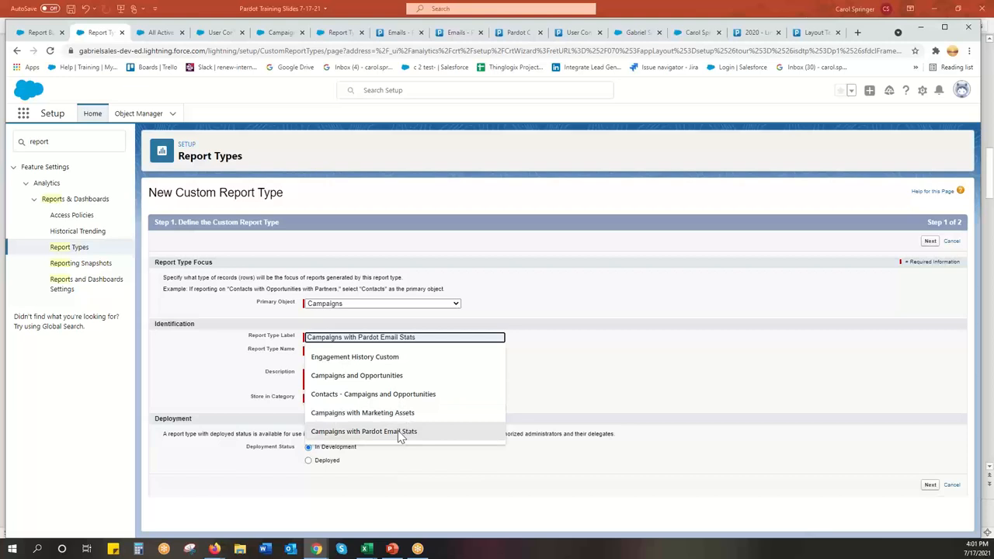
pyautogui.click(363, 431)
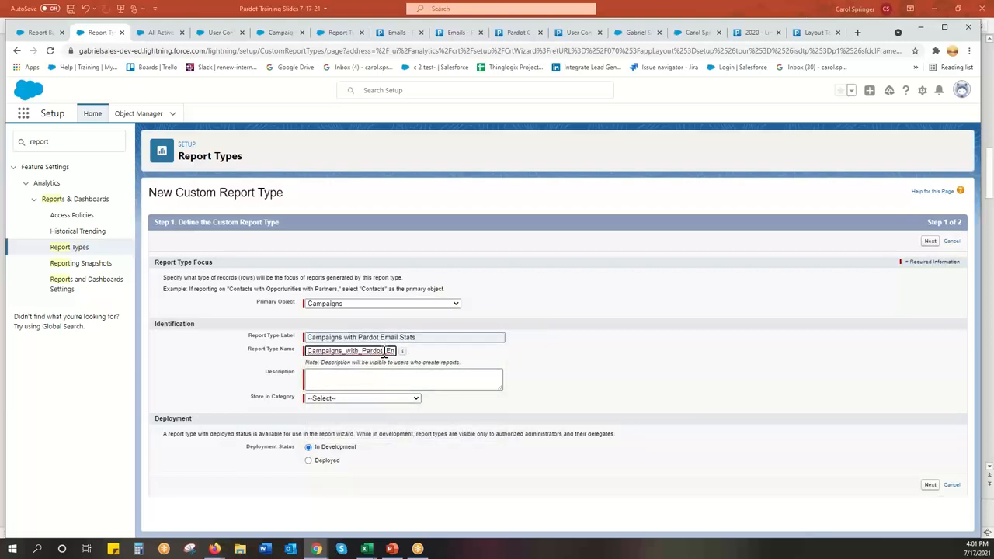
pyautogui.click(402, 378)
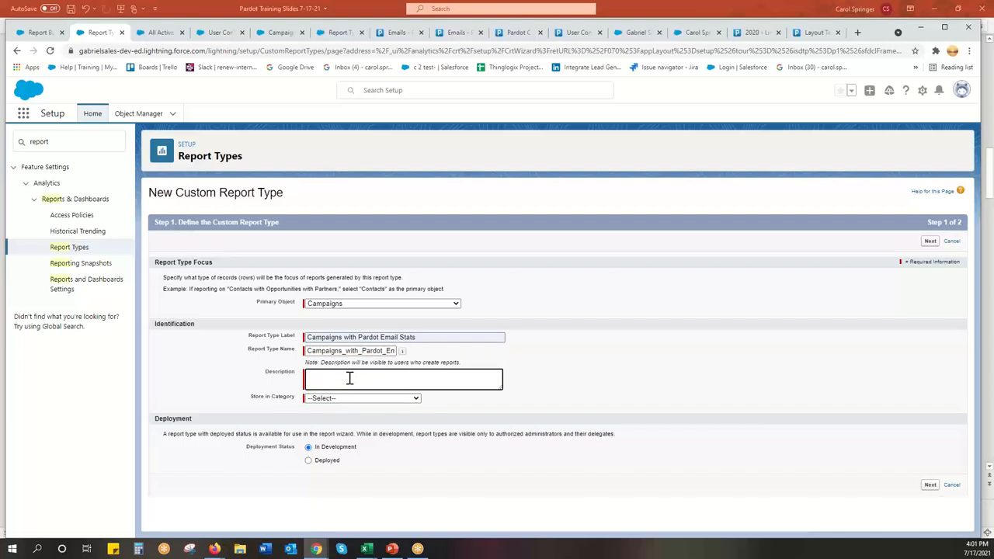
pyautogui.write('Campaign data with Pardot email s')
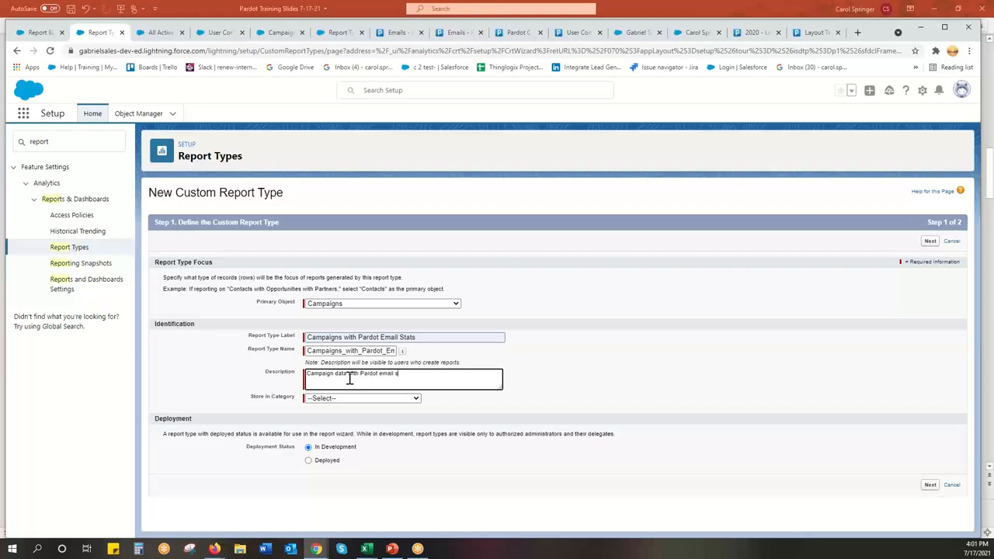
pyautogui.write('tats')
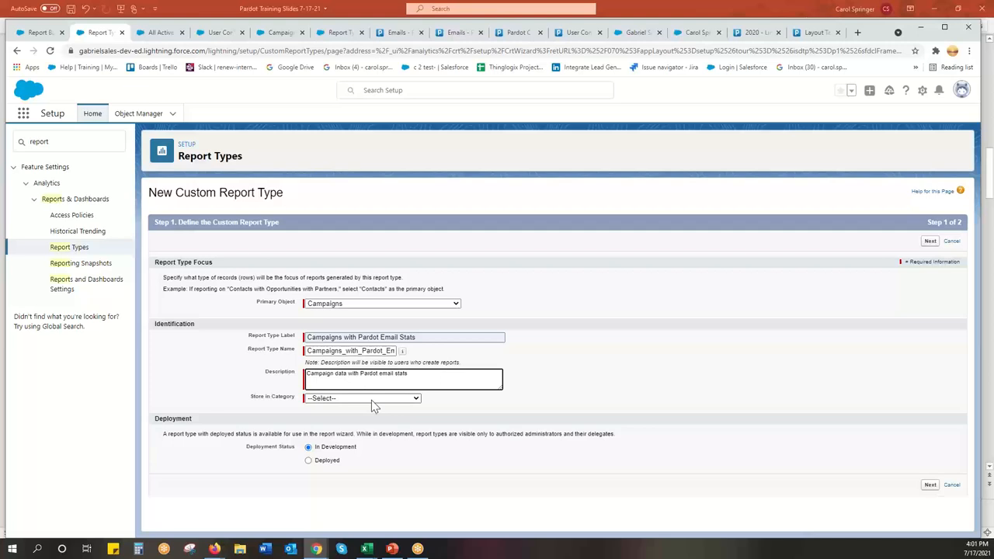
# Store the report type in the Campaigns category and set it to Deployed.
pyautogui.click(362, 398)
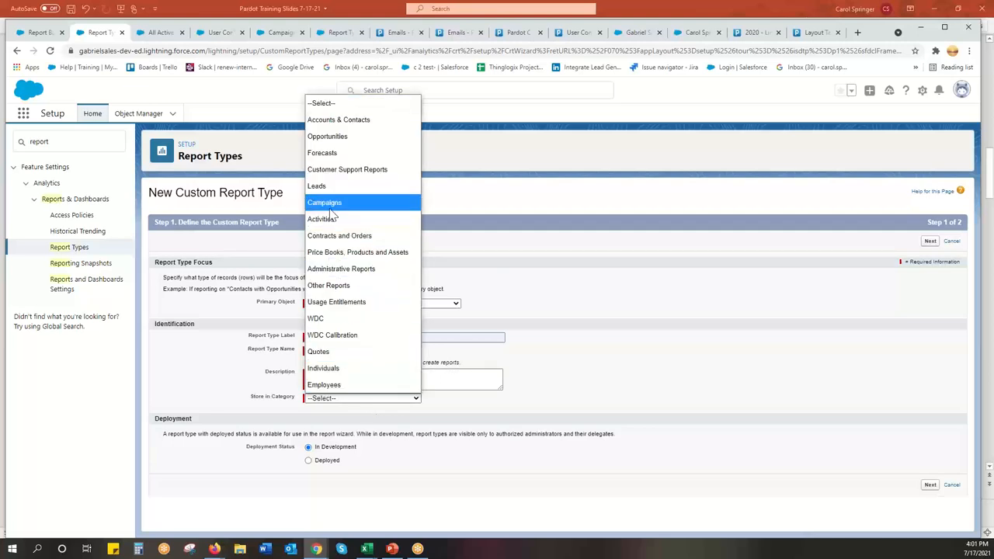
pyautogui.moveTo(347, 169)
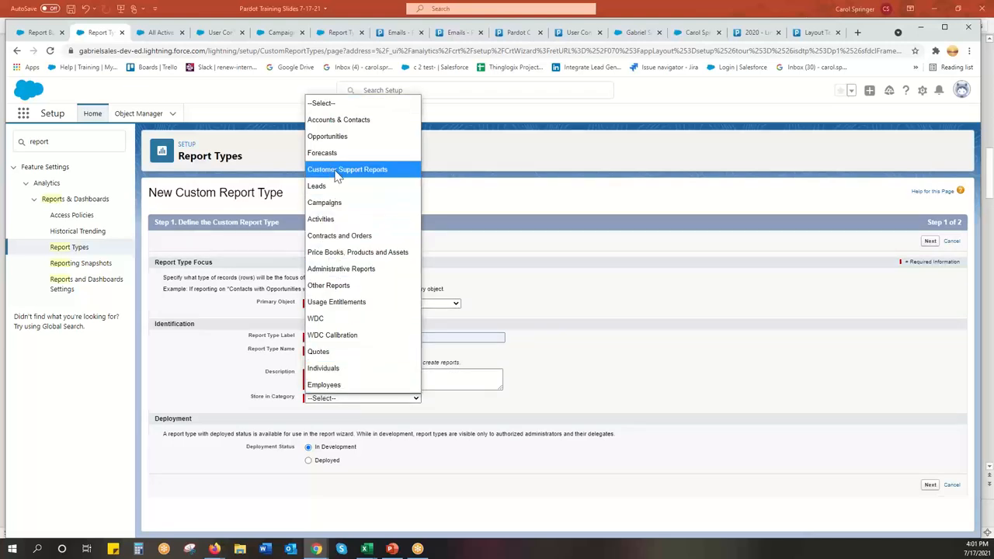
pyautogui.moveTo(325, 202)
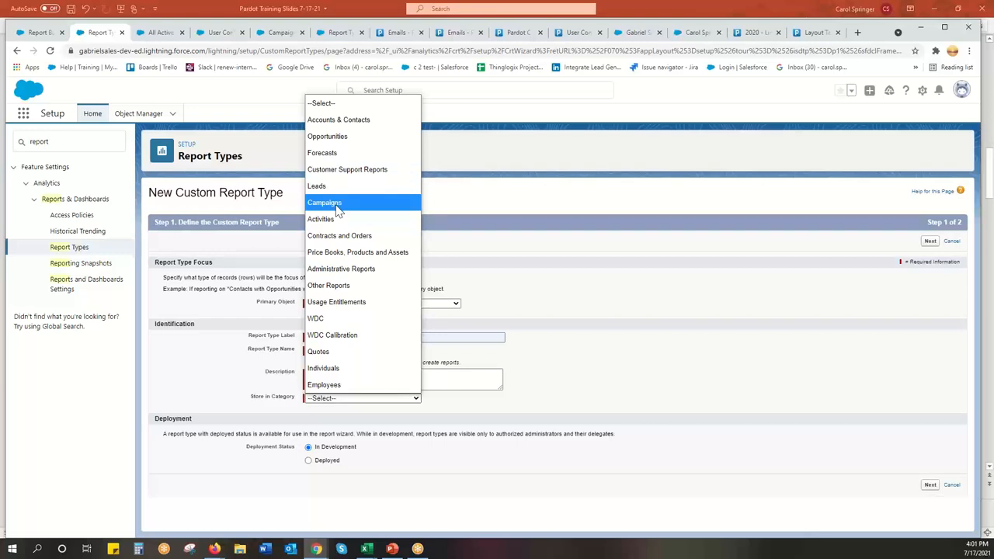
pyautogui.click(324, 201)
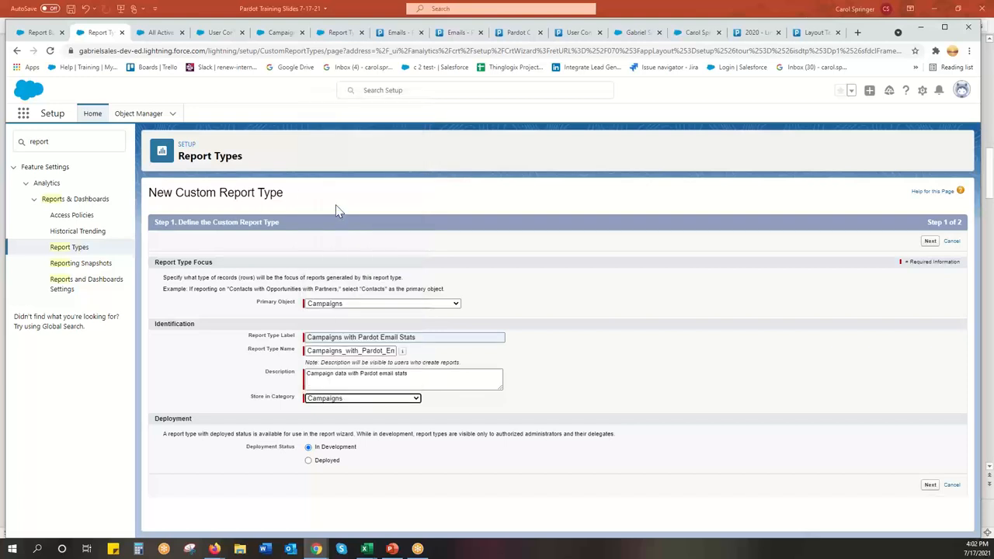
pyautogui.moveTo(389, 420)
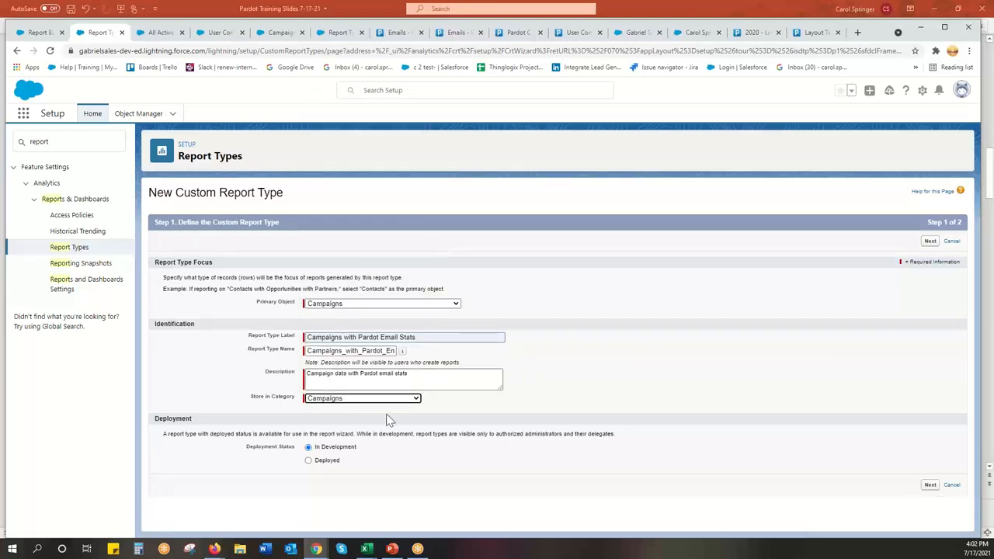
pyautogui.moveTo(314, 470)
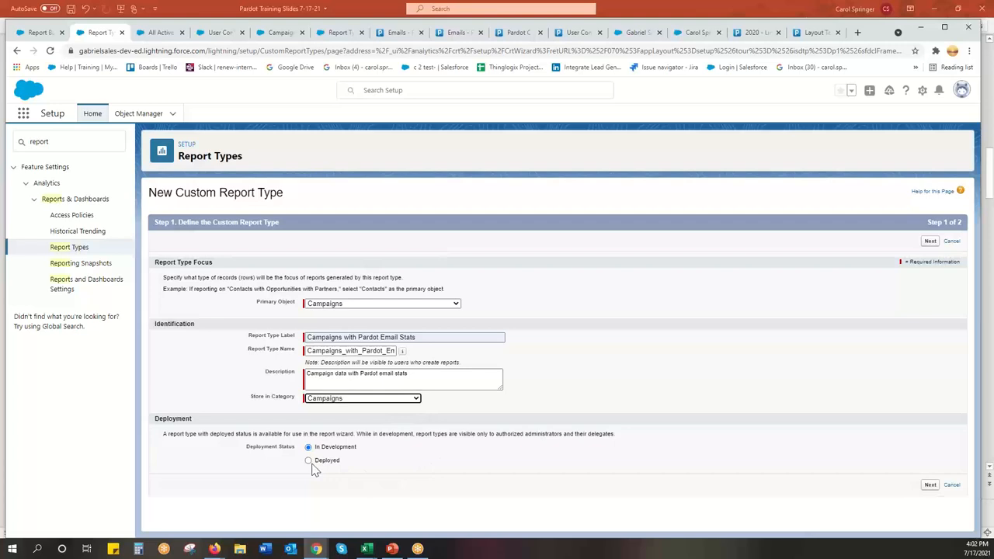
pyautogui.click(308, 460)
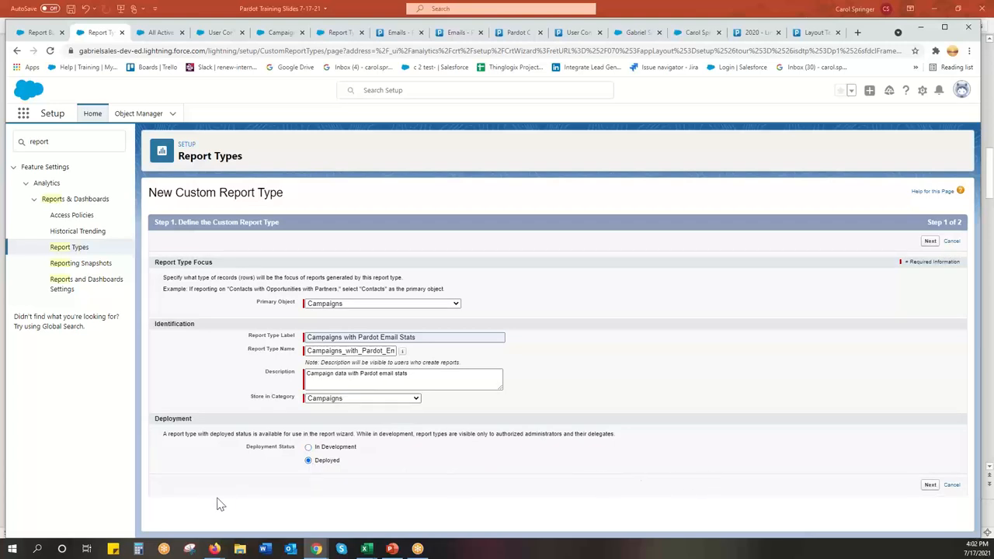
pyautogui.moveTo(360, 455)
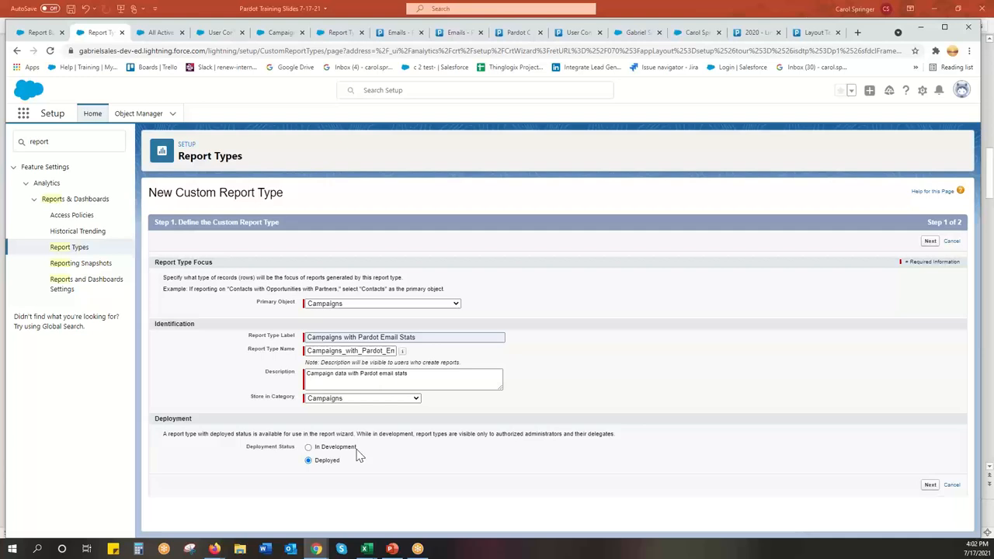
pyautogui.moveTo(944, 489)
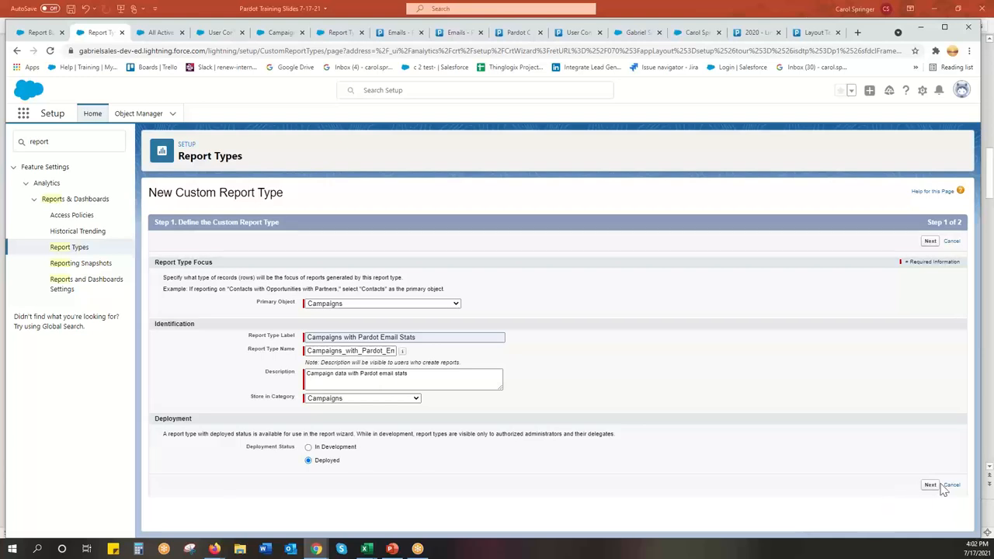
# Continue to step 2 and relate List Emails as object B under Campaigns.
pyautogui.click(929, 484)
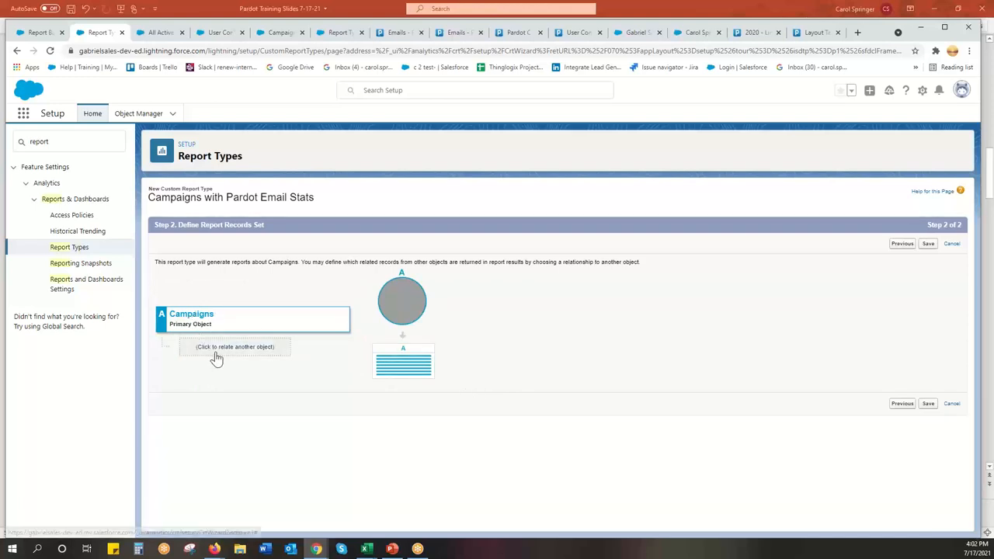
pyautogui.click(235, 346)
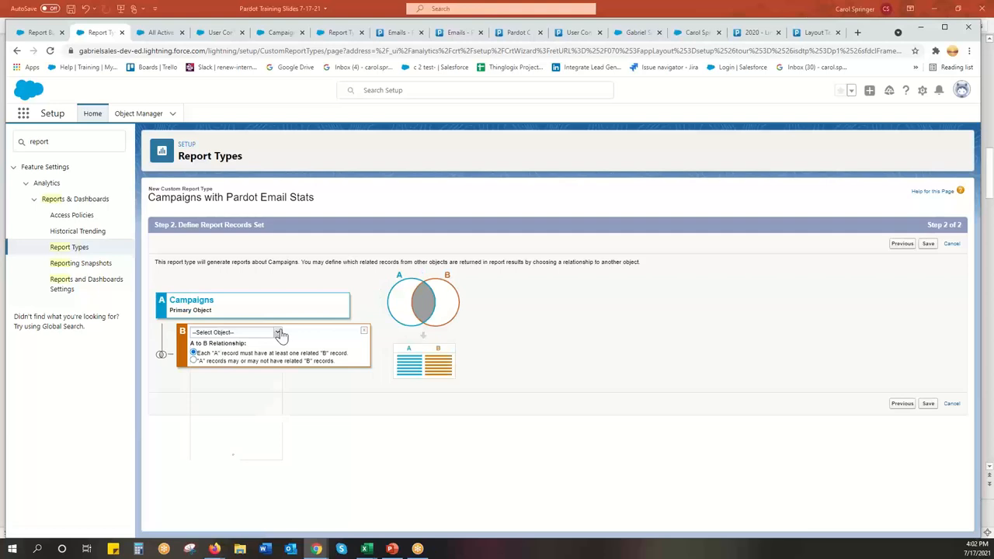
pyautogui.click(277, 332)
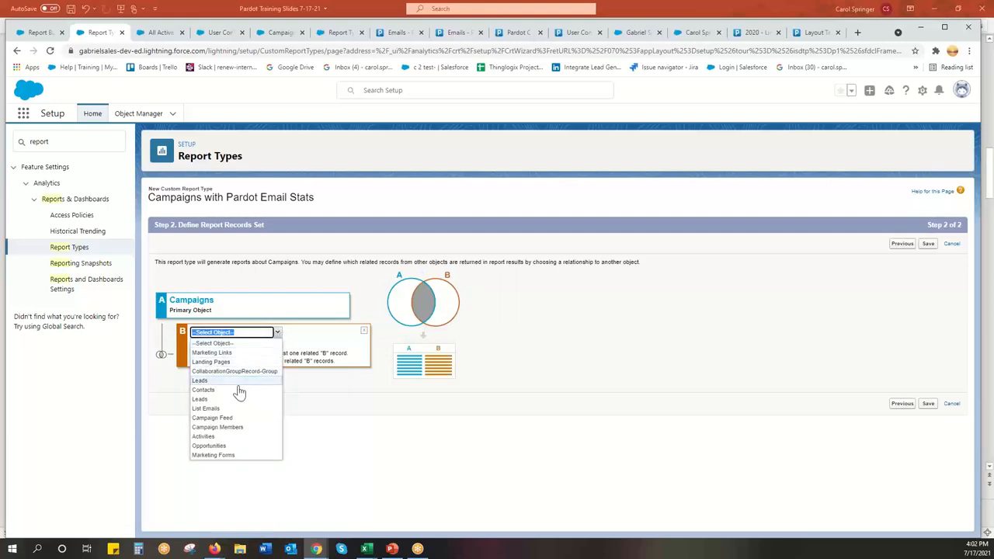
pyautogui.click(205, 408)
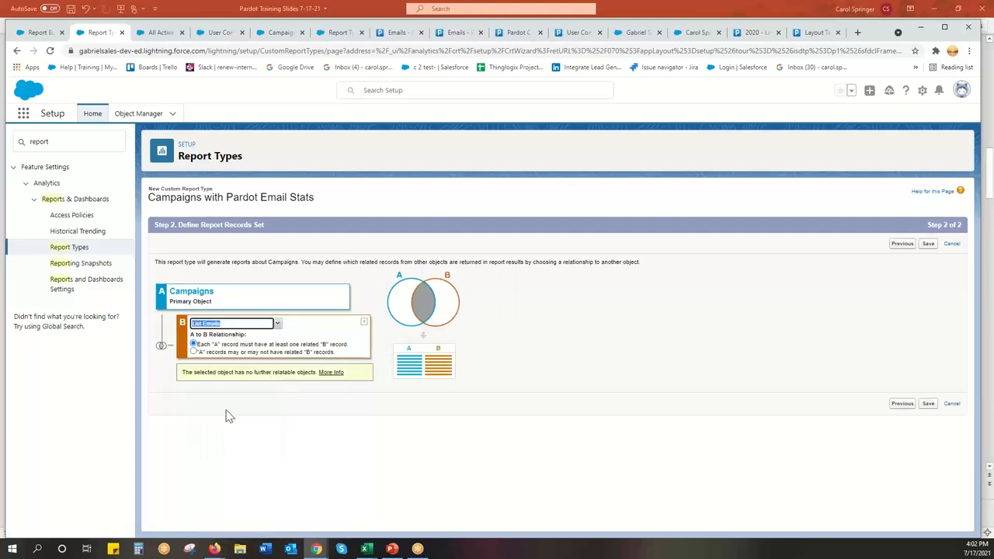
pyautogui.moveTo(233, 444)
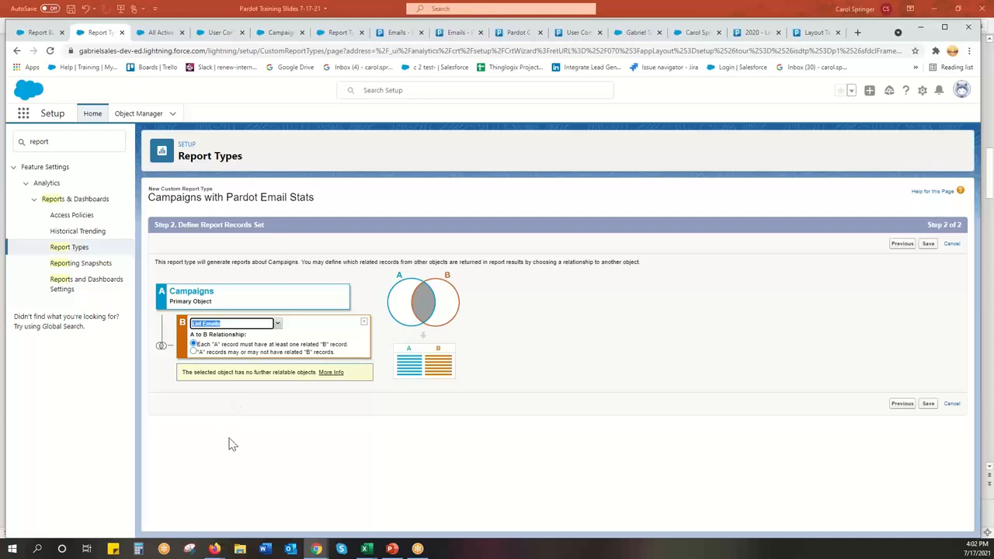
pyautogui.moveTo(236, 431)
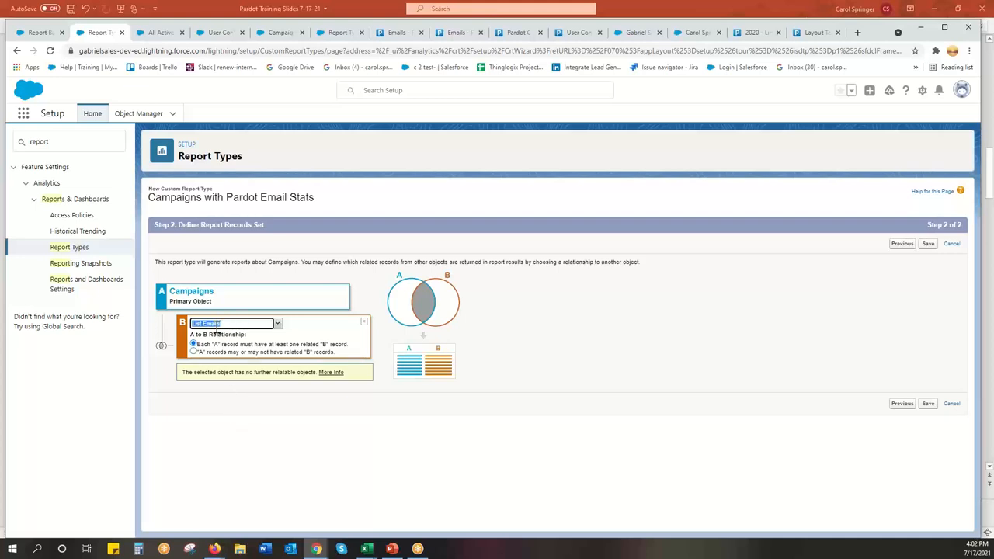
pyautogui.moveTo(294, 499)
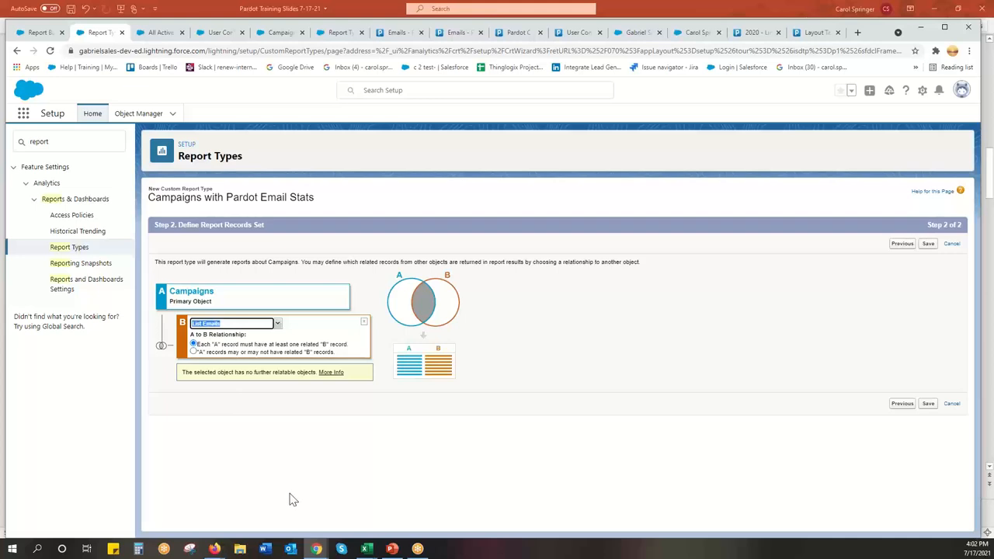
pyautogui.moveTo(216, 377)
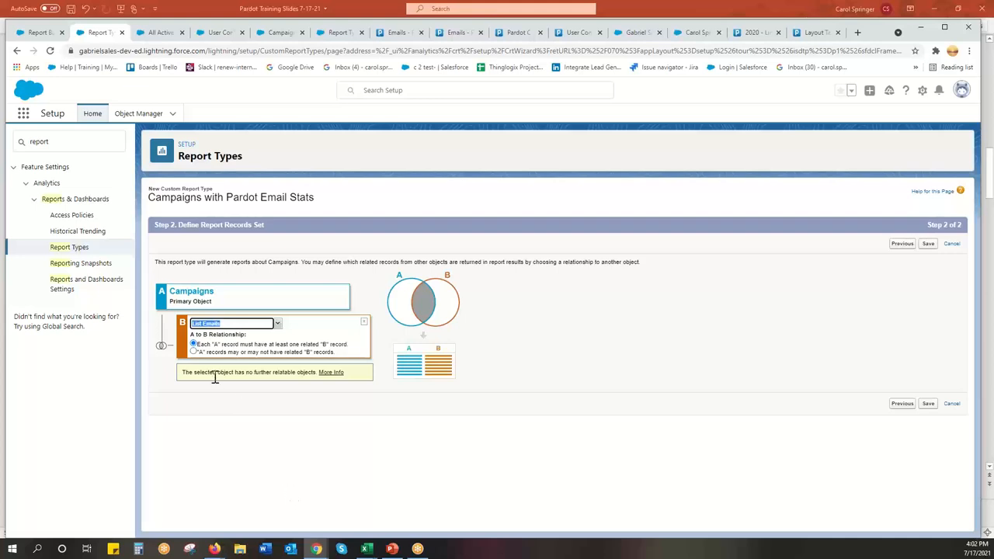
pyautogui.moveTo(219, 360)
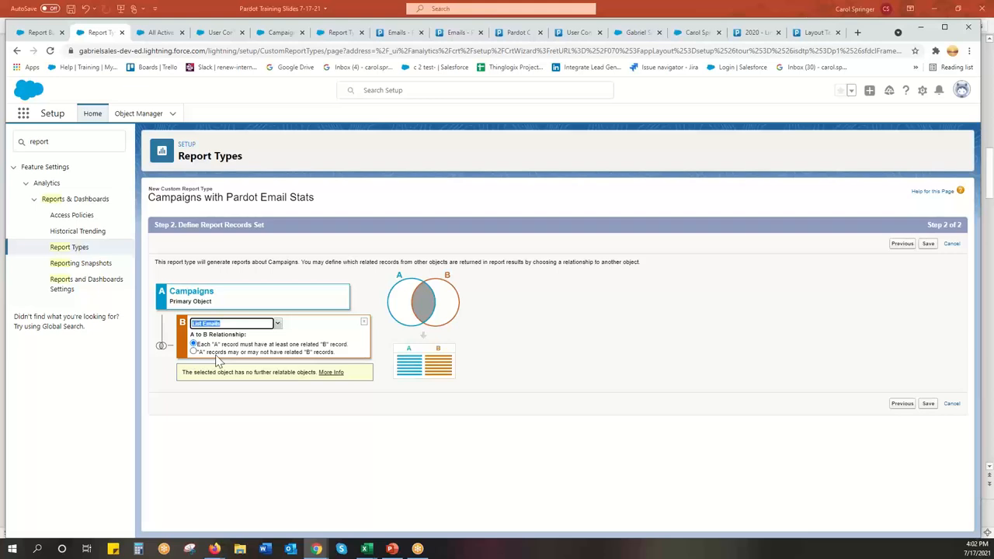
pyautogui.moveTo(221, 361)
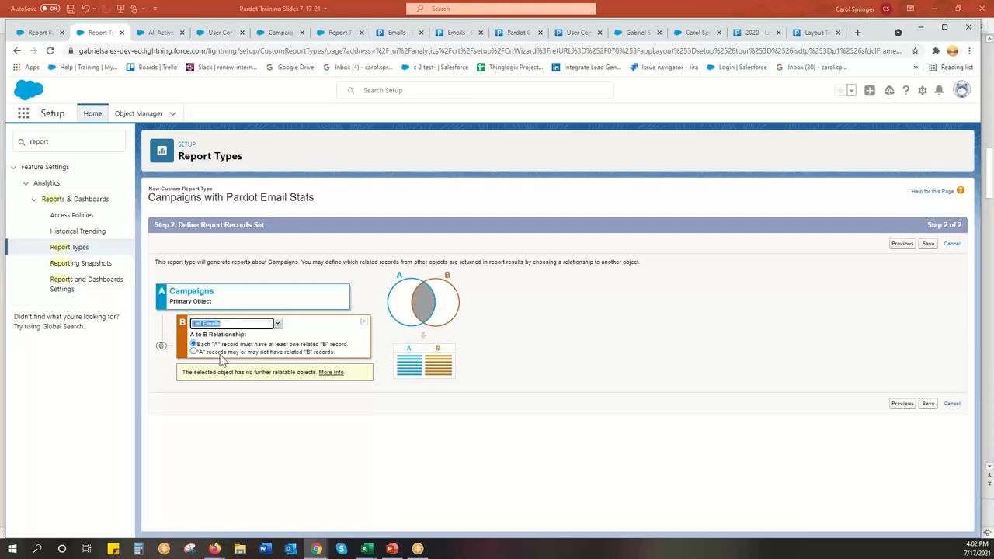
pyautogui.moveTo(229, 322)
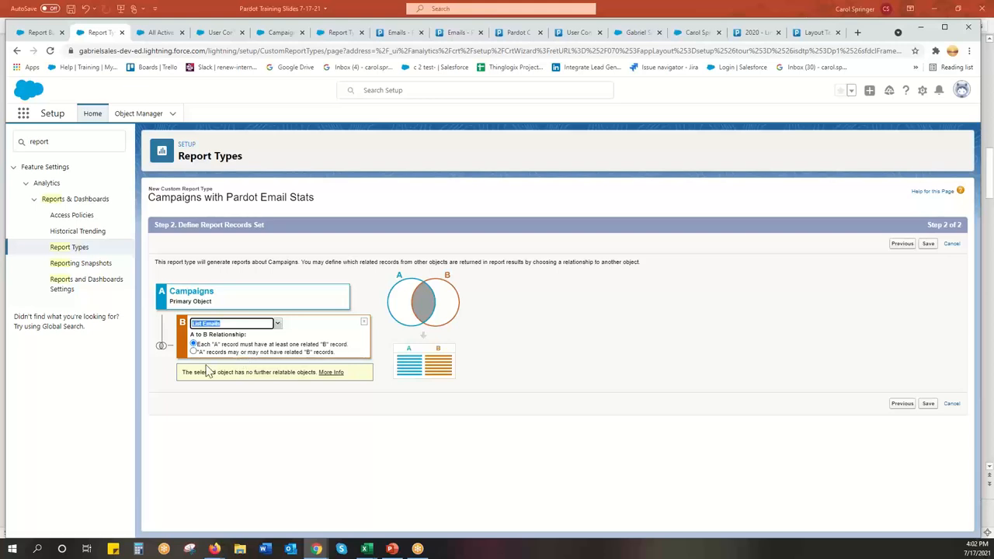
pyautogui.moveTo(251, 351)
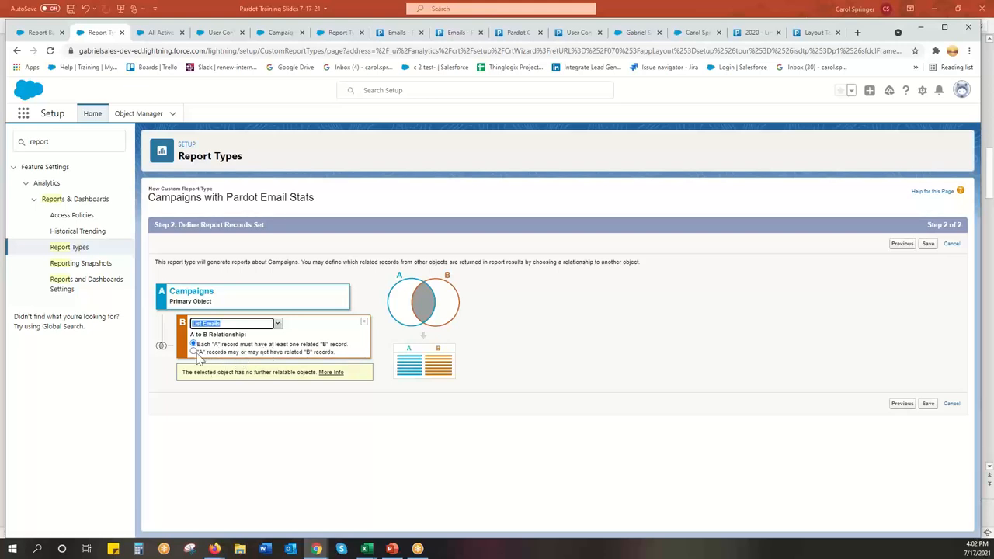
# Choose 'A records may or may not have related B records' and save the report type.
pyautogui.click(194, 352)
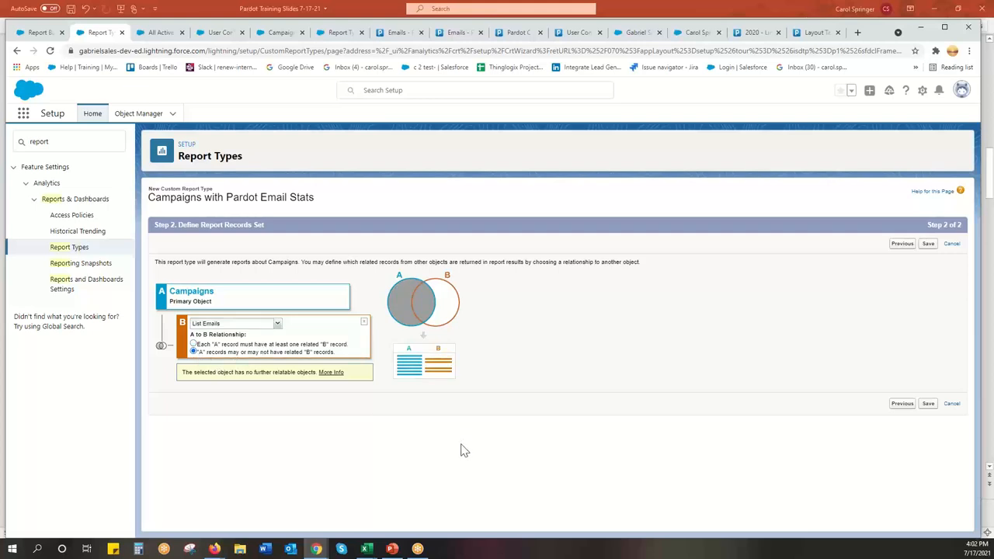
pyautogui.moveTo(590, 519)
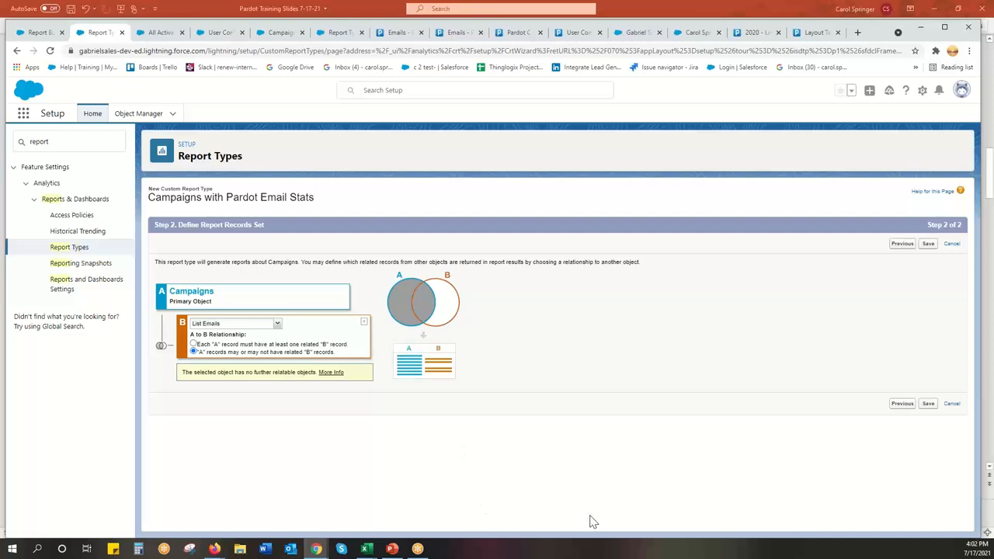
pyautogui.moveTo(928, 403)
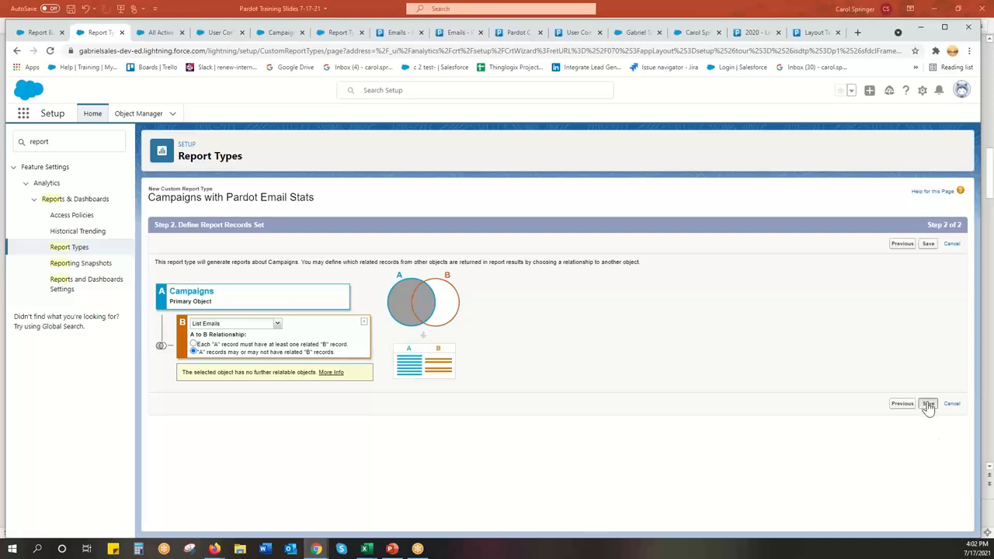
pyautogui.click(928, 403)
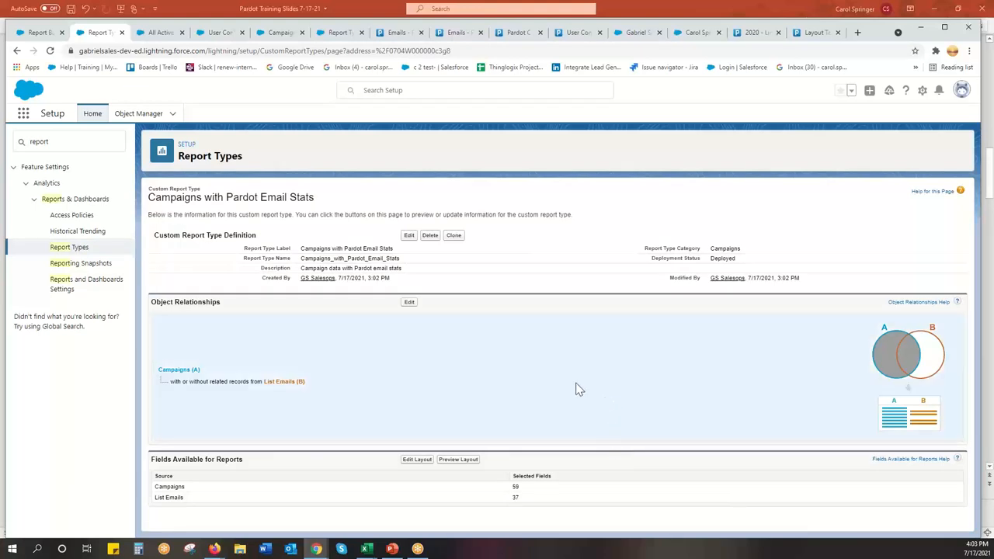
pyautogui.moveTo(481, 314)
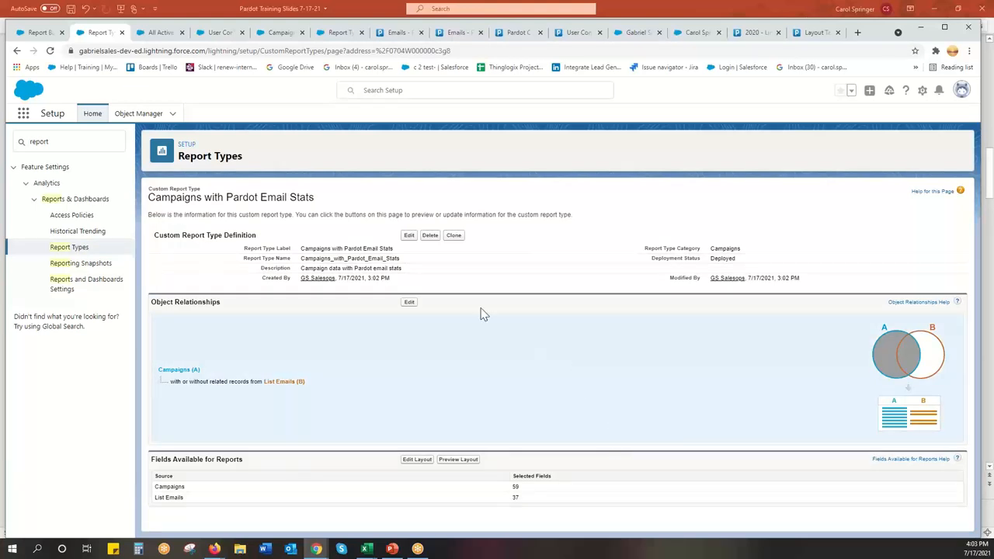
pyautogui.moveTo(463, 342)
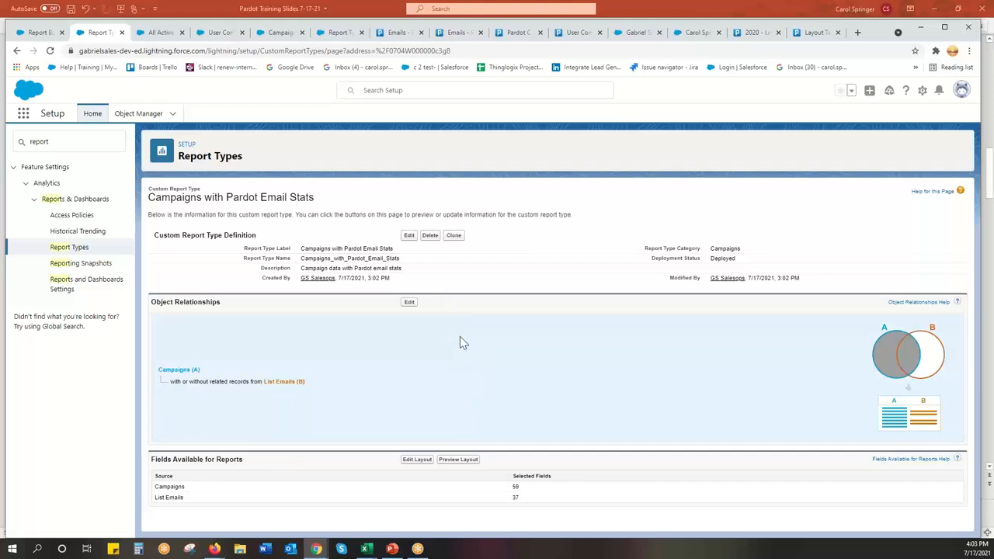
pyautogui.moveTo(479, 378)
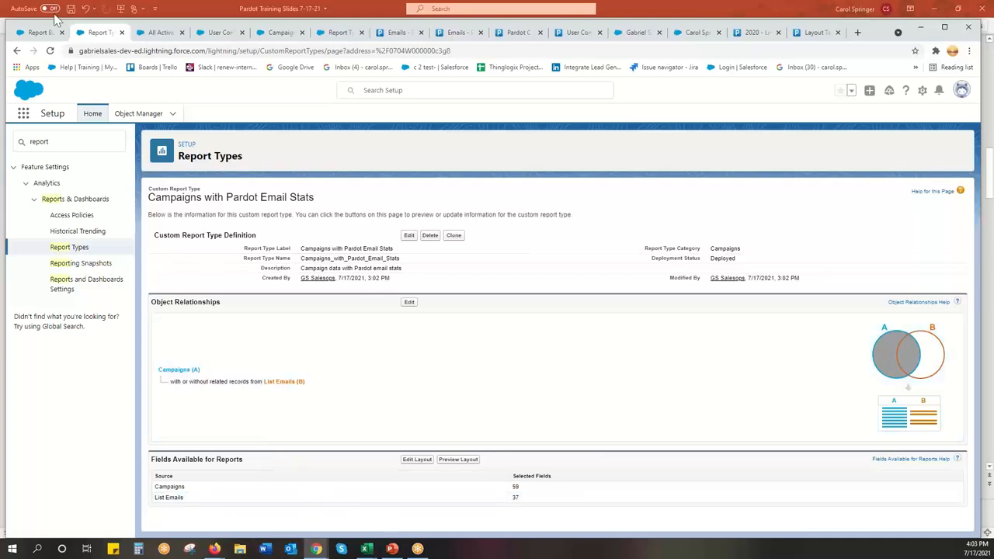
# Switch to the browser tab showing the Salesforce Reports home.
pyautogui.click(159, 31)
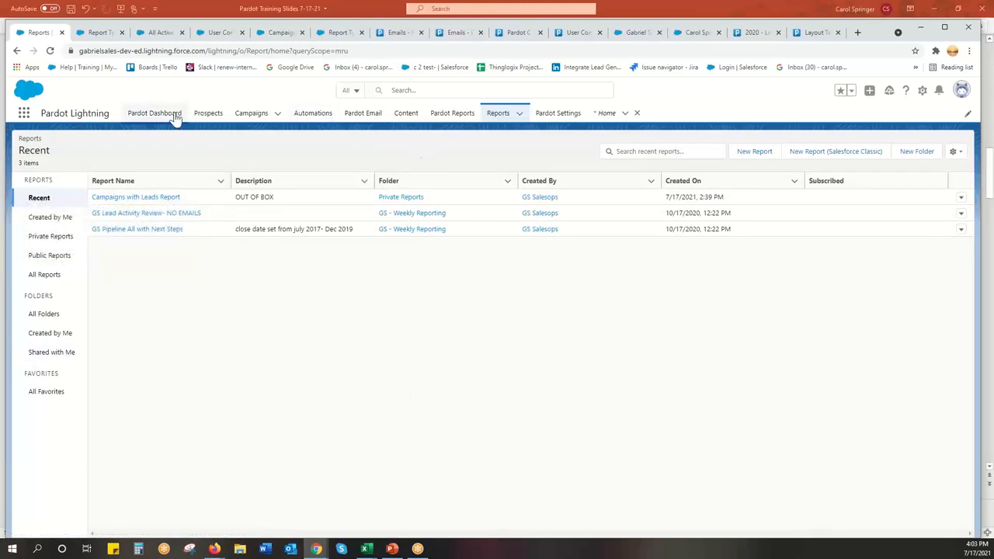
pyautogui.moveTo(405, 112)
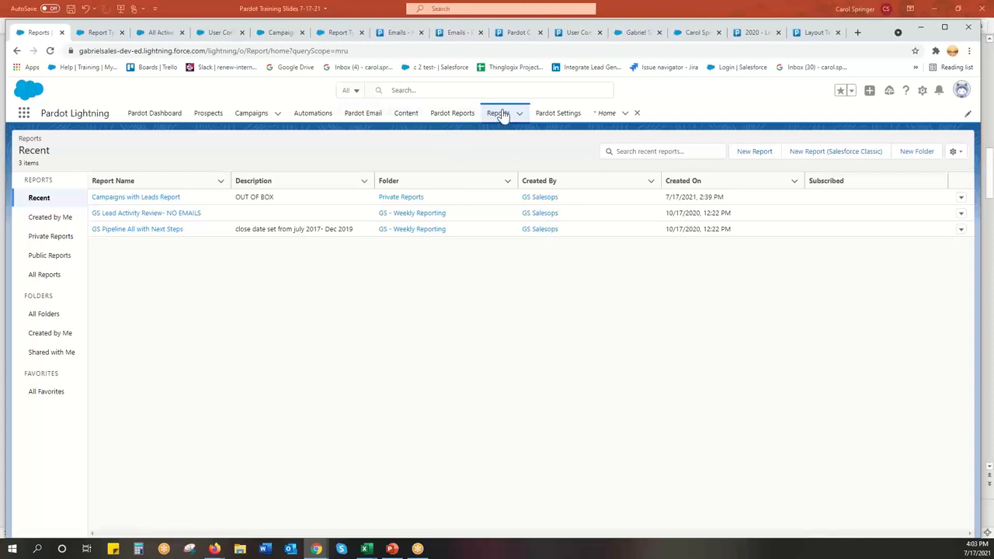
pyautogui.moveTo(498, 113)
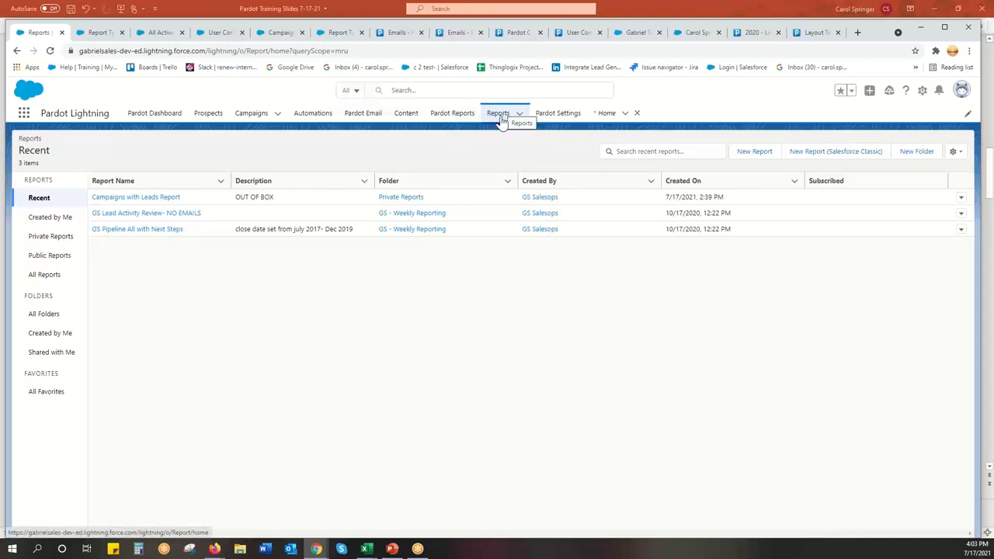
pyautogui.moveTo(754, 151)
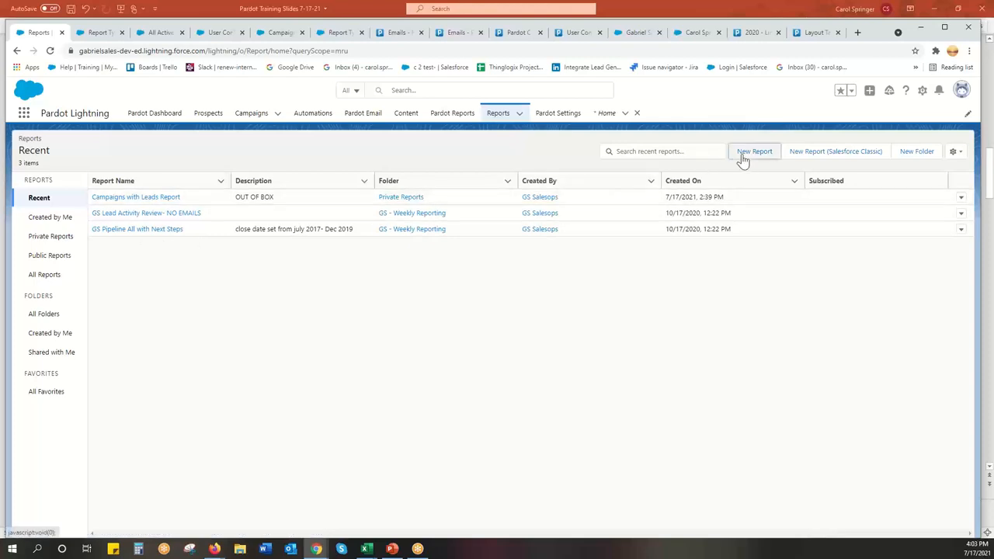
# Create a new report from the Campaigns category's Campaigns with Pardot Email Stats report type.
pyautogui.click(753, 150)
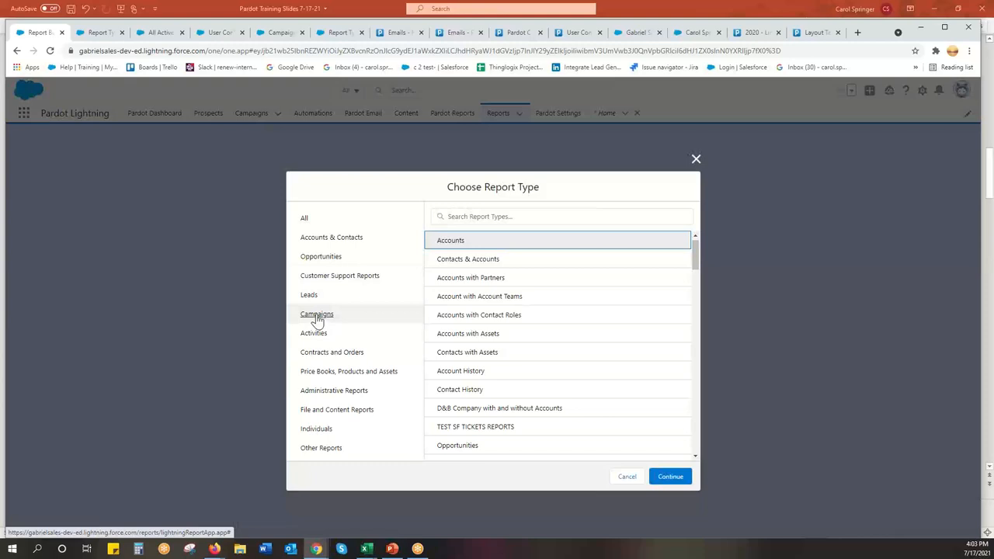
pyautogui.click(317, 314)
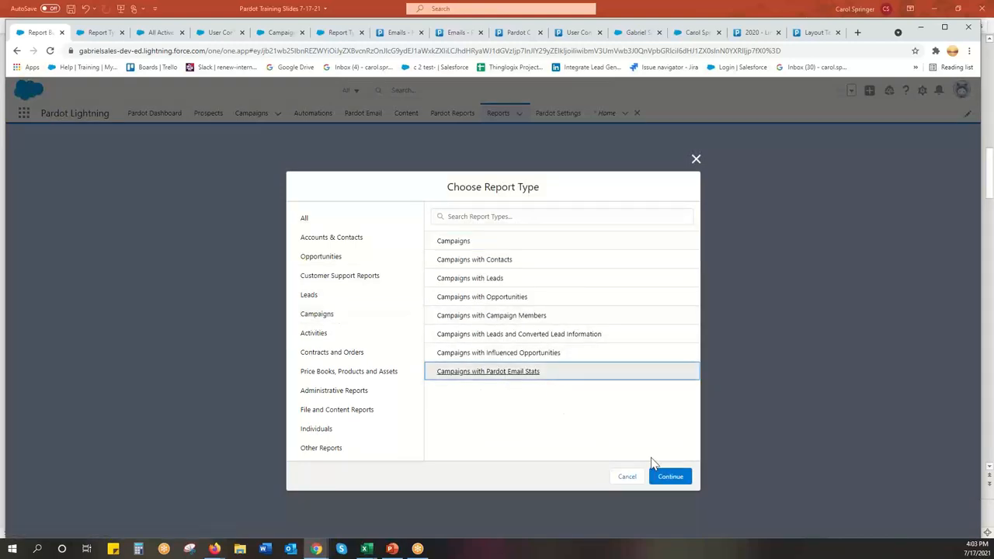
pyautogui.click(669, 476)
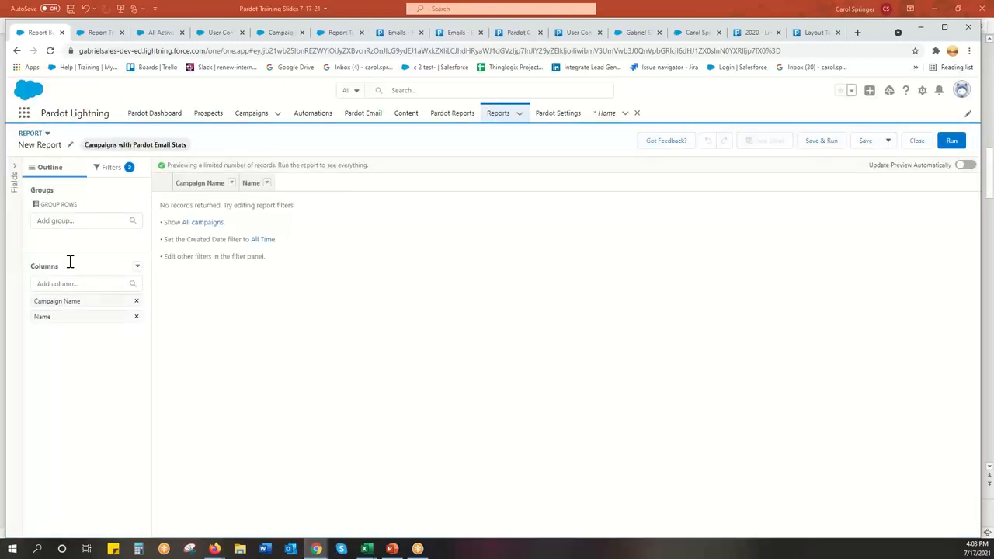
pyautogui.moveTo(4, 194)
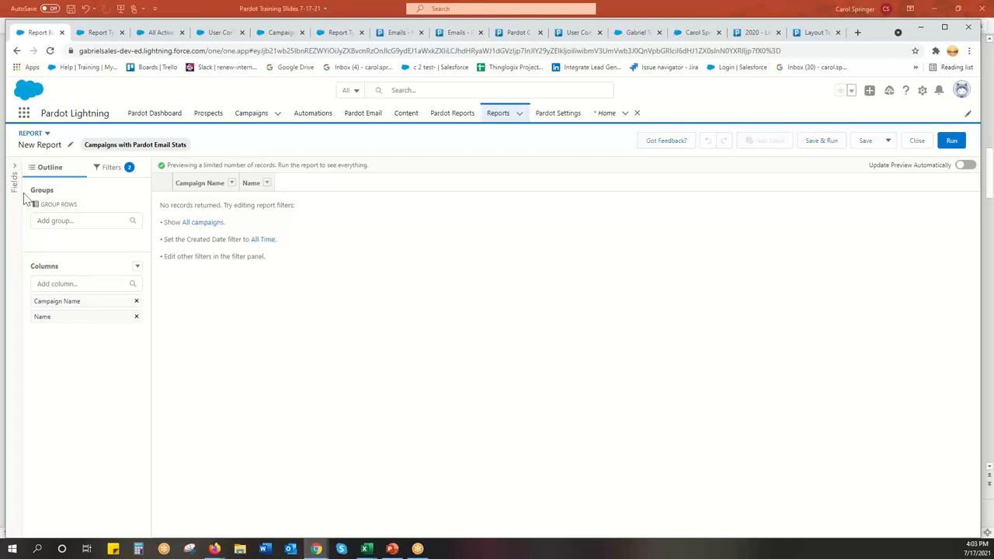
# Add Subject and click columns, then remove the Total Click Through Rate column.
pyautogui.click(14, 179)
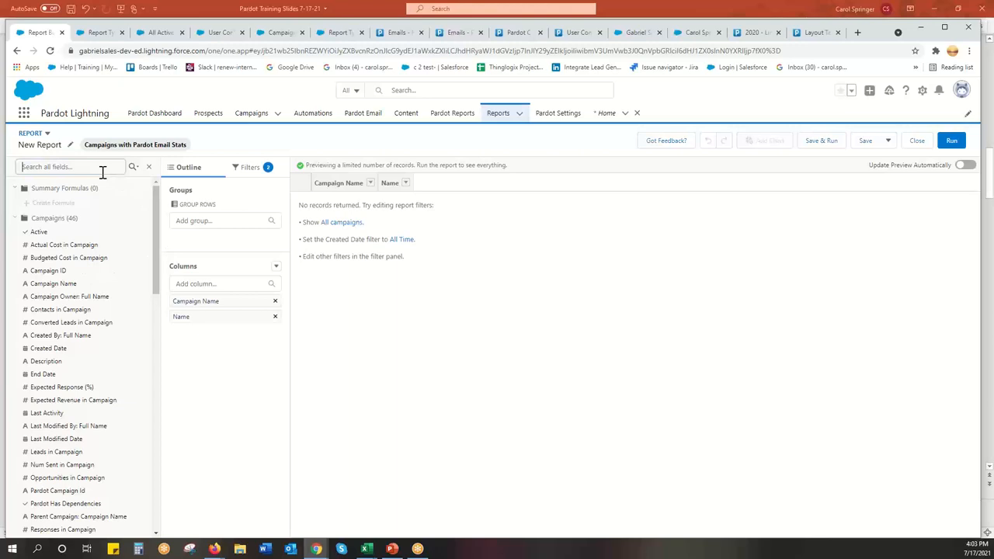
pyautogui.write('subj')
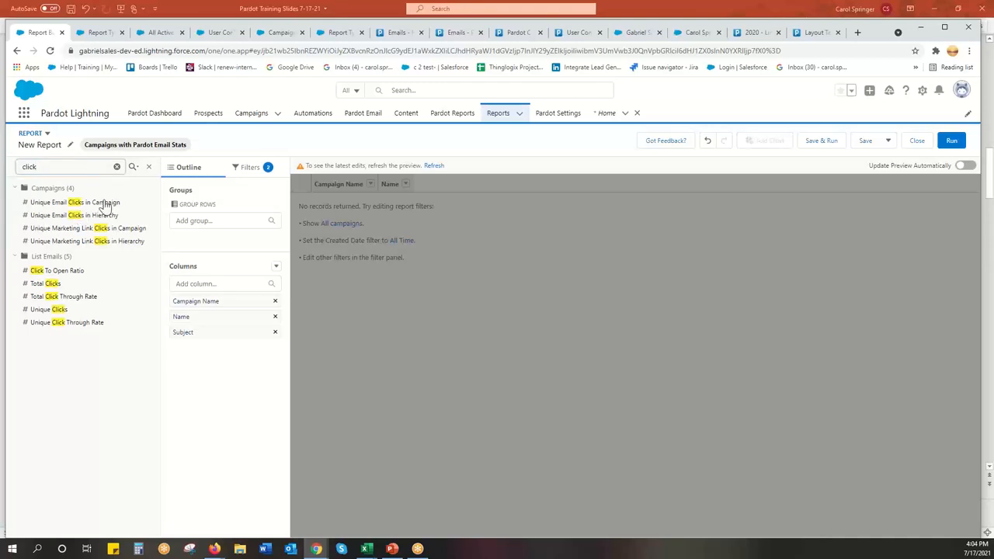
pyautogui.moveTo(109, 215)
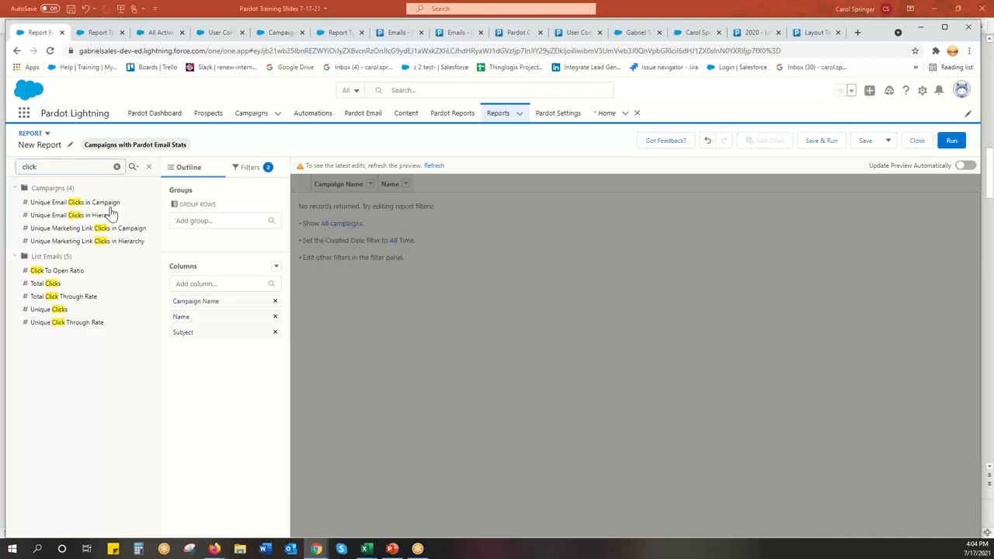
pyautogui.moveTo(119, 224)
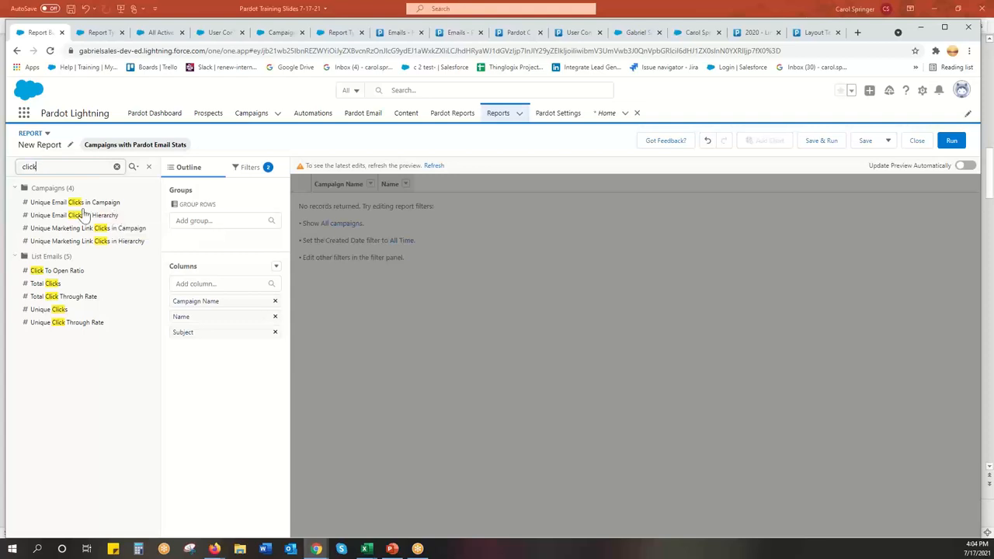
pyautogui.moveTo(88, 227)
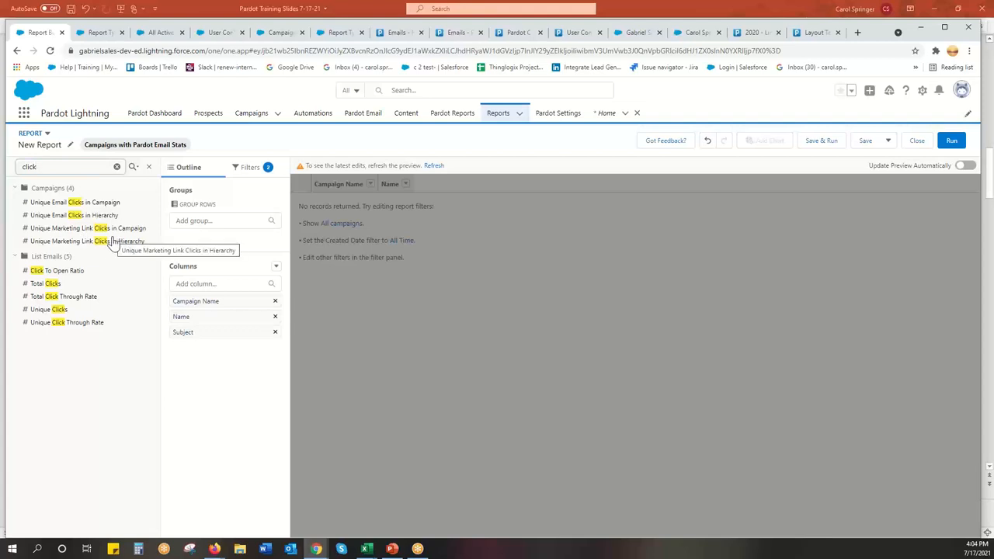
pyautogui.moveTo(93, 301)
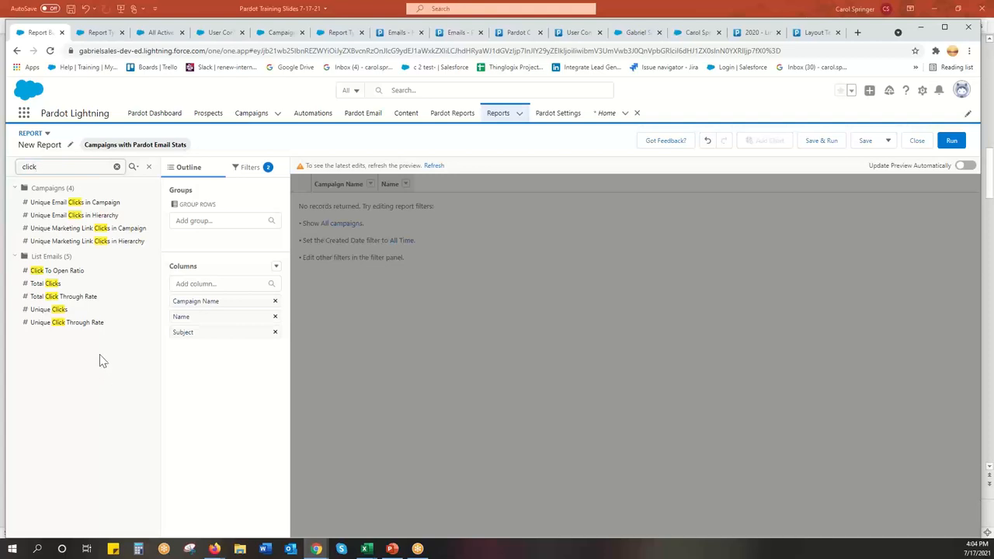
pyautogui.moveTo(53, 283)
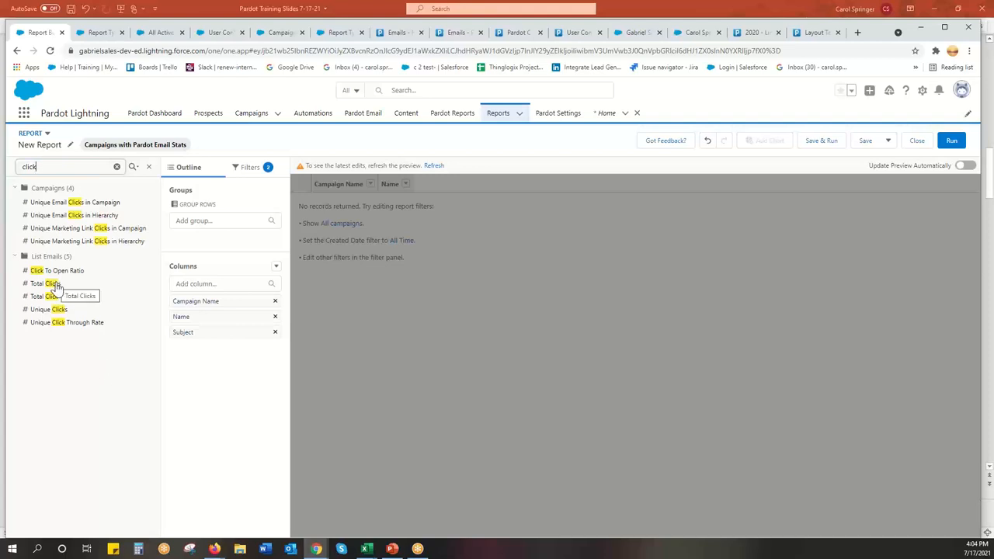
pyautogui.click(44, 282)
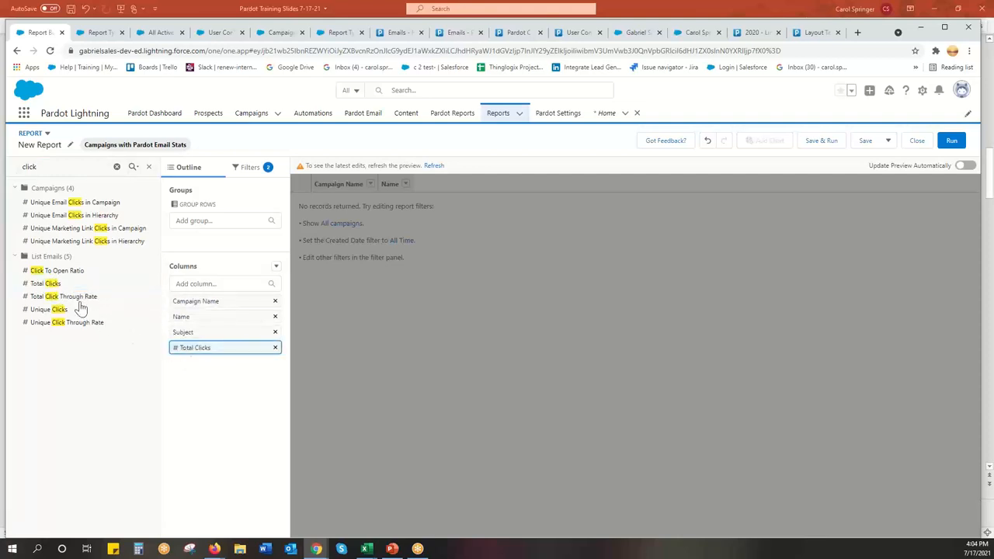
pyautogui.click(78, 295)
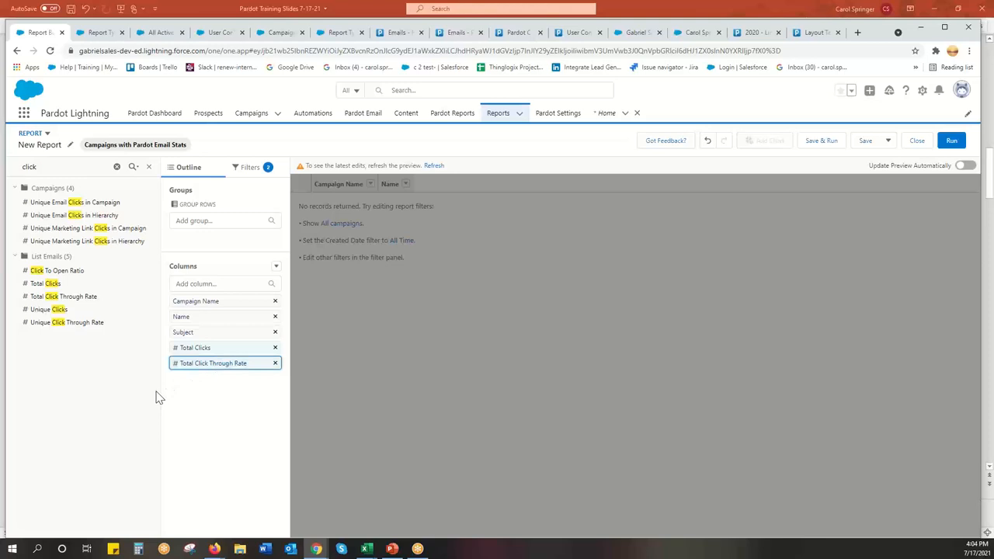
pyautogui.moveTo(126, 379)
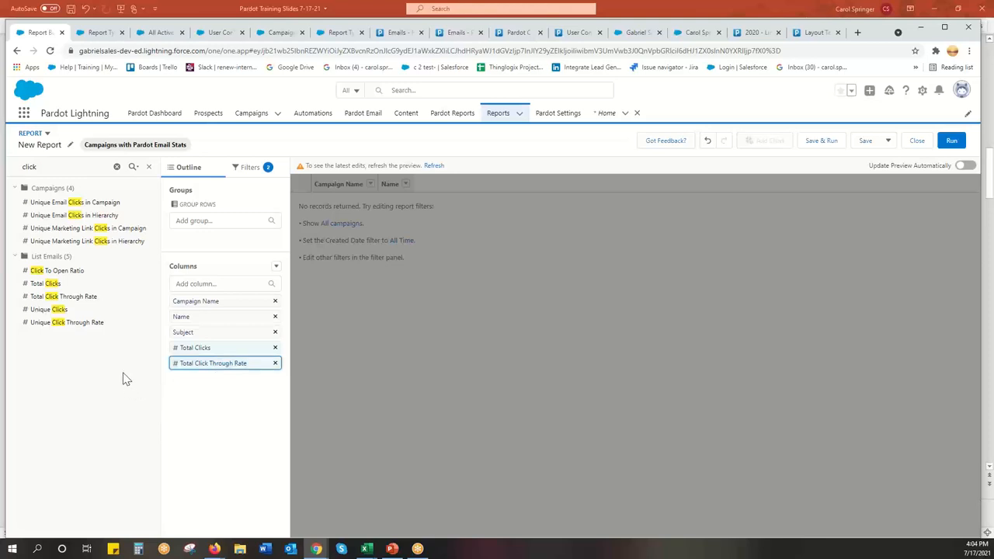
pyautogui.moveTo(62, 322)
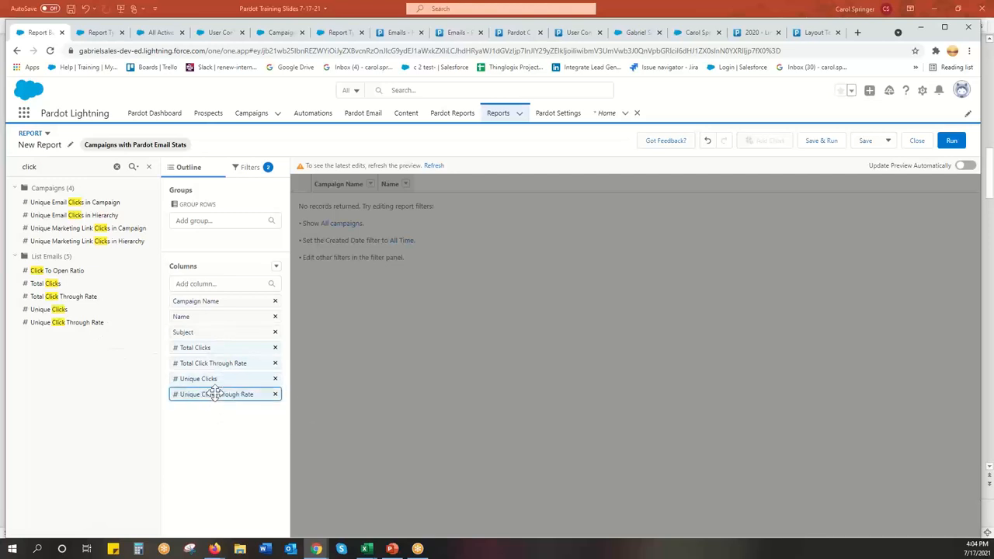
pyautogui.click(275, 347)
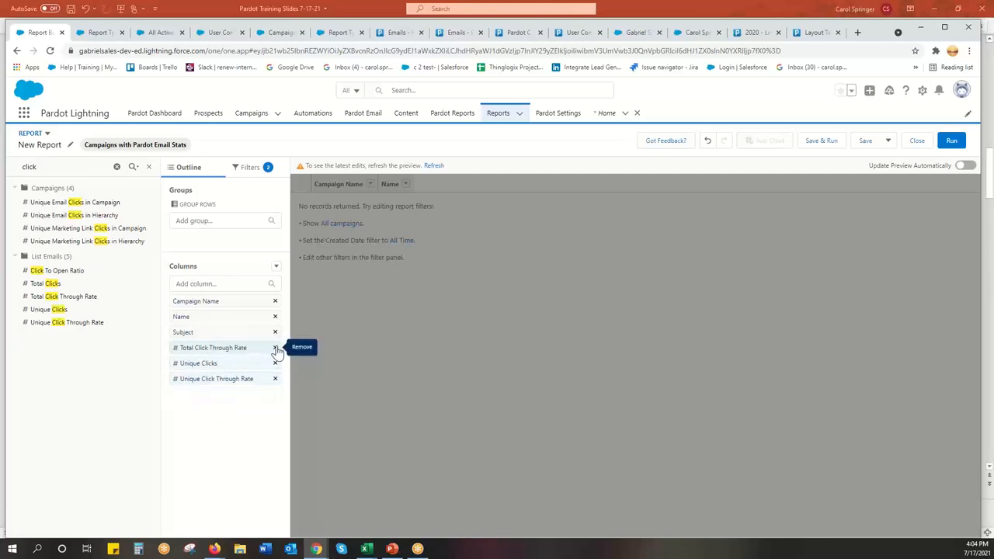
pyautogui.click(274, 347)
pyautogui.write('open')
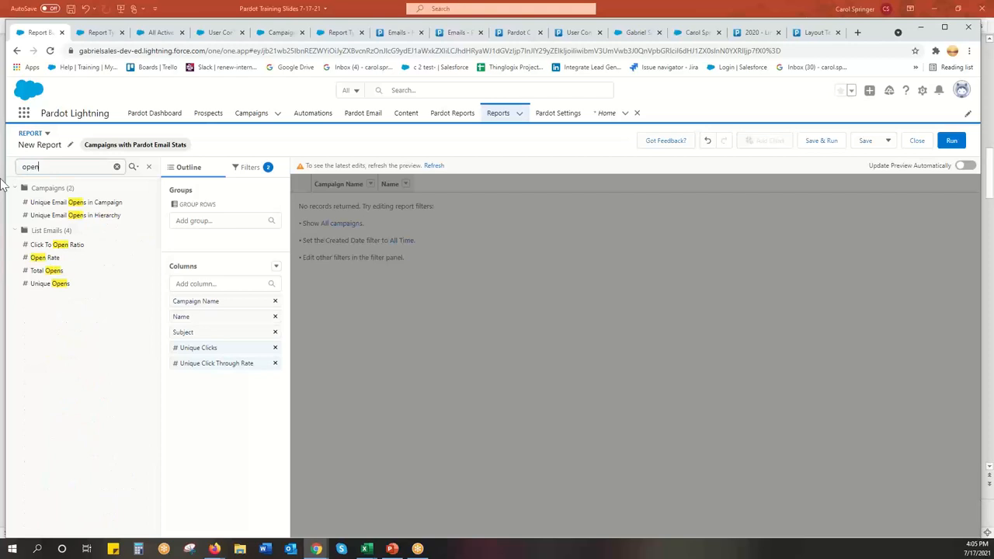
pyautogui.moveTo(78, 287)
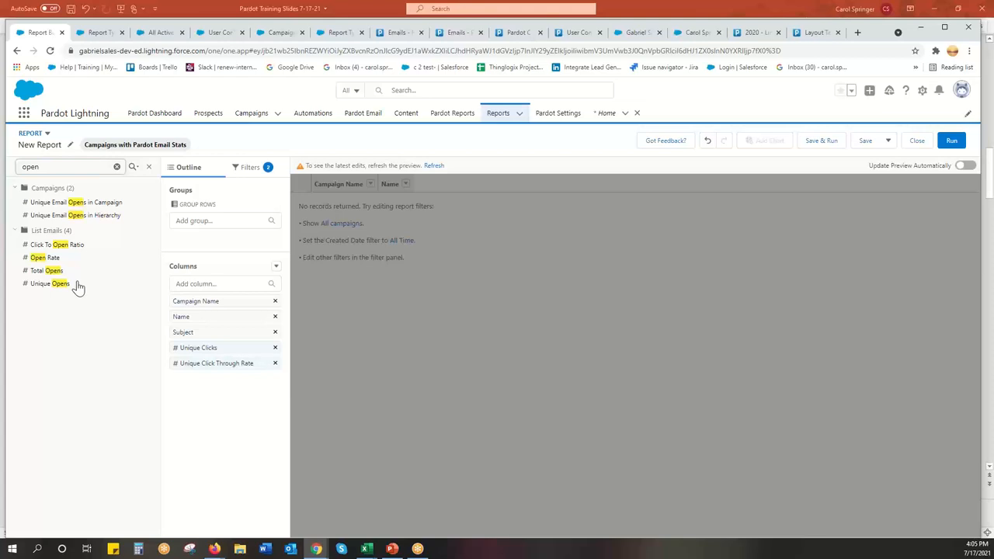
pyautogui.moveTo(54, 279)
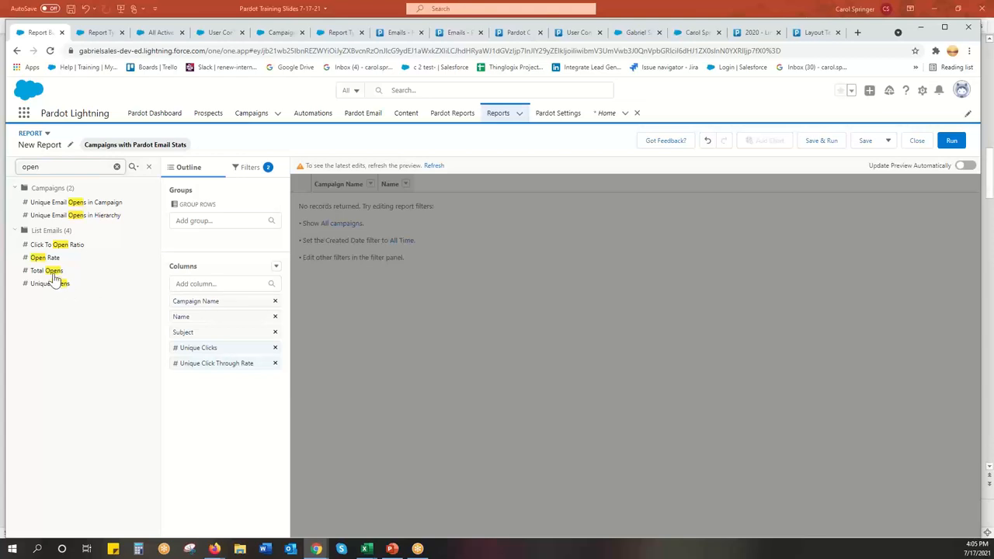
pyautogui.moveTo(49, 270)
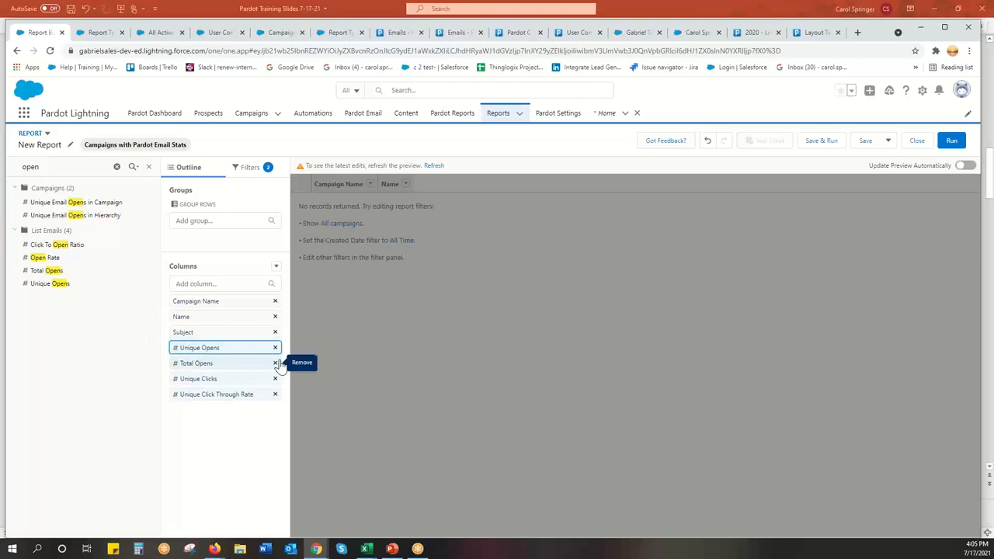
# Remove the Total Opens column and search the fields for 'opt'.
pyautogui.click(275, 362)
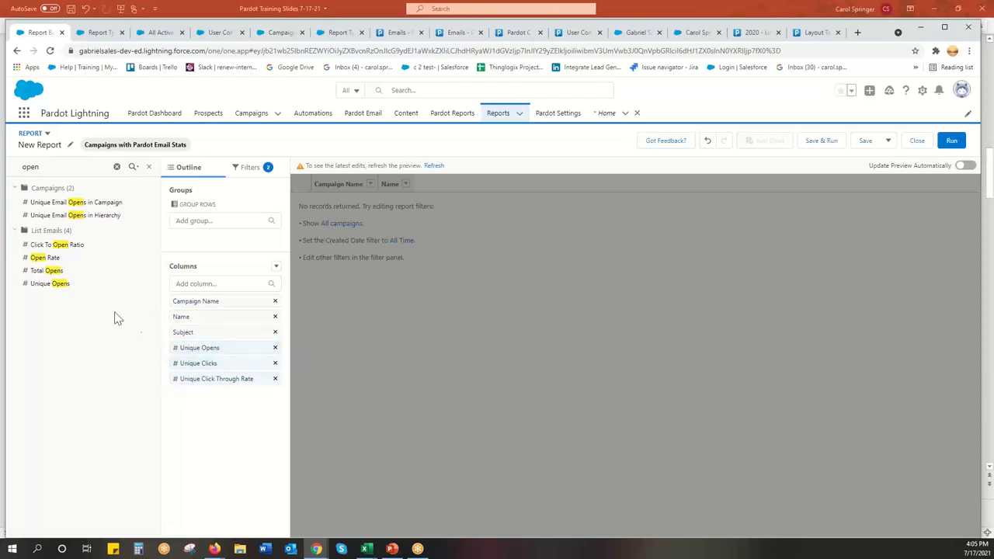
pyautogui.moveTo(84, 269)
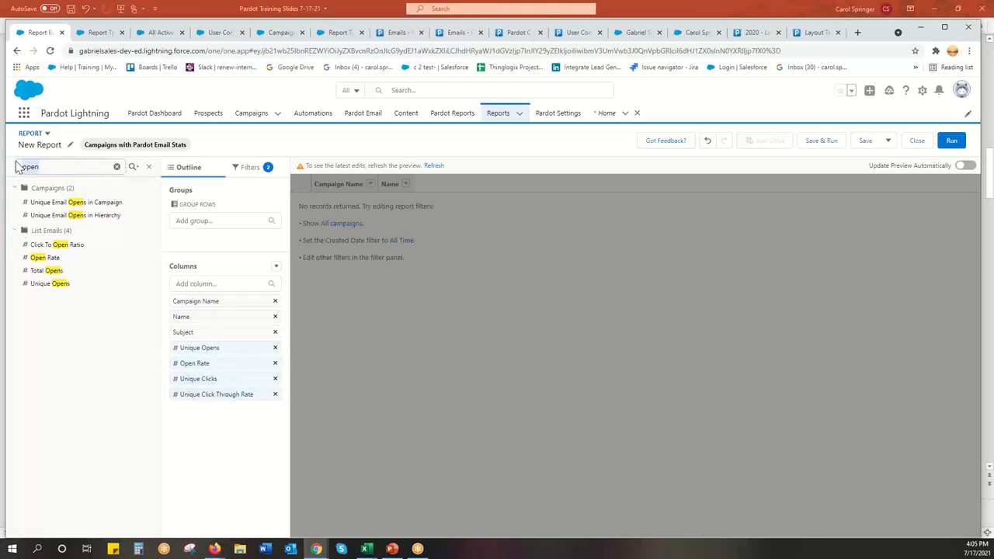
pyautogui.write('opt')
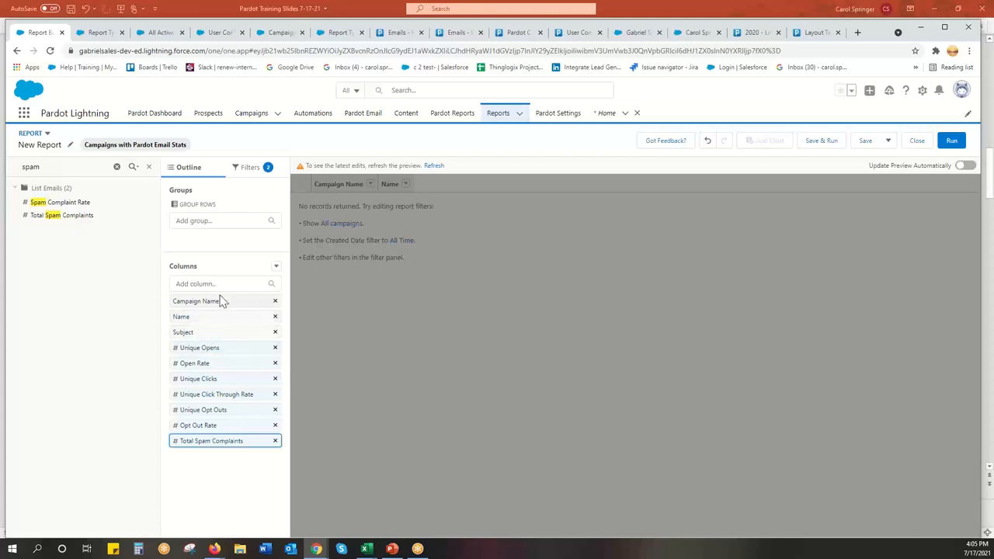
pyautogui.moveTo(207, 300)
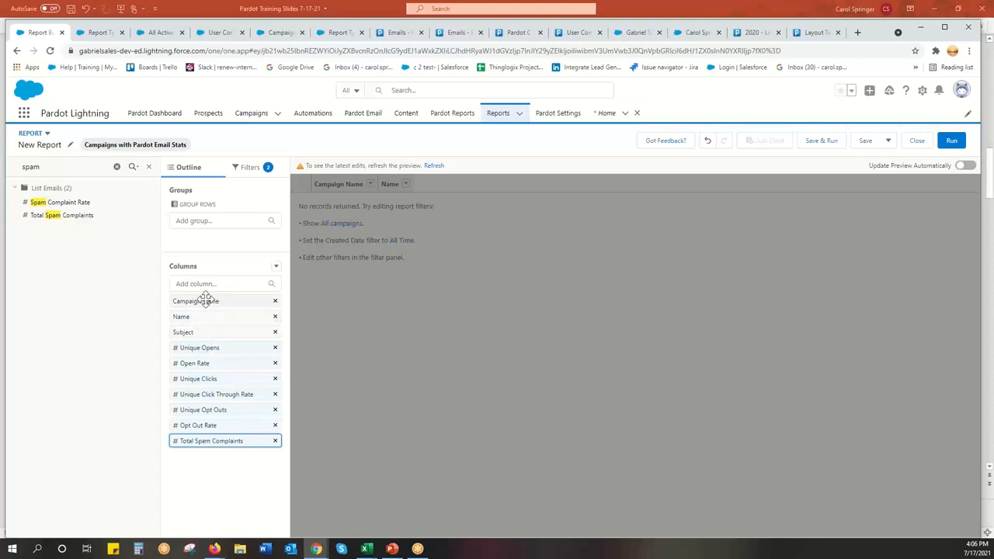
# Open the Add group field picker to list campaign fields for grouping rows.
pyautogui.click(225, 219)
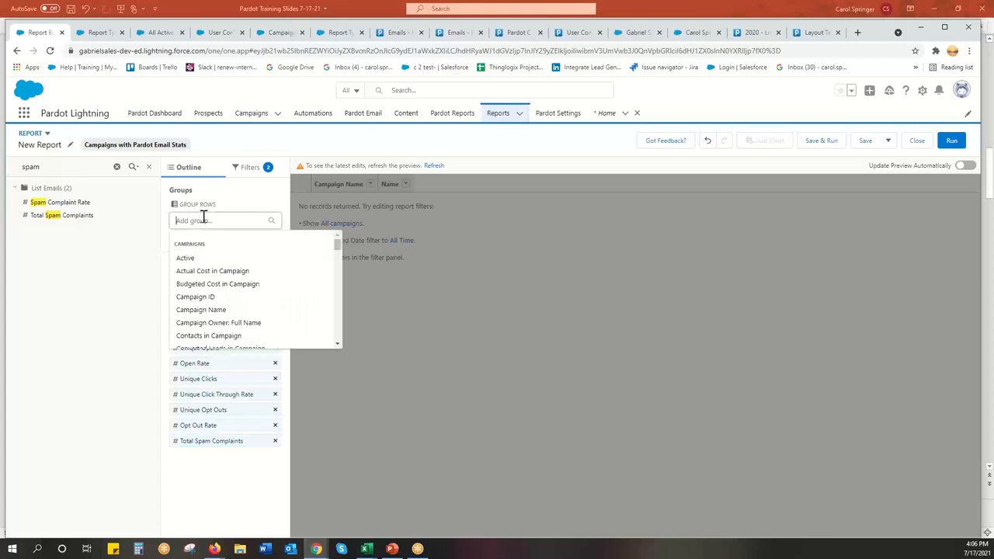
# Group report rows by Campaign Name, collapse the Fields panel, and begin saving.
pyautogui.write('camp')
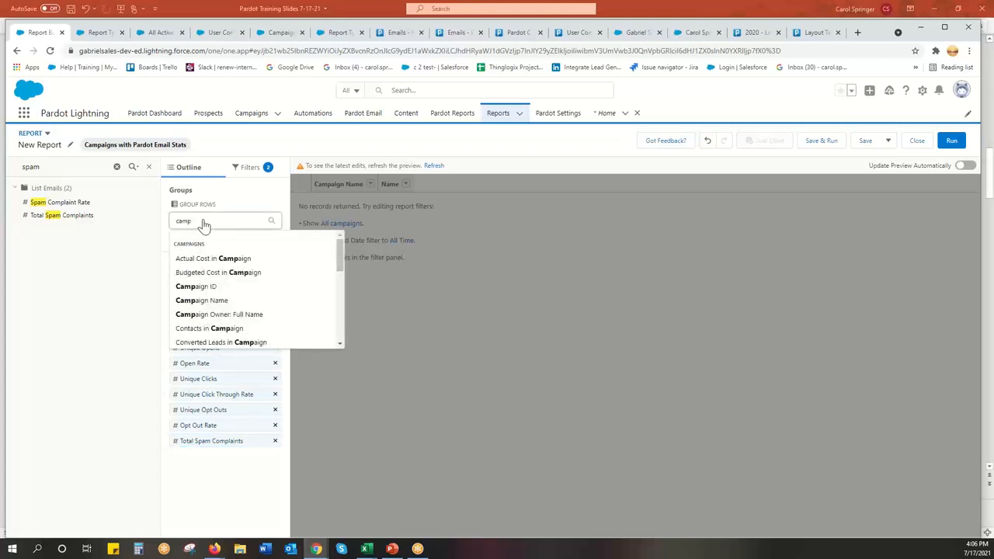
pyautogui.click(201, 300)
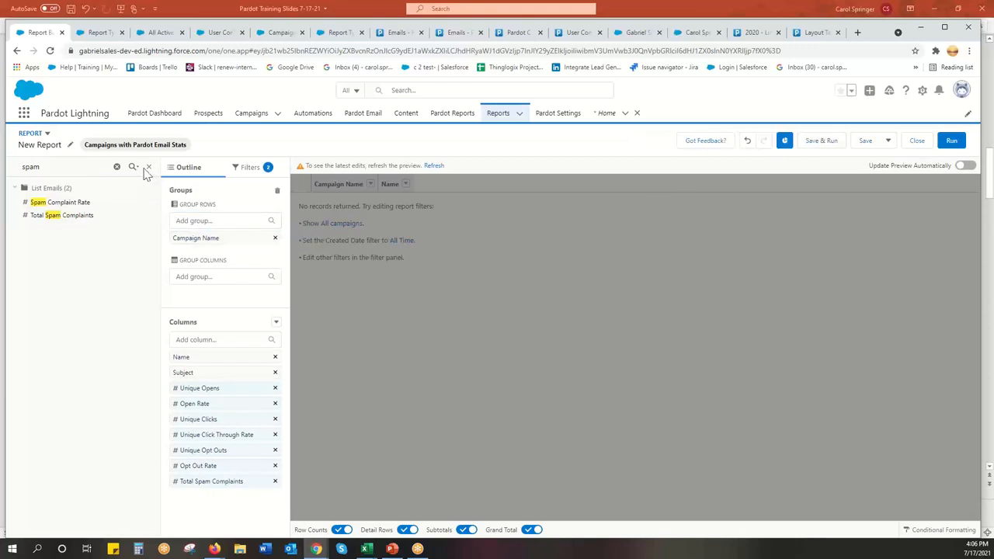
pyautogui.click(147, 167)
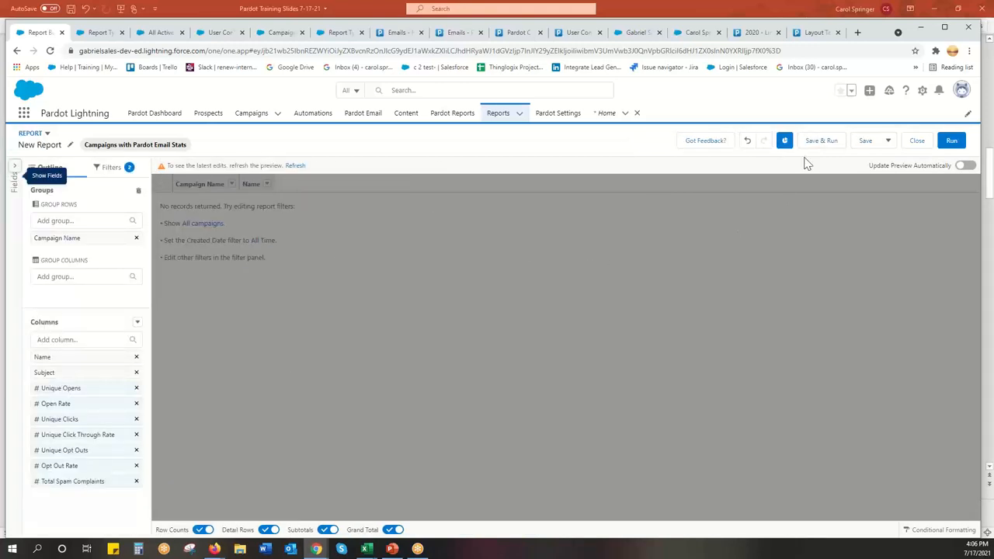
pyautogui.click(865, 141)
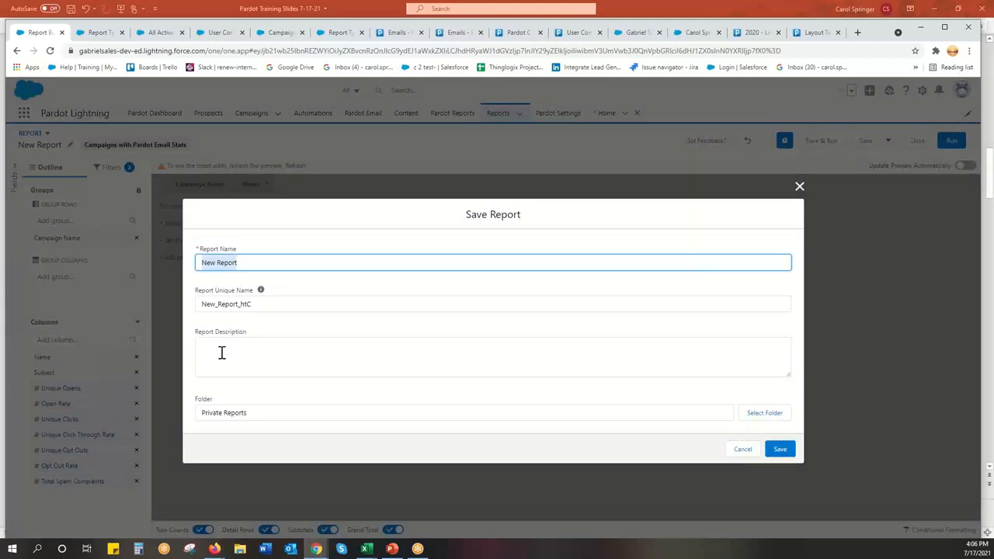
# Name the report 'Campaigns with Pardot Email Stats' with description 'All Pardot stats all time'.
pyautogui.write('Campaigns')
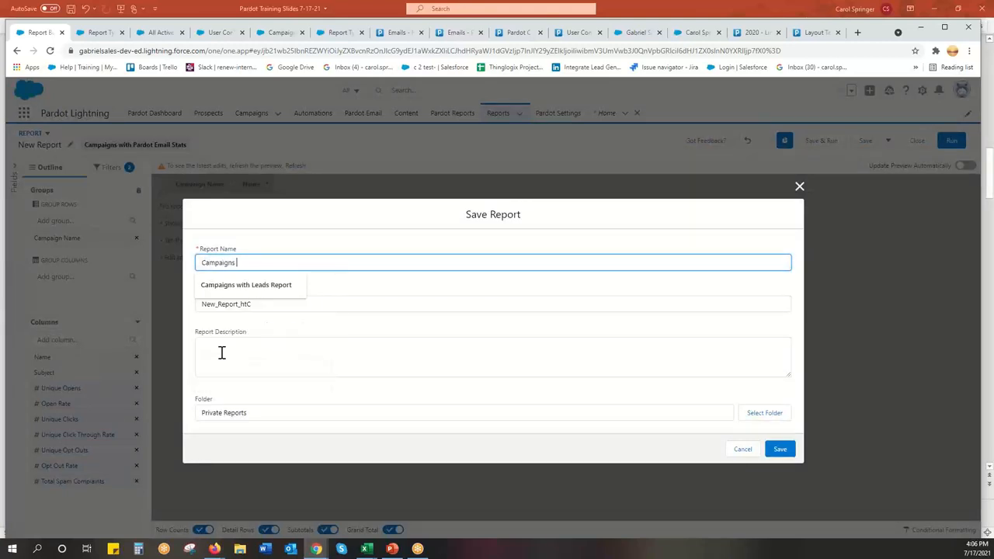
pyautogui.write('with Pardot')
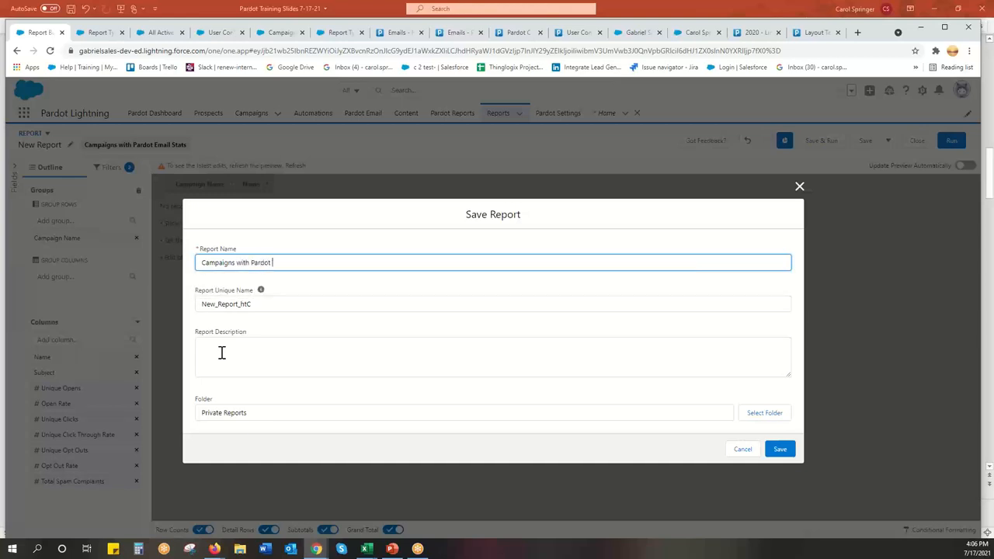
pyautogui.write('Email Sta')
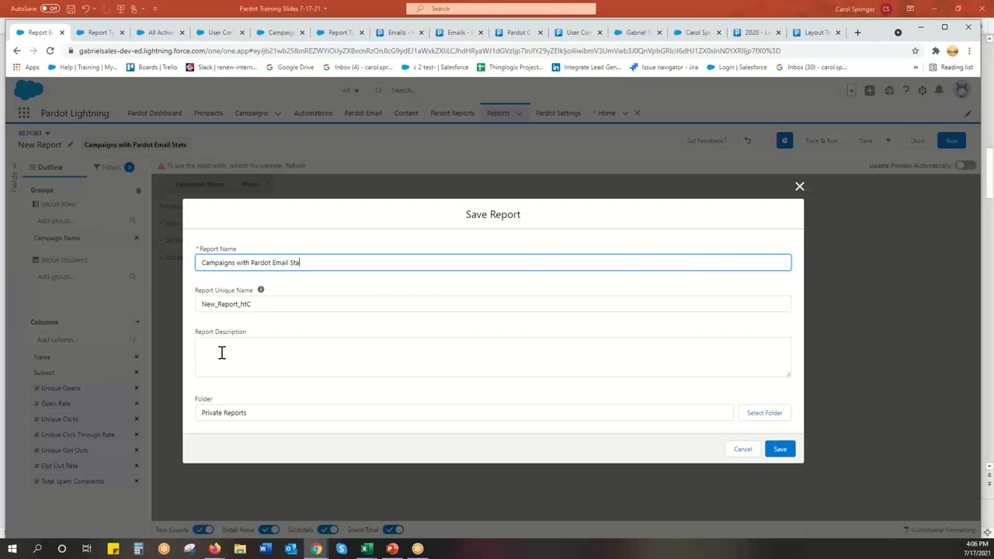
pyautogui.click(493, 356)
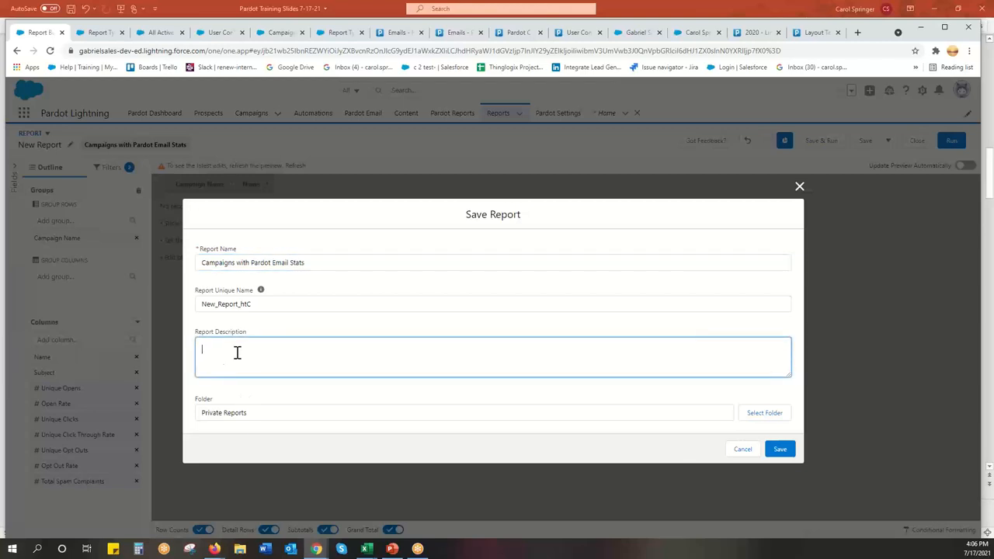
pyautogui.write('All Pardot')
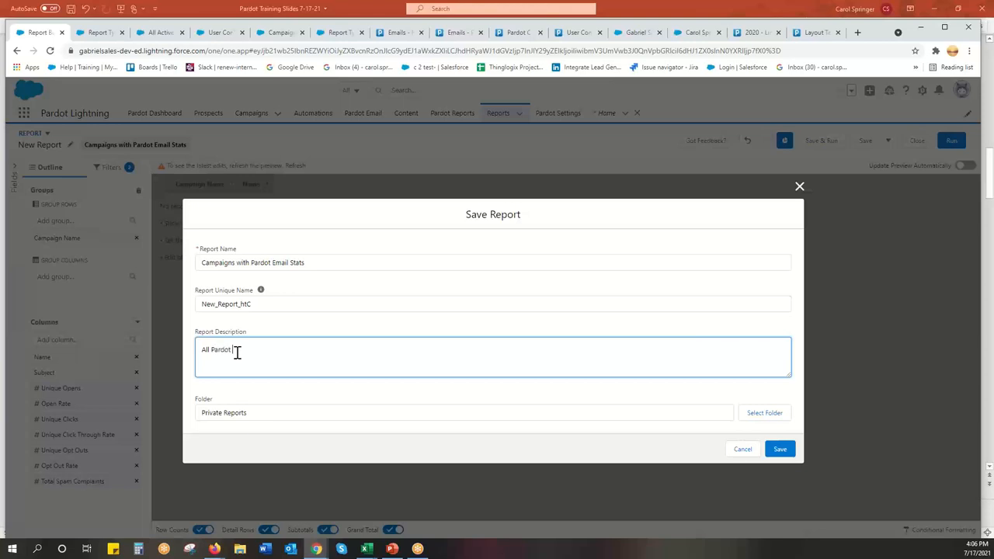
pyautogui.write('Stats')
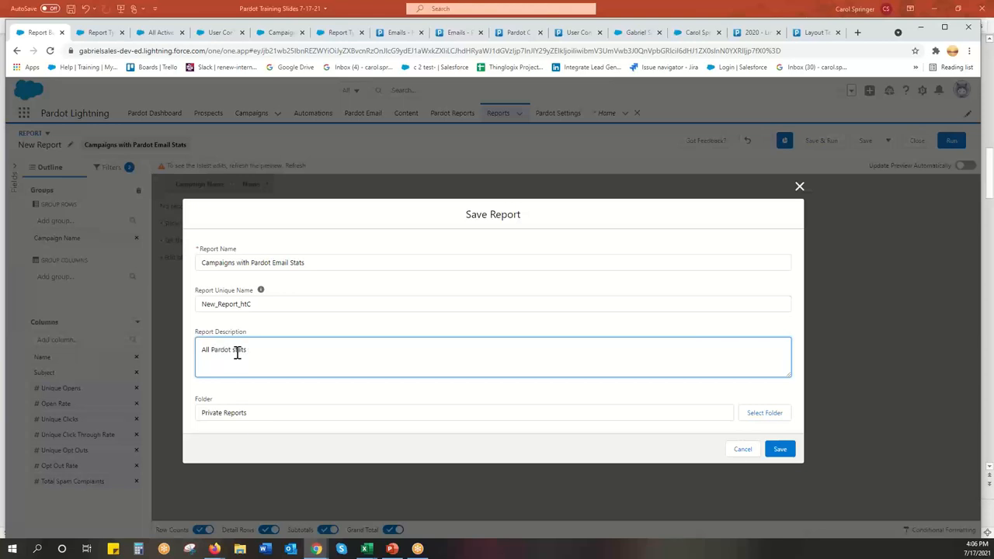
pyautogui.write('all time')
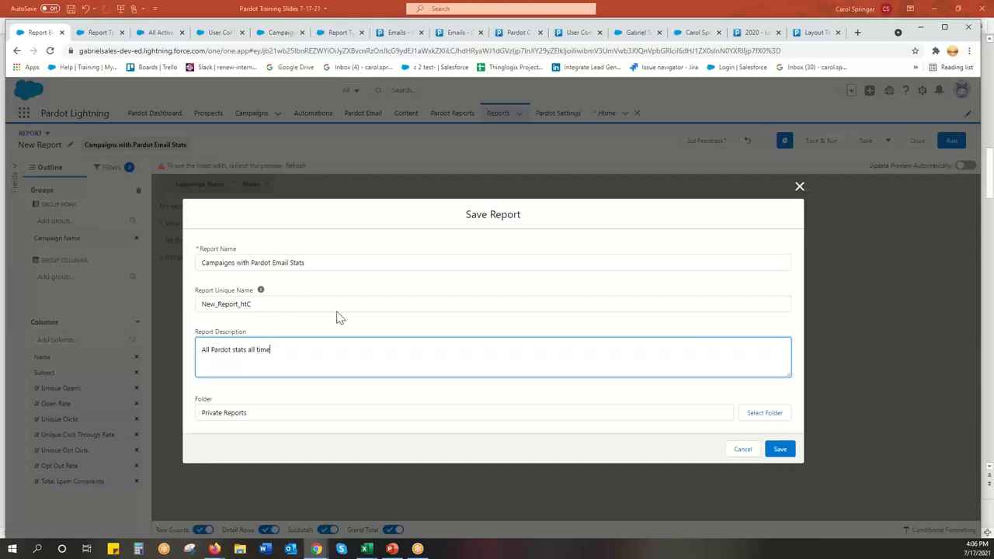
pyautogui.moveTo(415, 349)
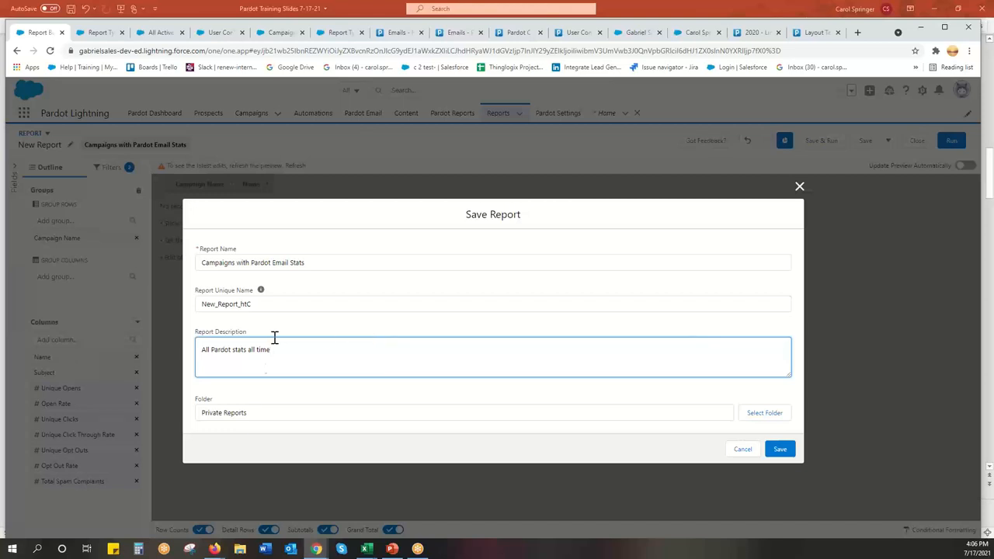
pyautogui.moveTo(330, 354)
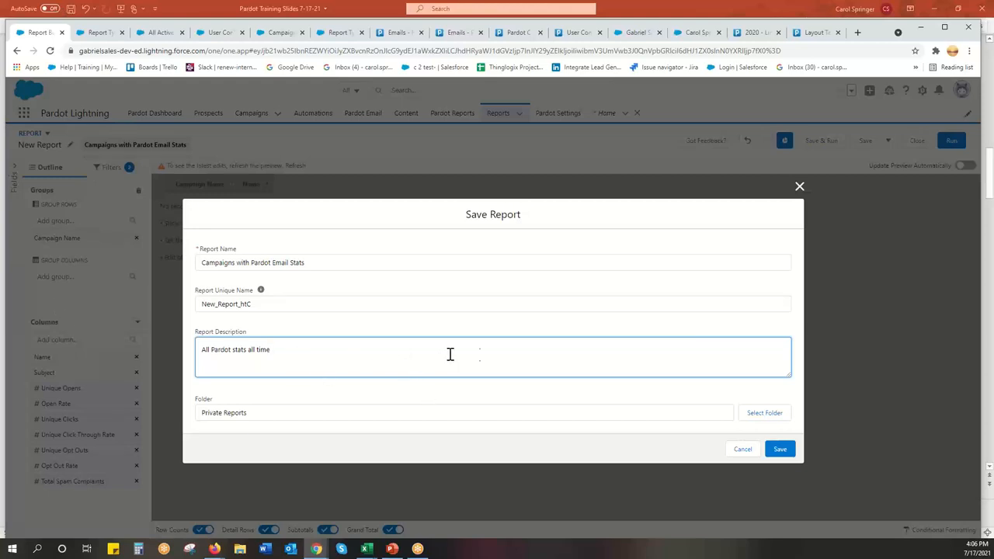
pyautogui.moveTo(478, 355)
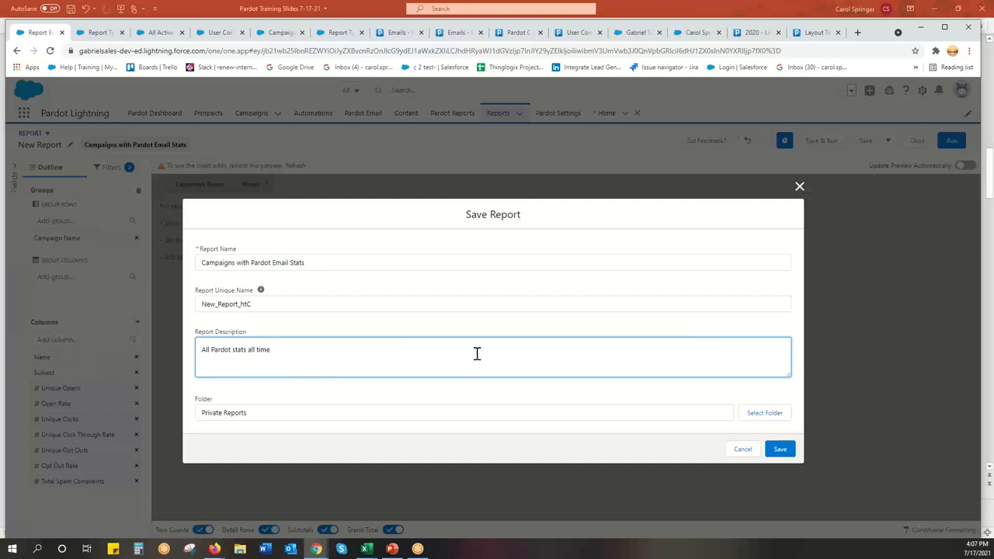
pyautogui.moveTo(196, 442)
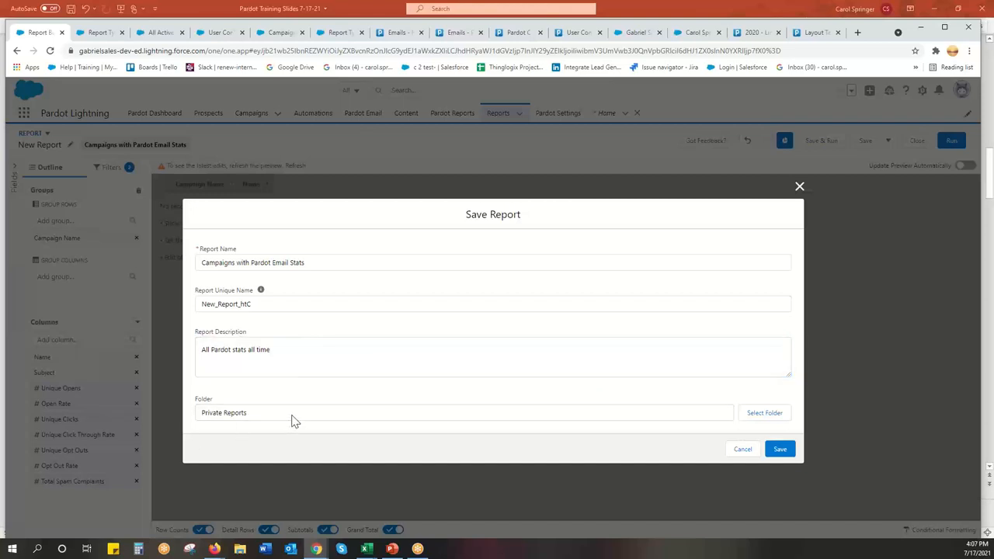
pyautogui.moveTo(759, 418)
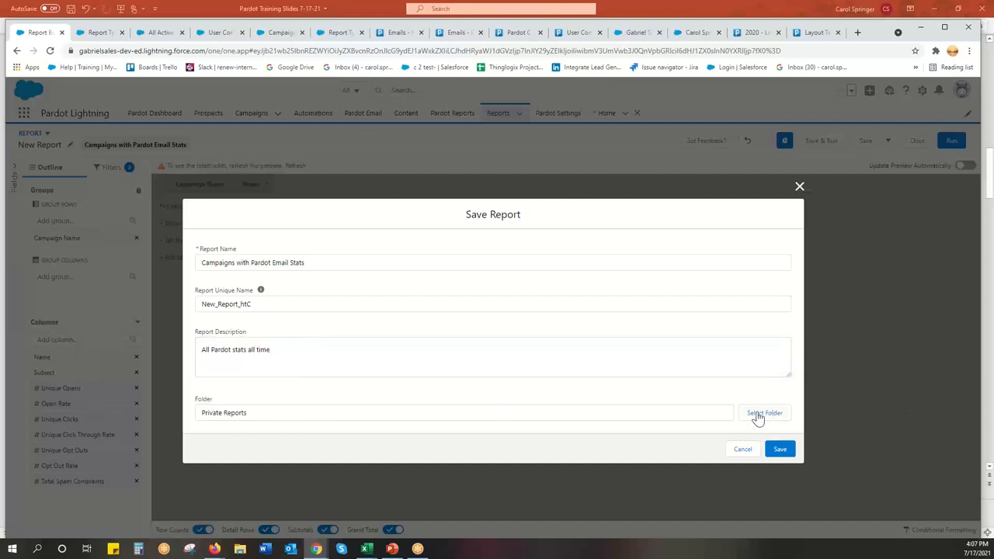
# Keep Public Reports as the destination folder, then save and run the report.
pyautogui.click(765, 413)
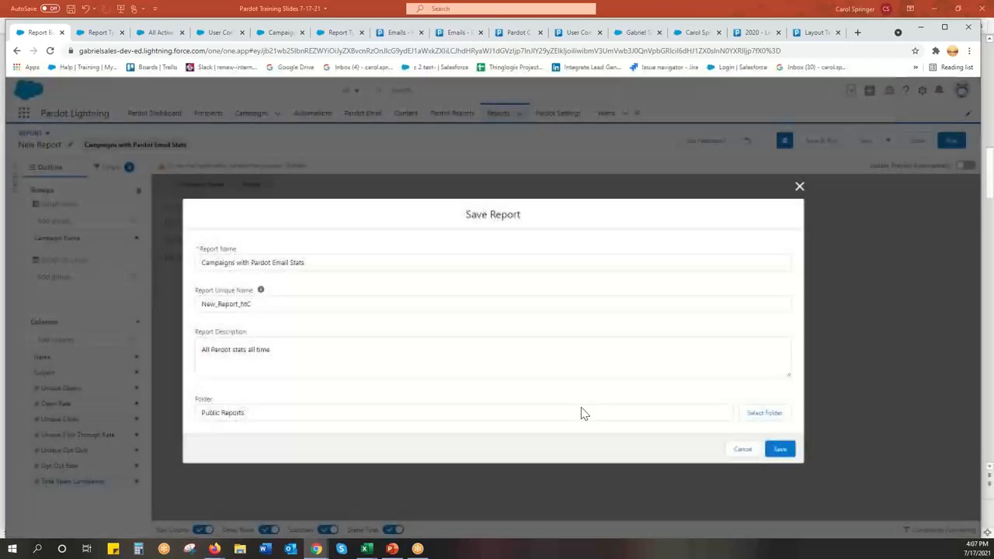
pyautogui.click(764, 412)
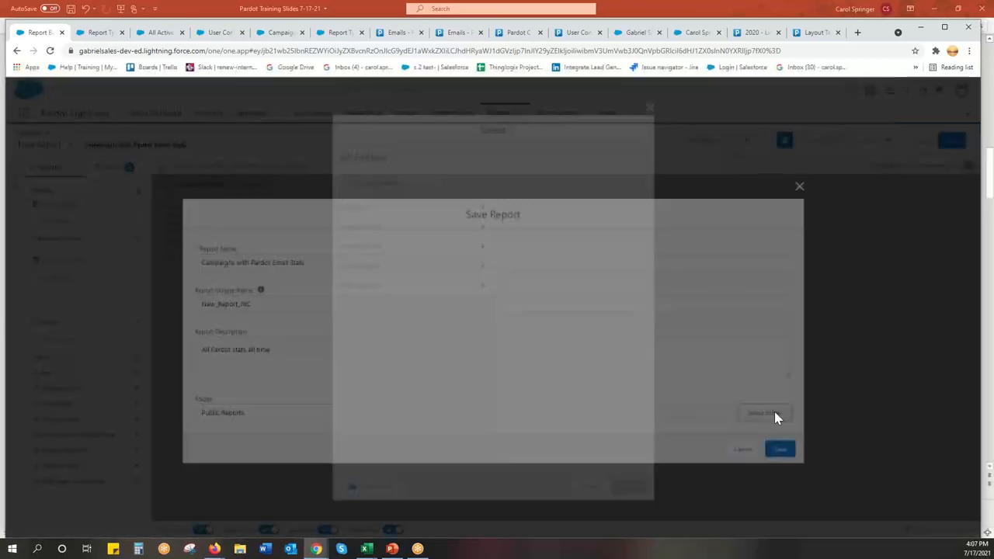
pyautogui.click(764, 412)
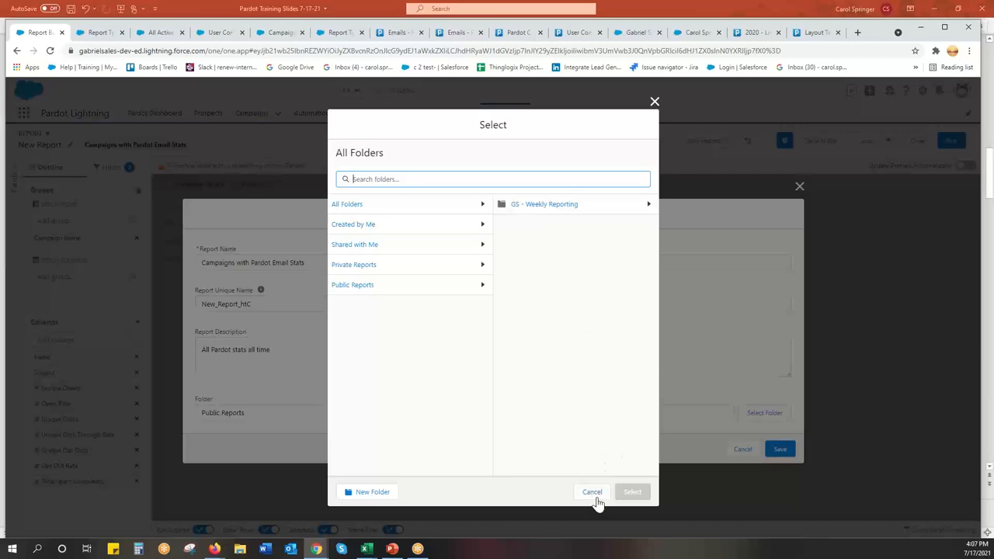
pyautogui.click(592, 491)
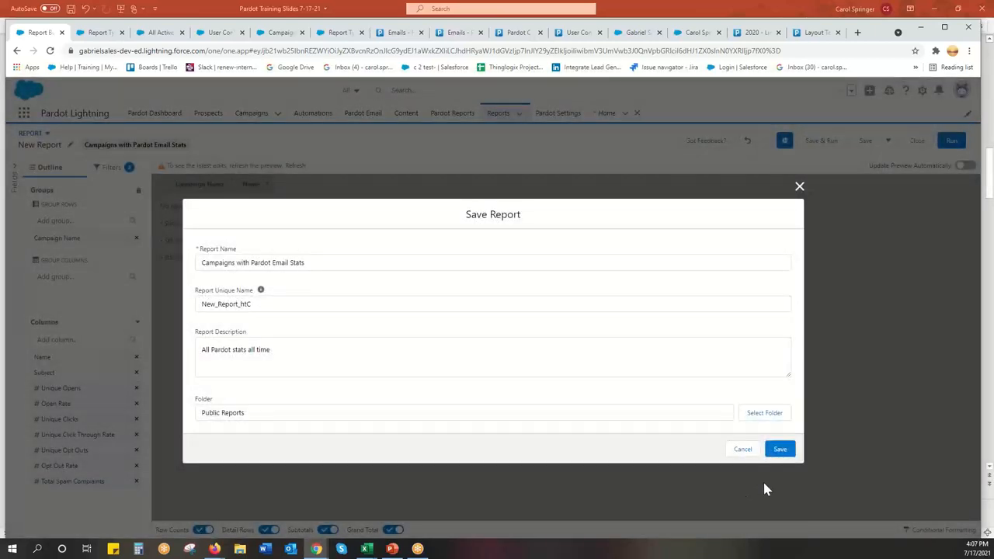
pyautogui.click(780, 449)
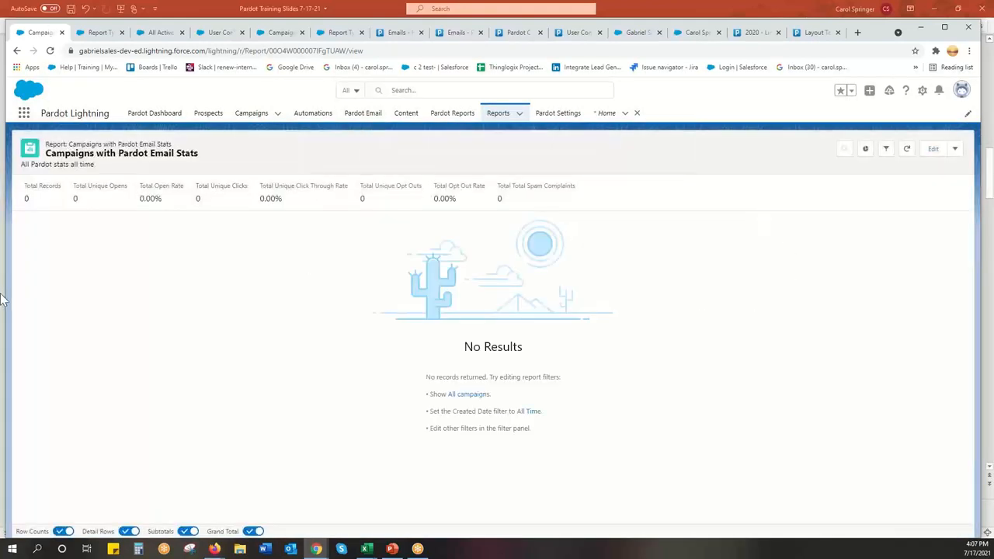
pyautogui.moveTo(388, 458)
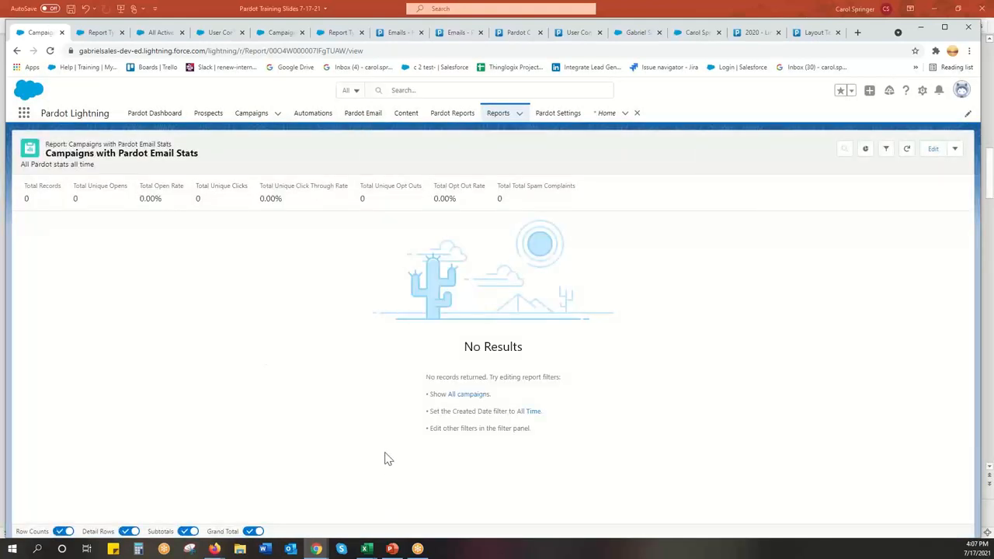
pyautogui.moveTo(357, 386)
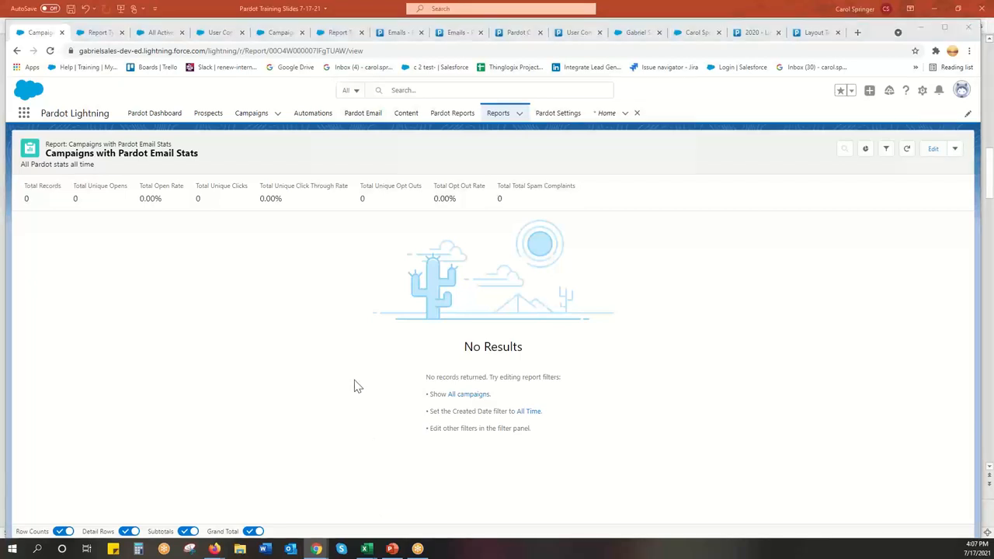
# Bring up PowerPoint slide 3 with the example Campaigns with Emails Report.
pyautogui.click(392, 549)
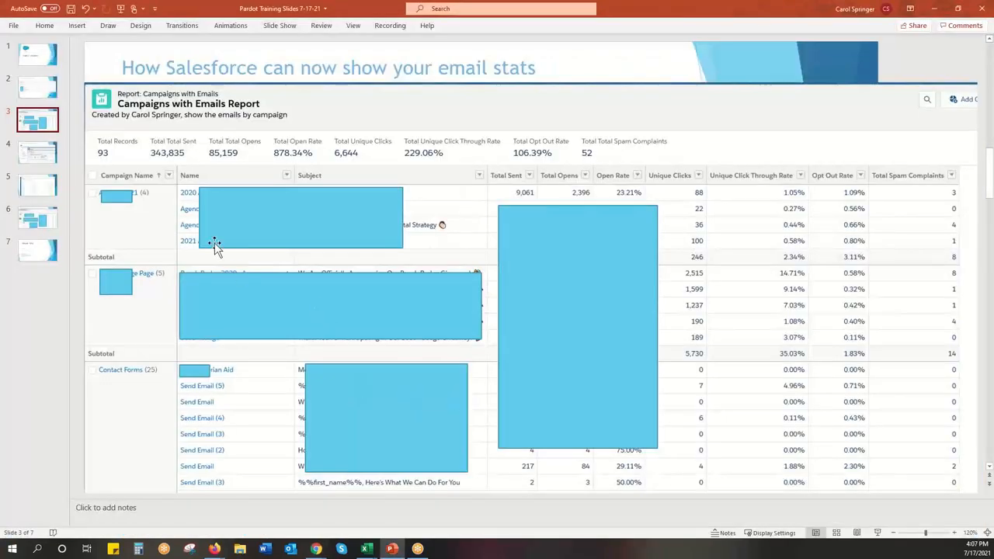
pyautogui.moveTo(143, 219)
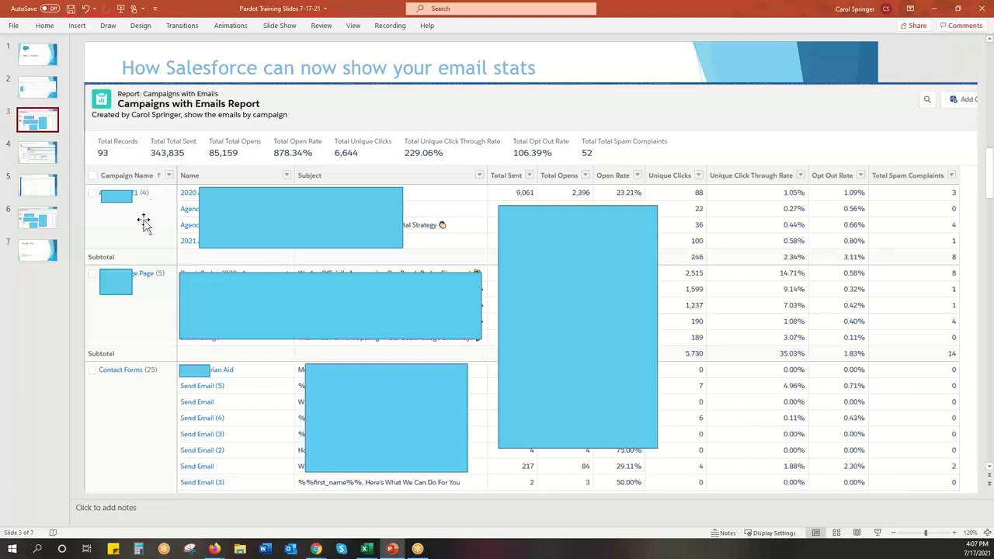
pyautogui.moveTo(245, 458)
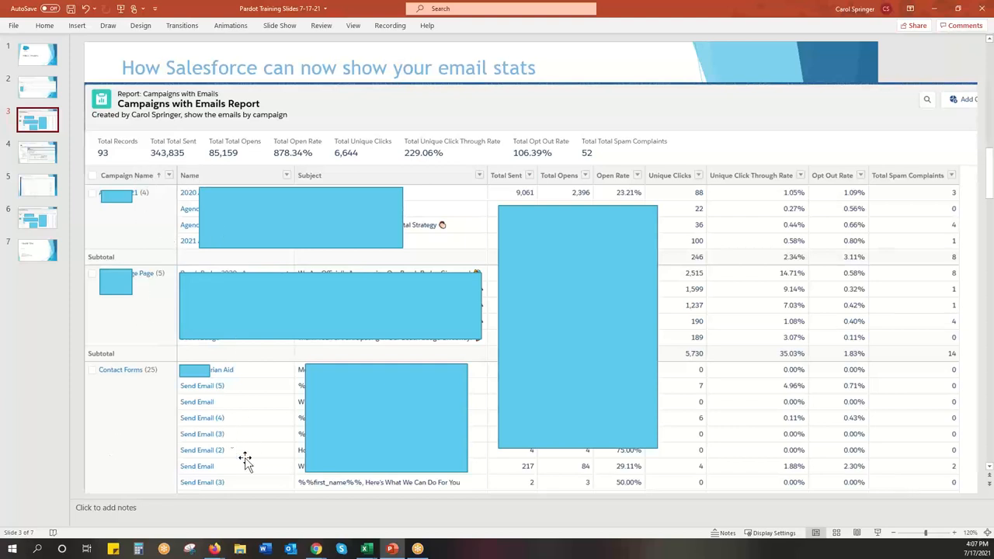
pyautogui.moveTo(222, 433)
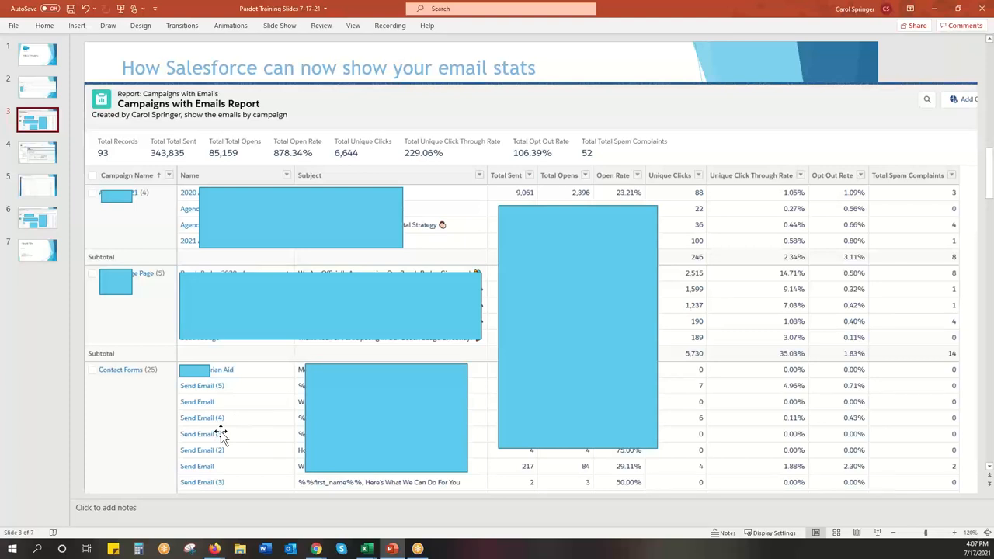
pyautogui.moveTo(209, 395)
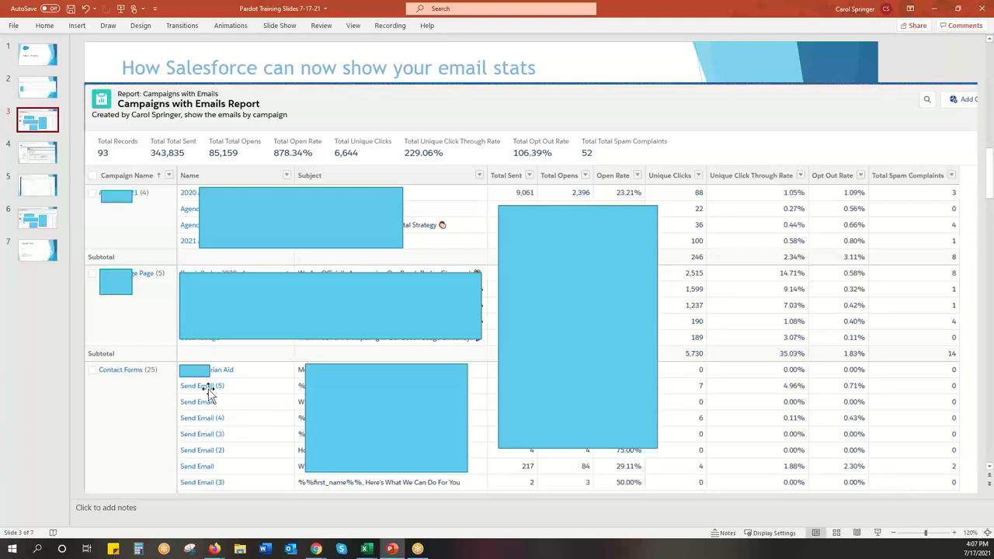
pyautogui.moveTo(220, 419)
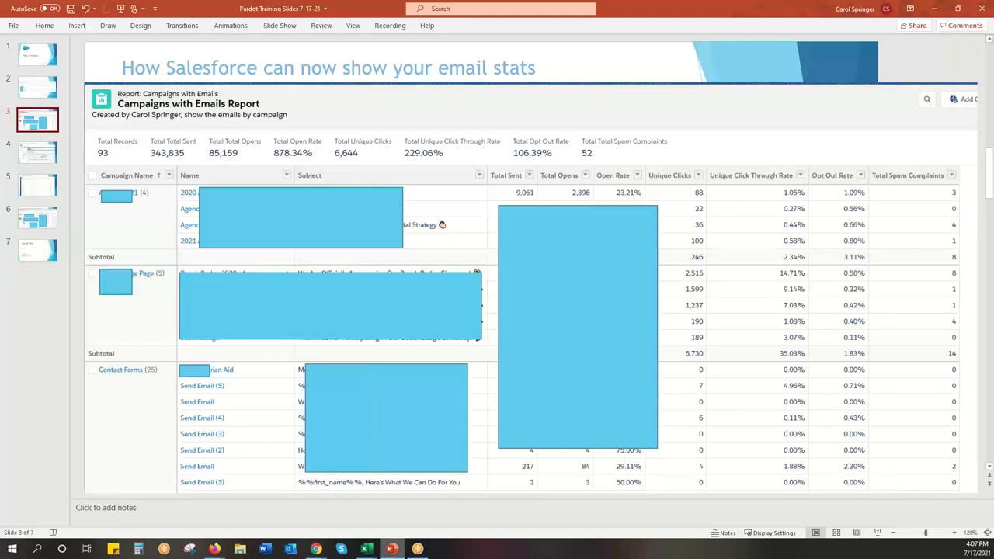
pyautogui.moveTo(488, 537)
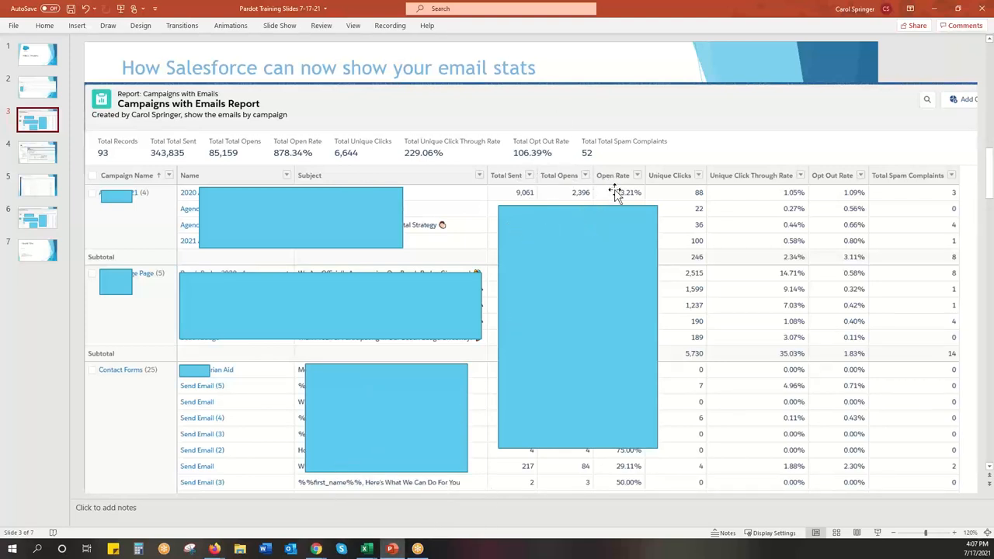
pyautogui.moveTo(470, 447)
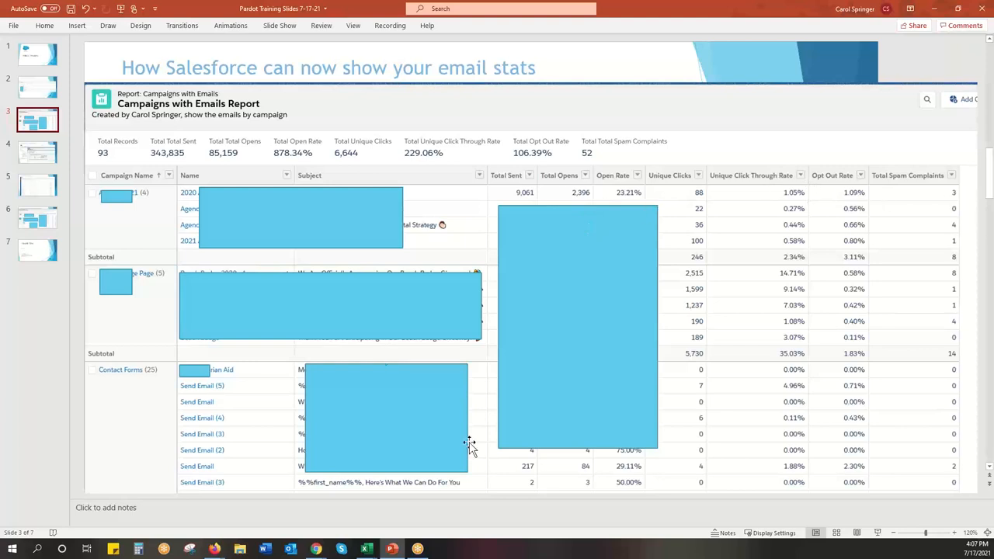
pyautogui.moveTo(963, 194)
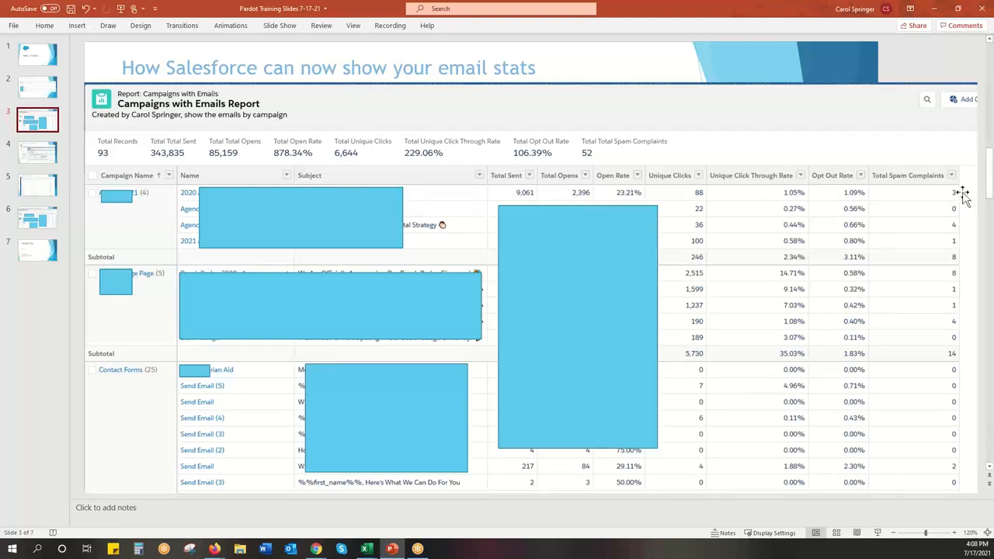
pyautogui.moveTo(666, 168)
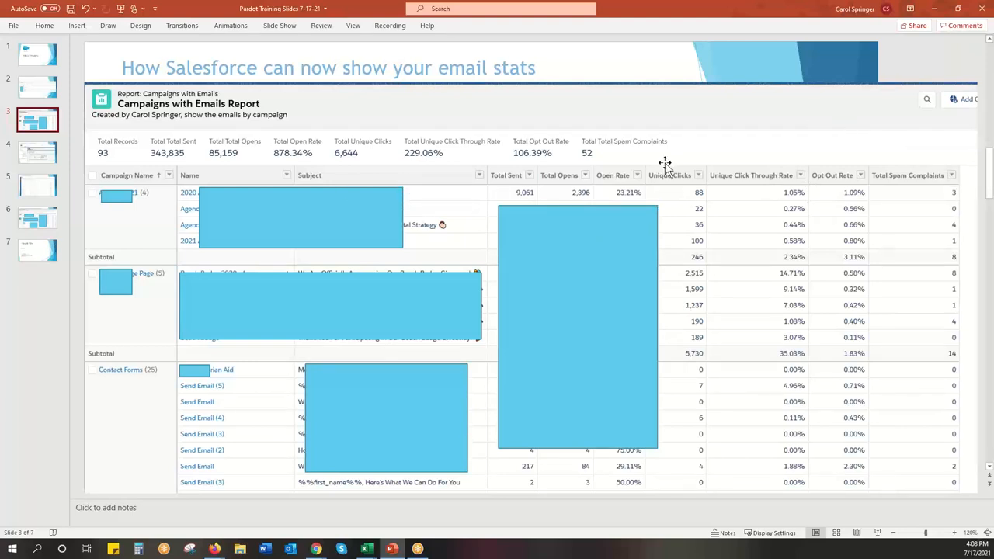
pyautogui.moveTo(6, 140)
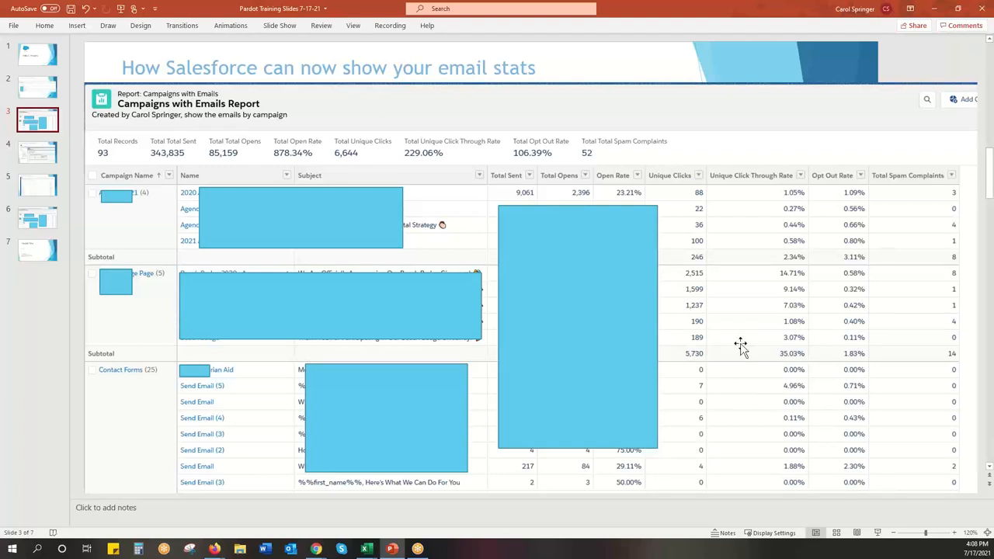
pyautogui.moveTo(782, 378)
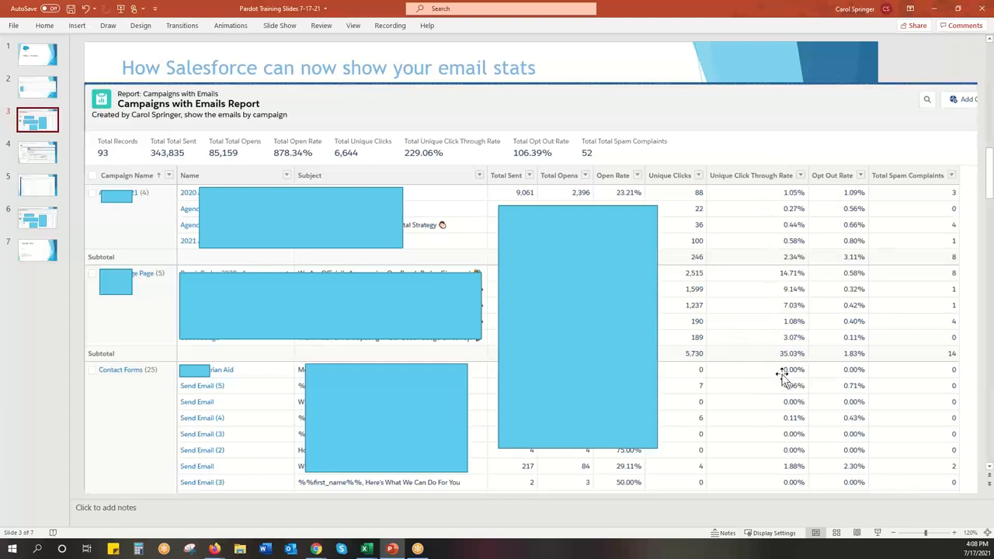
pyautogui.moveTo(789, 359)
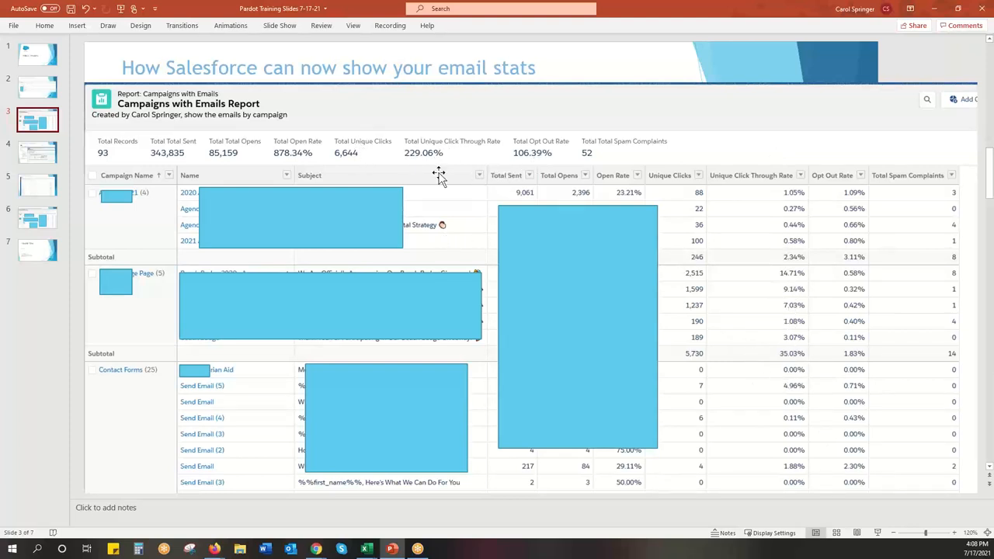
pyautogui.moveTo(800, 384)
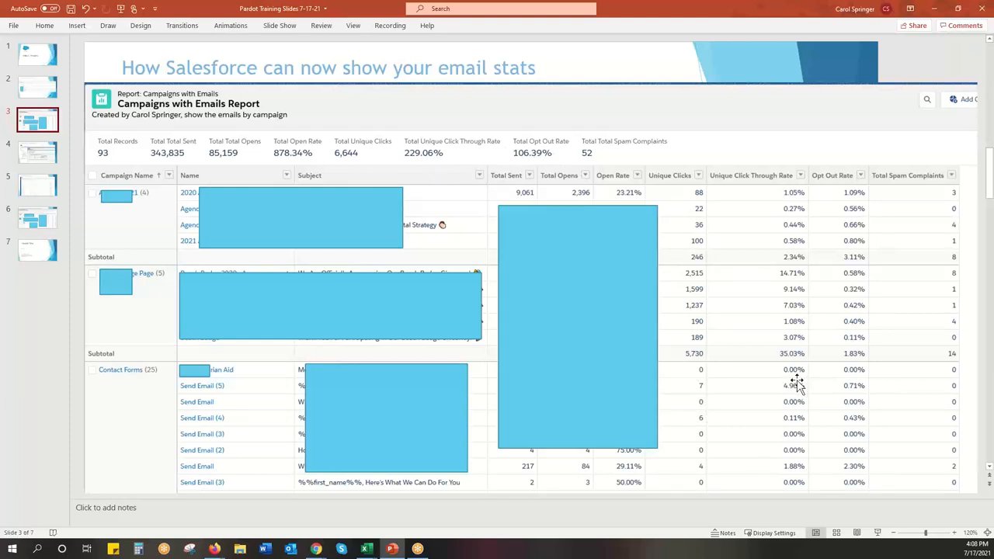
pyautogui.moveTo(463, 171)
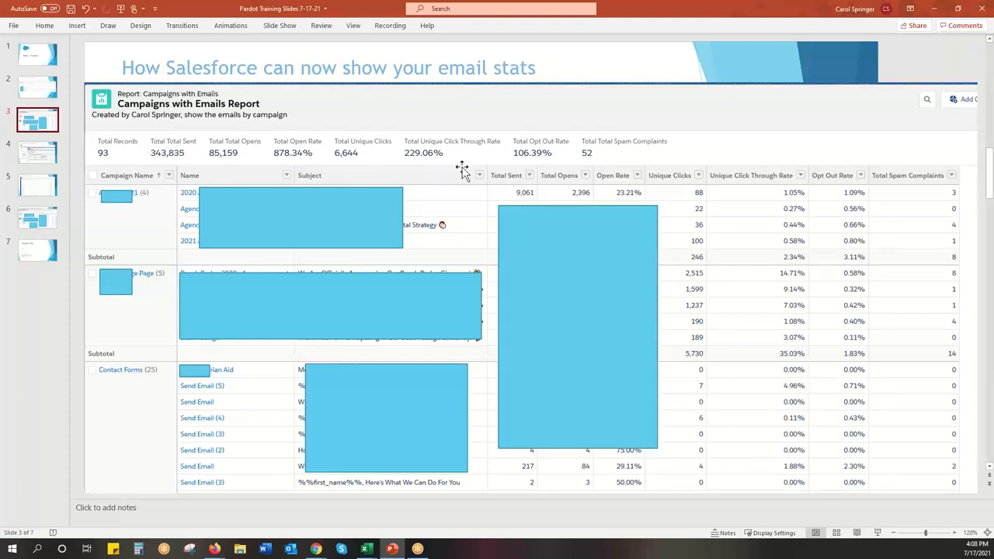
pyautogui.moveTo(509, 165)
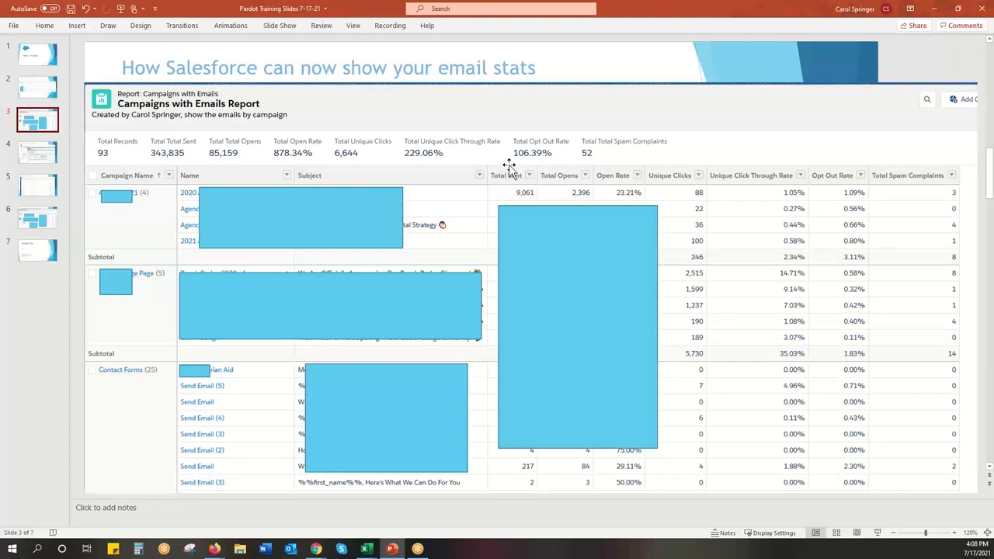
pyautogui.moveTo(685, 114)
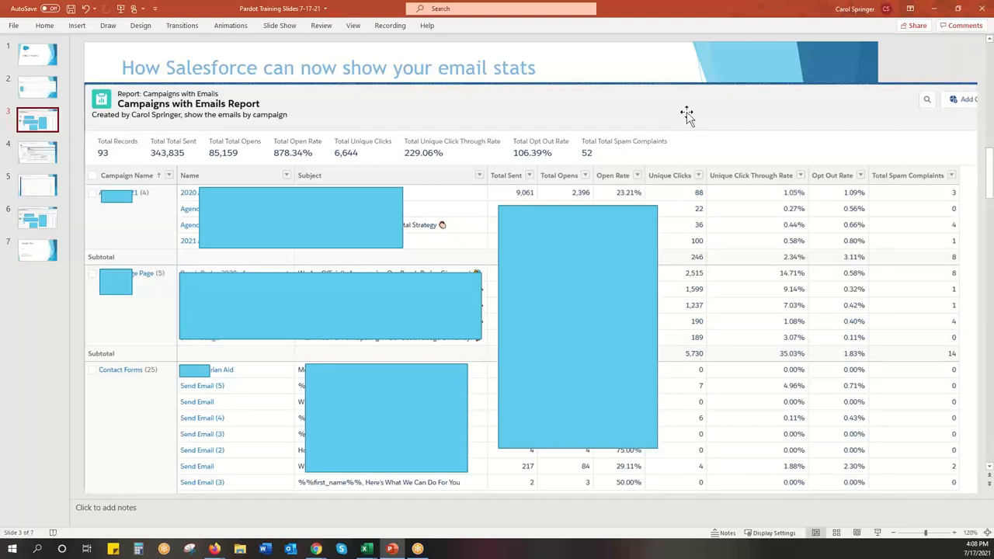
pyautogui.moveTo(682, 116)
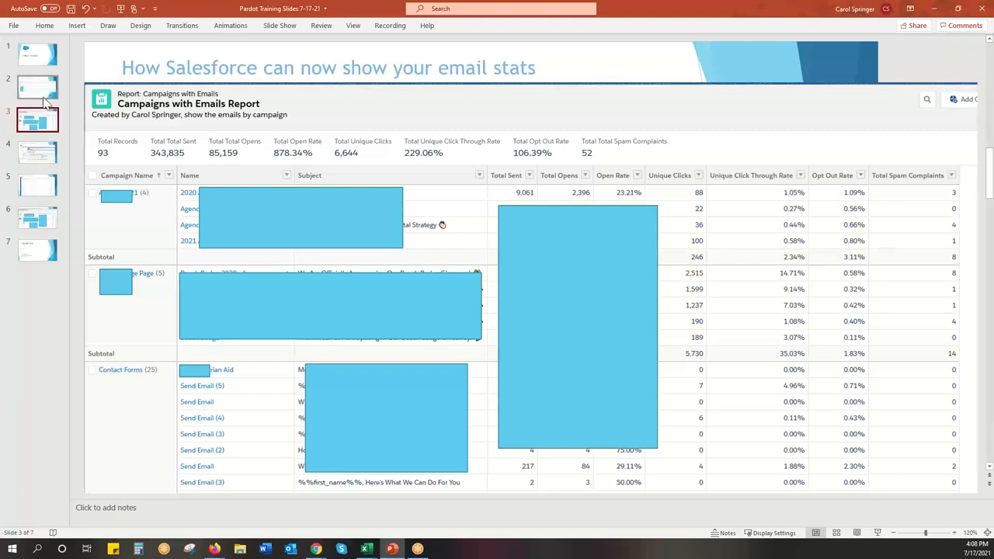
# Review slides 2 and 3, then open the saved Salesforce report's Edit dropdown.
pyautogui.click(37, 87)
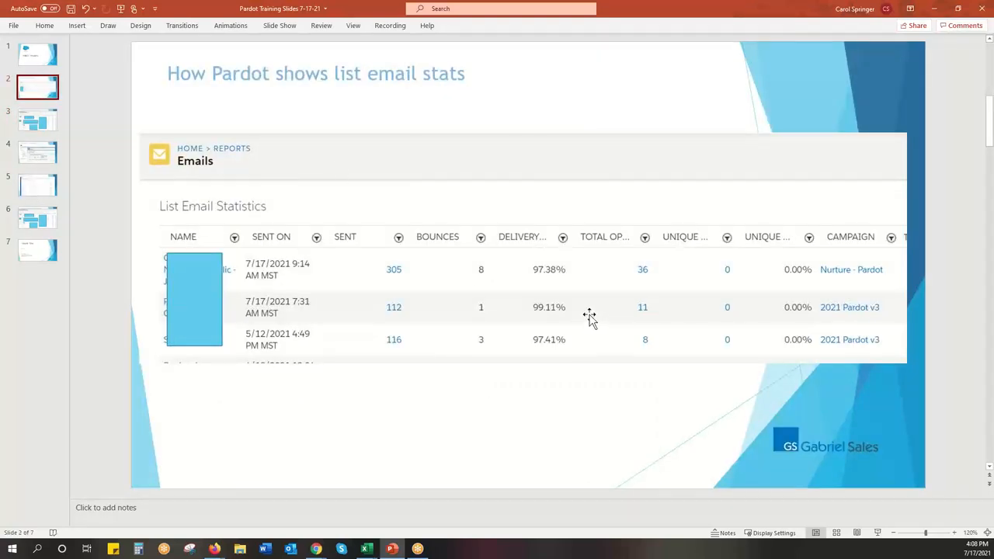
pyautogui.moveTo(71, 114)
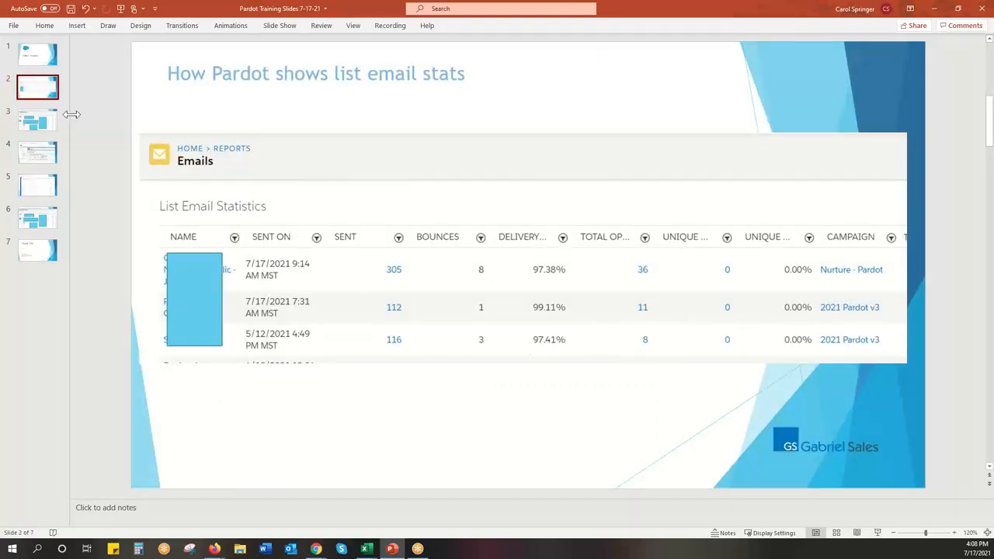
pyautogui.click(37, 119)
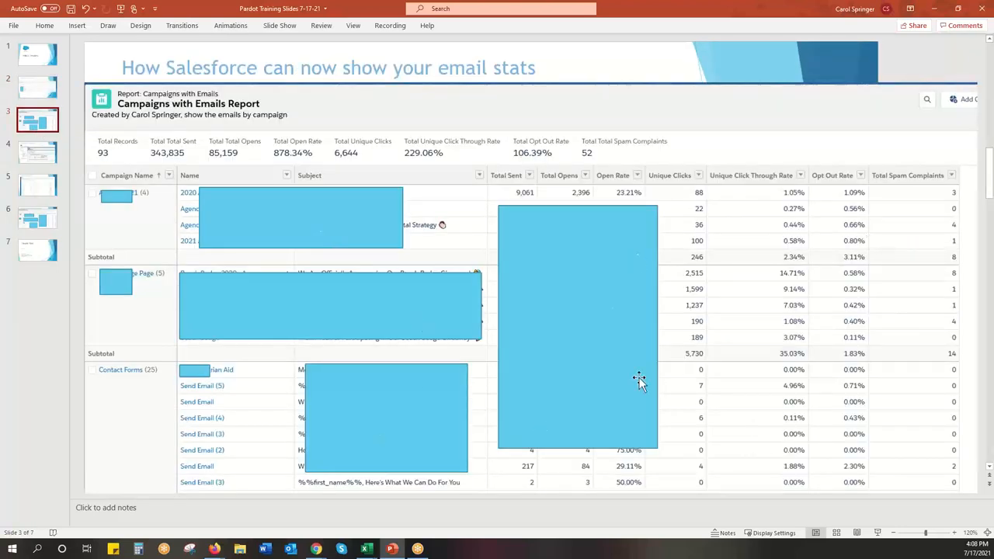
pyautogui.moveTo(735, 321)
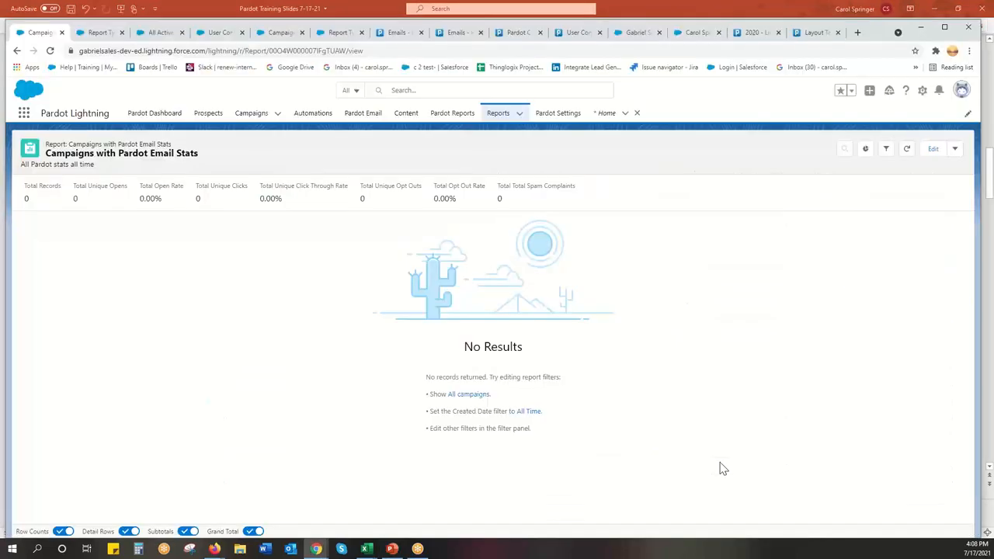
pyautogui.click(955, 148)
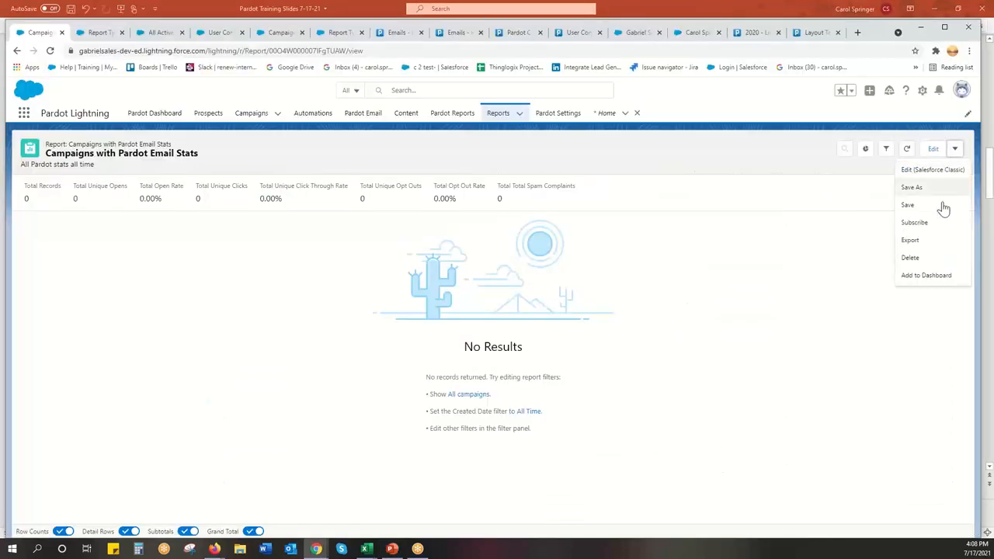
pyautogui.moveTo(914, 223)
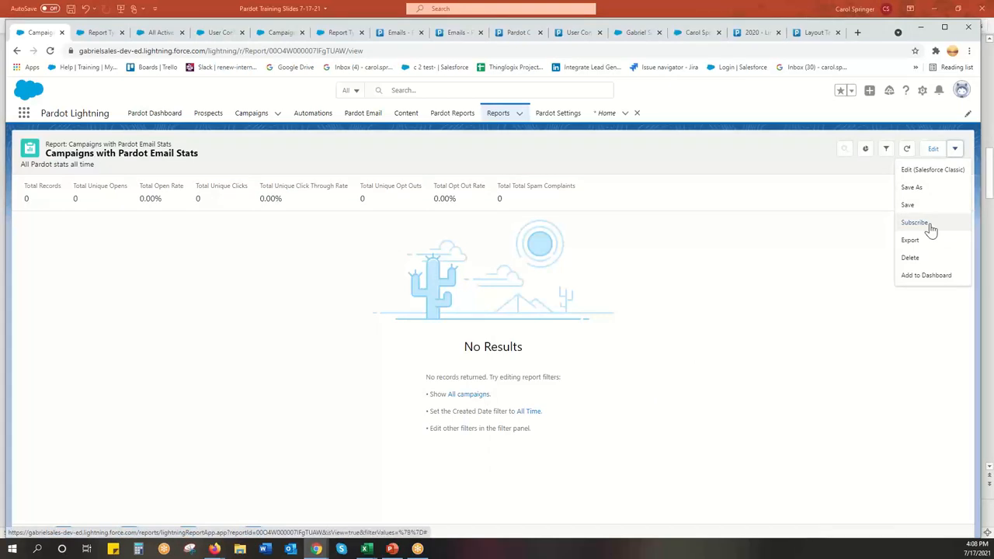